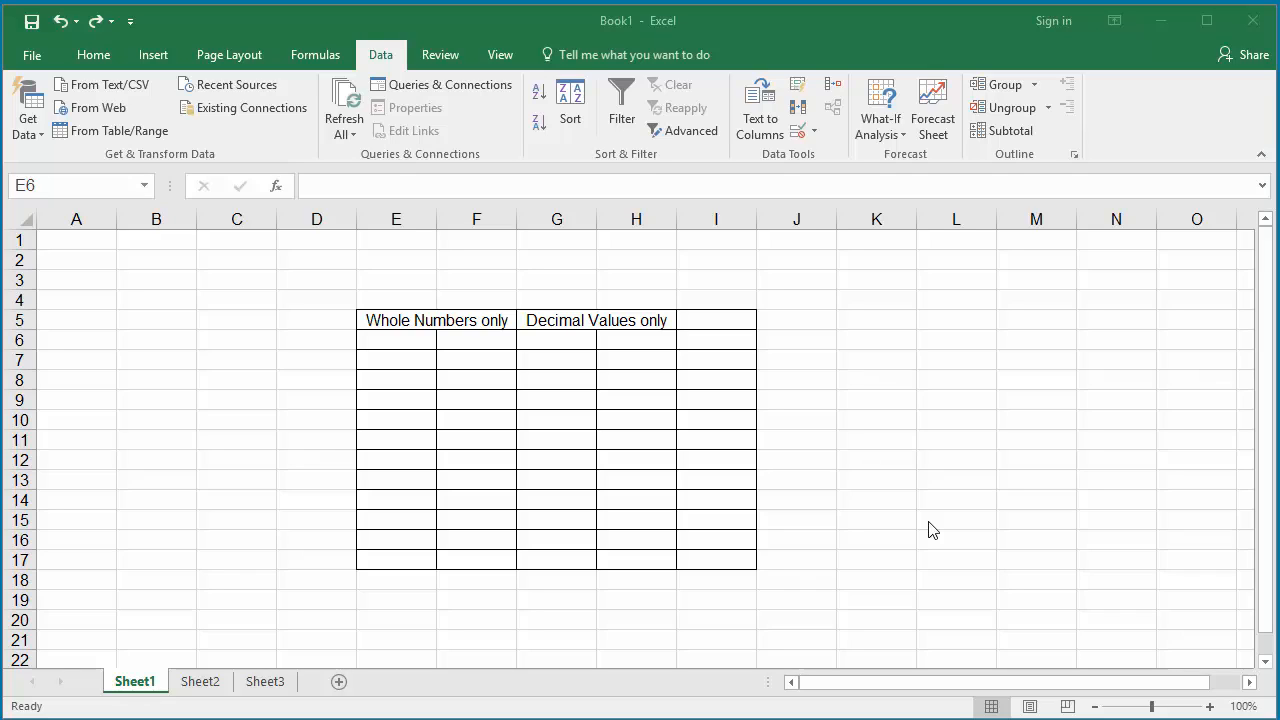
mouse_move(428, 354)
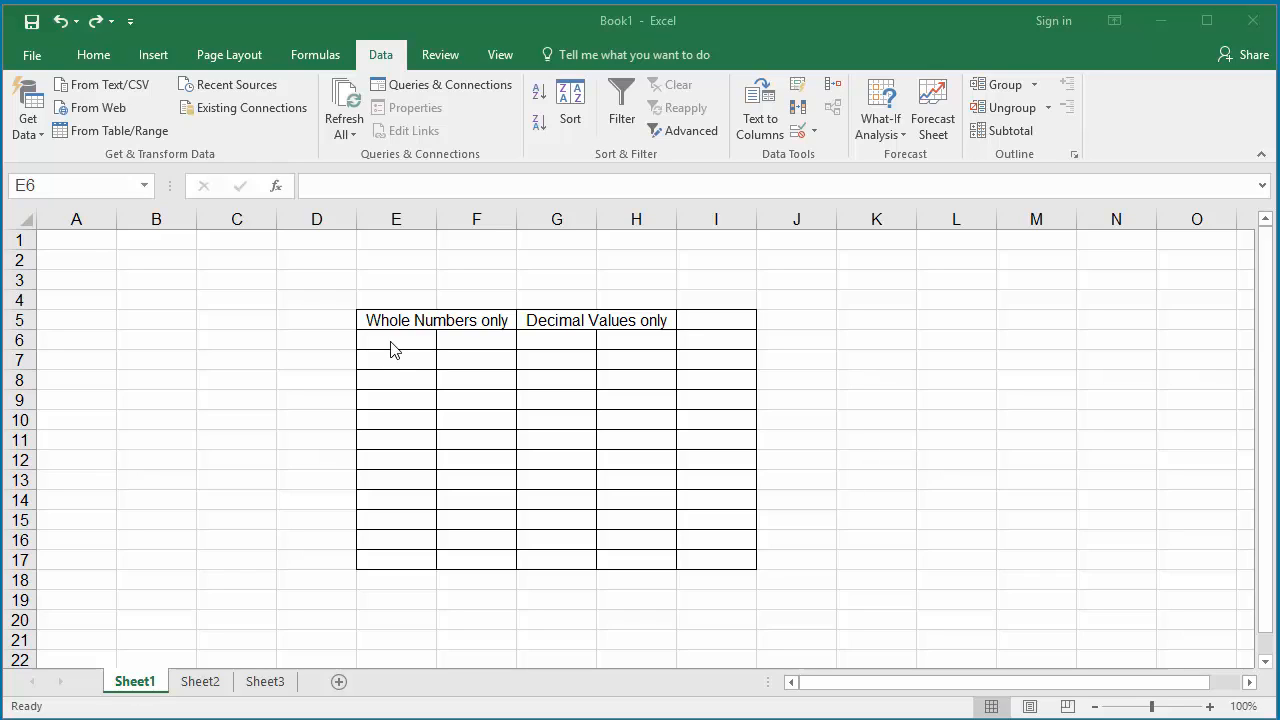
Select the empty range E6:F17 and open the Data Validation dropdown.
drag(396, 339, 476, 542)
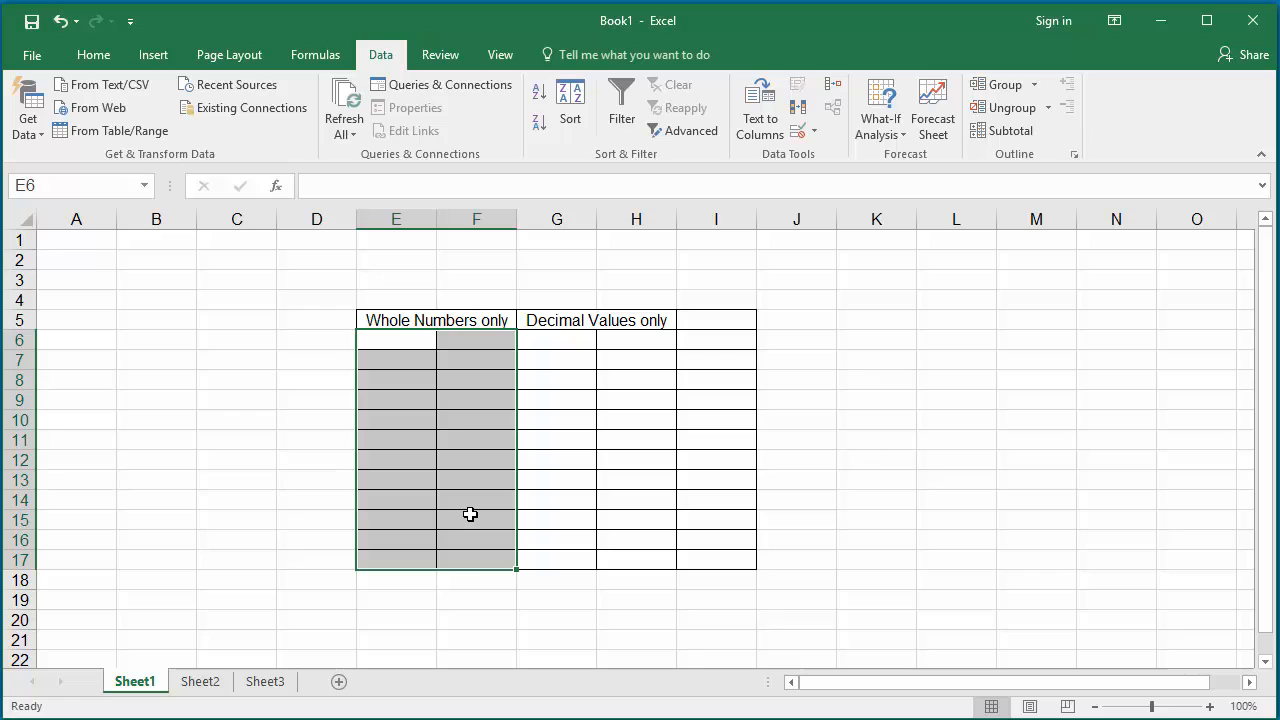
mouse_move(485, 227)
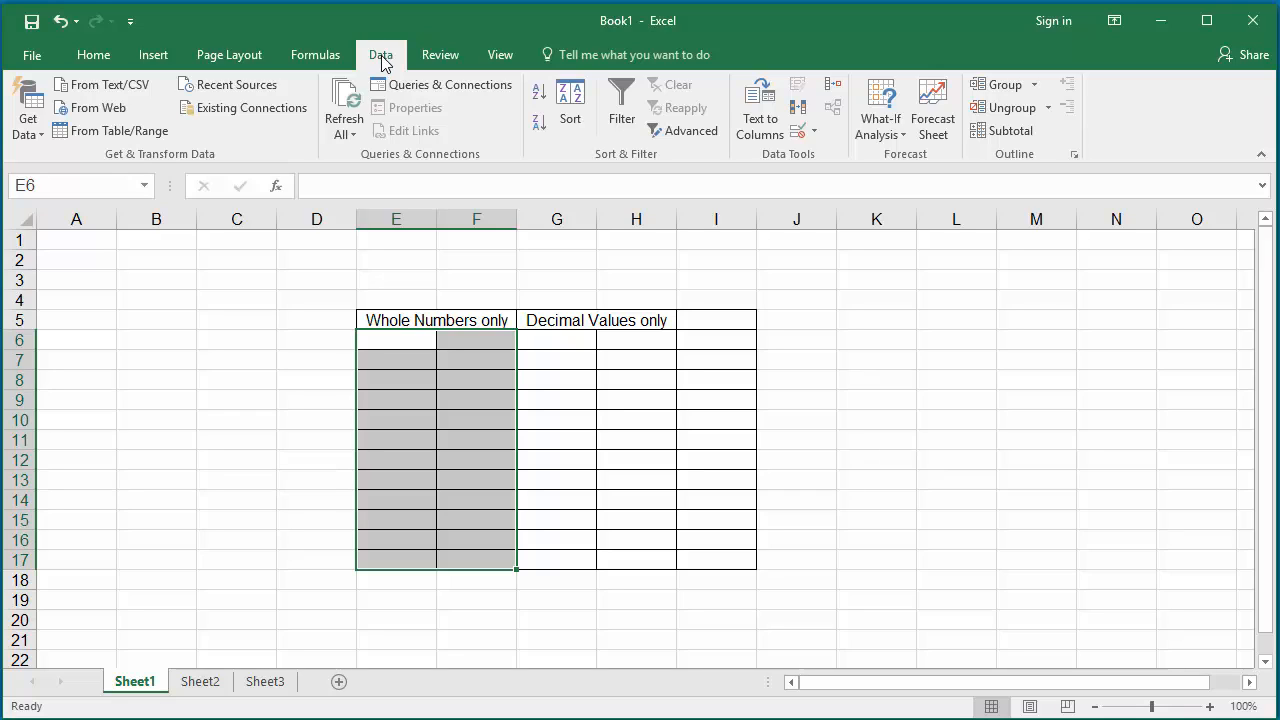
mouse_move(810, 167)
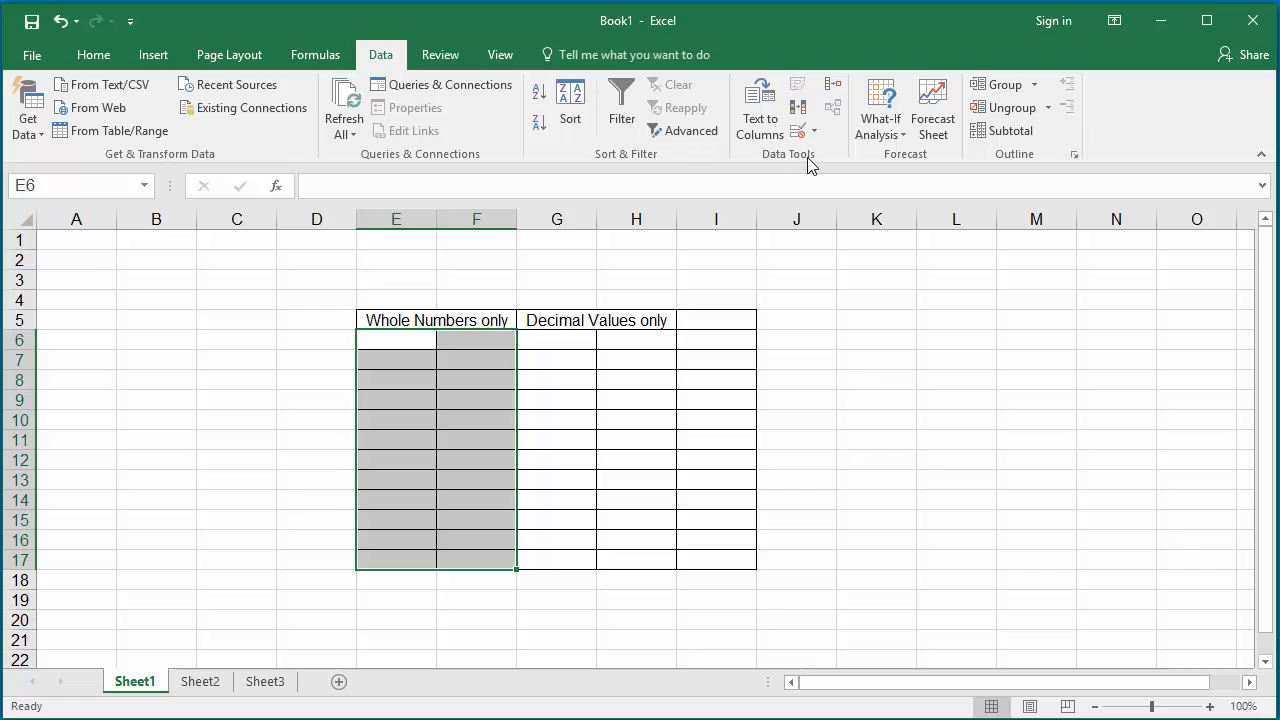
mouse_move(815, 160)
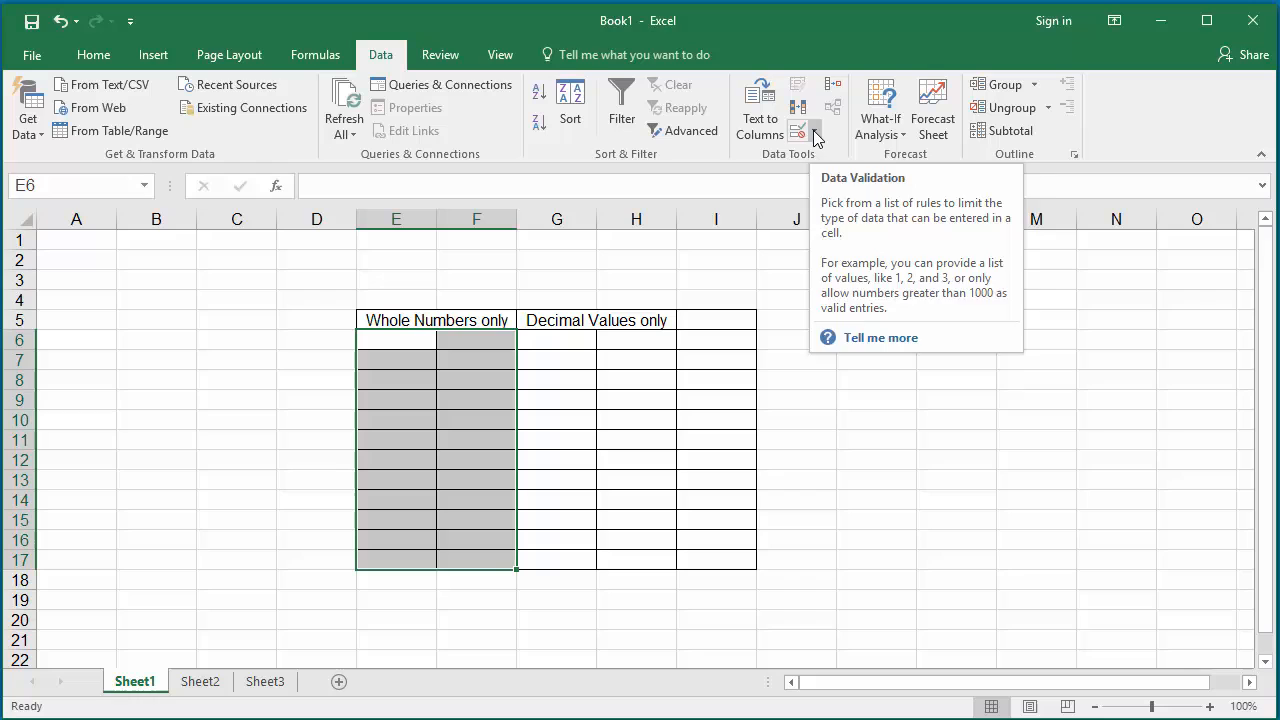
click(814, 131)
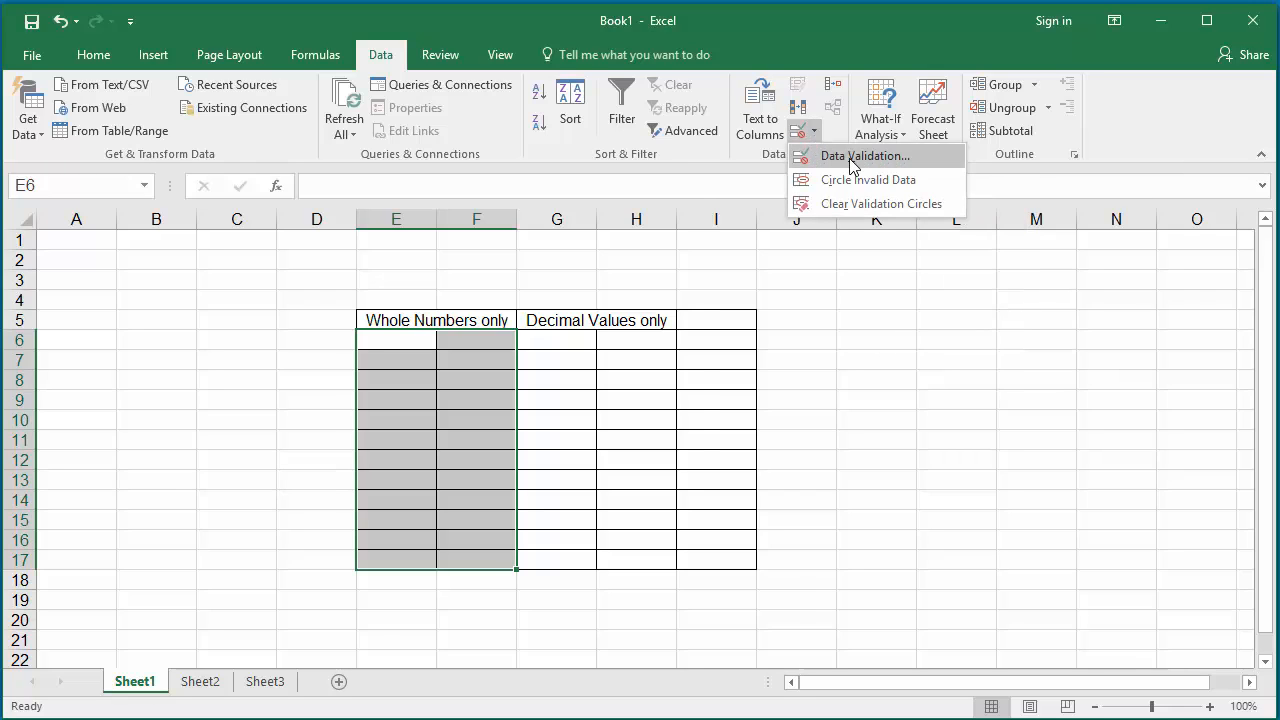
Open Data Validation settings and set Allow to Whole number.
click(864, 155)
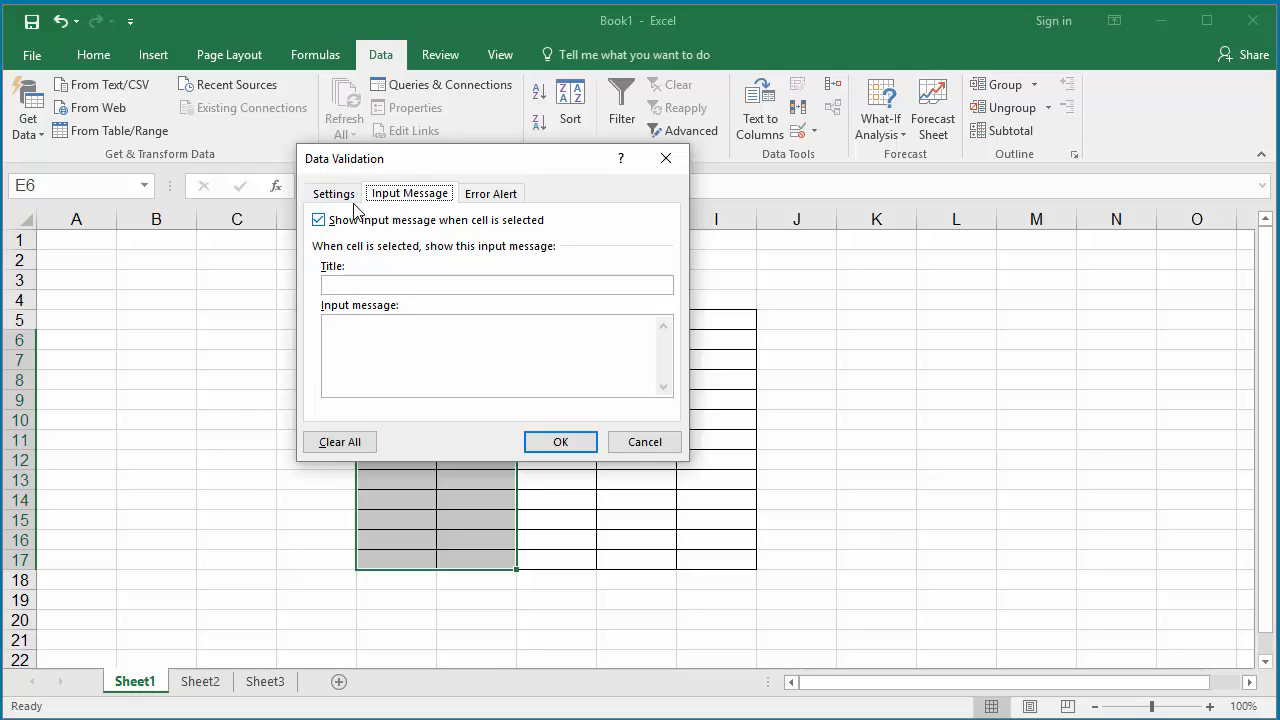
click(333, 193)
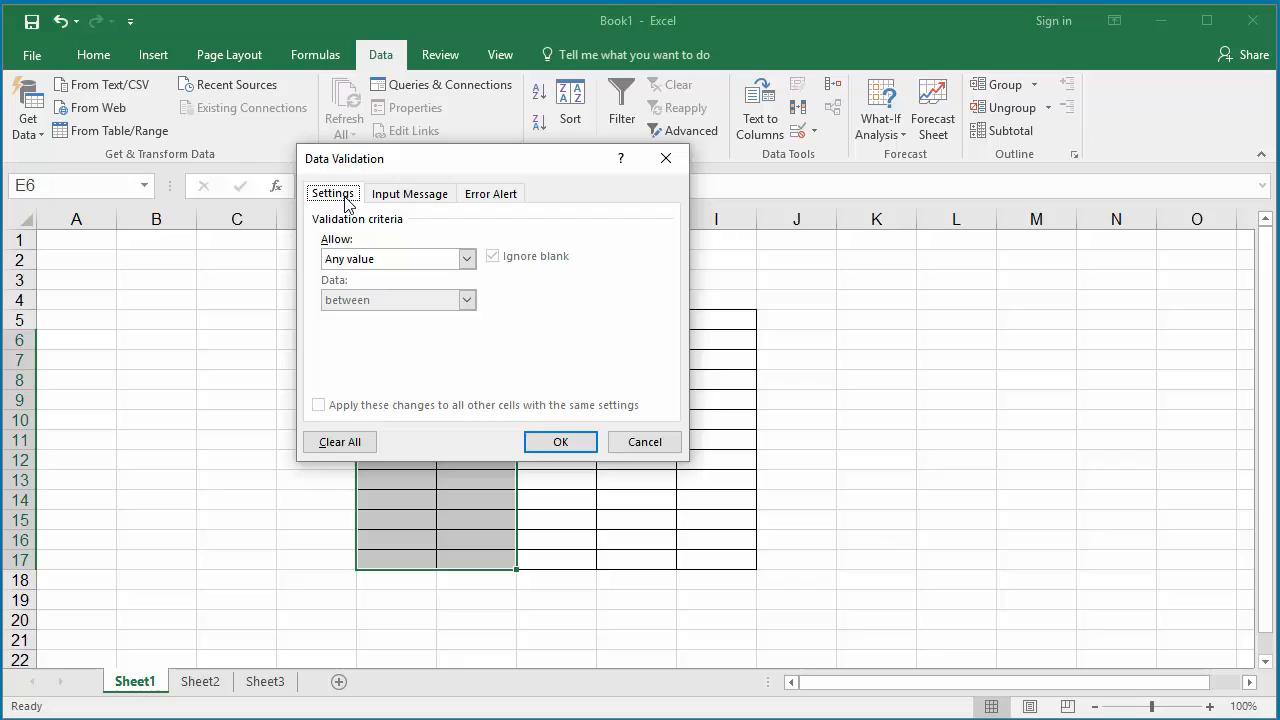
mouse_move(400, 303)
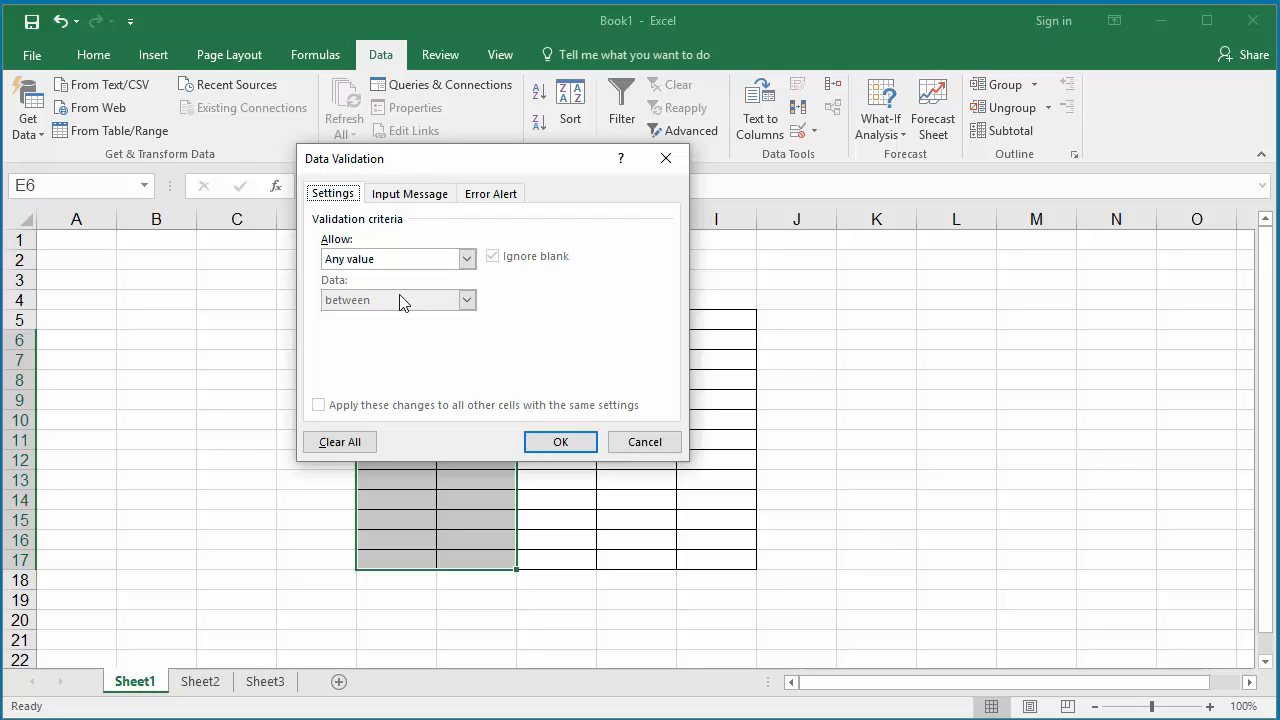
click(465, 258)
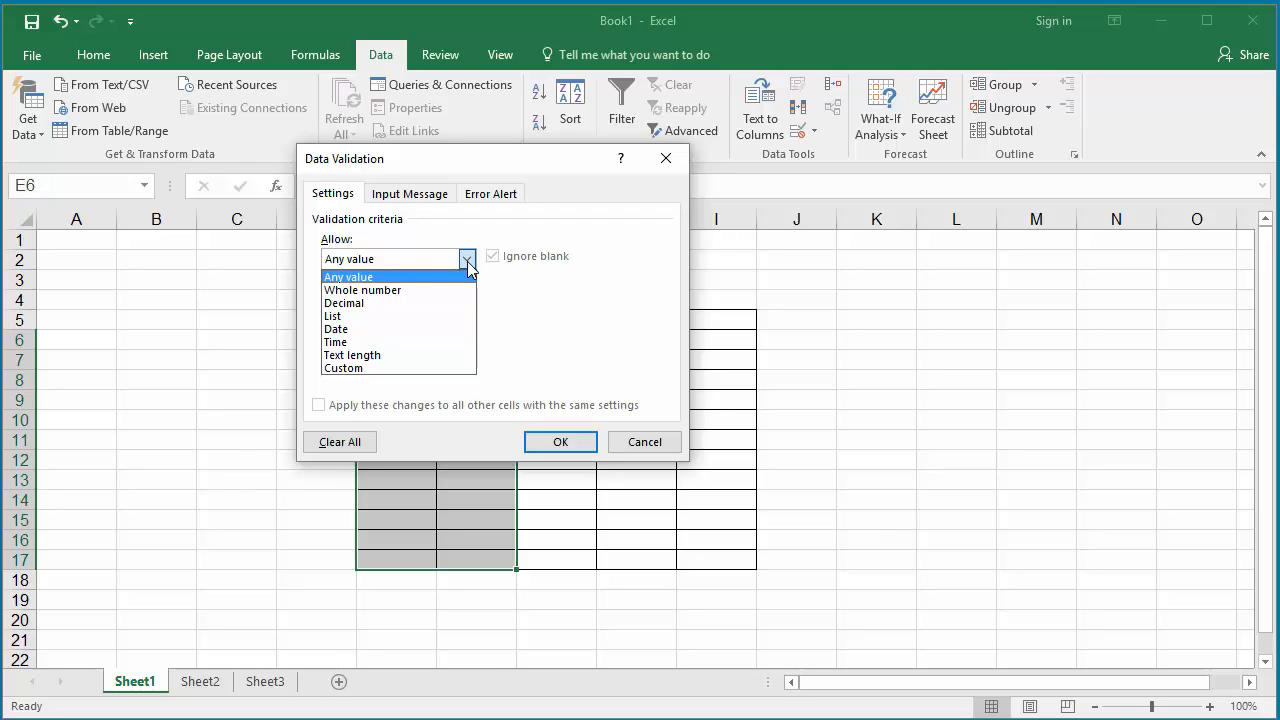
mouse_move(453, 287)
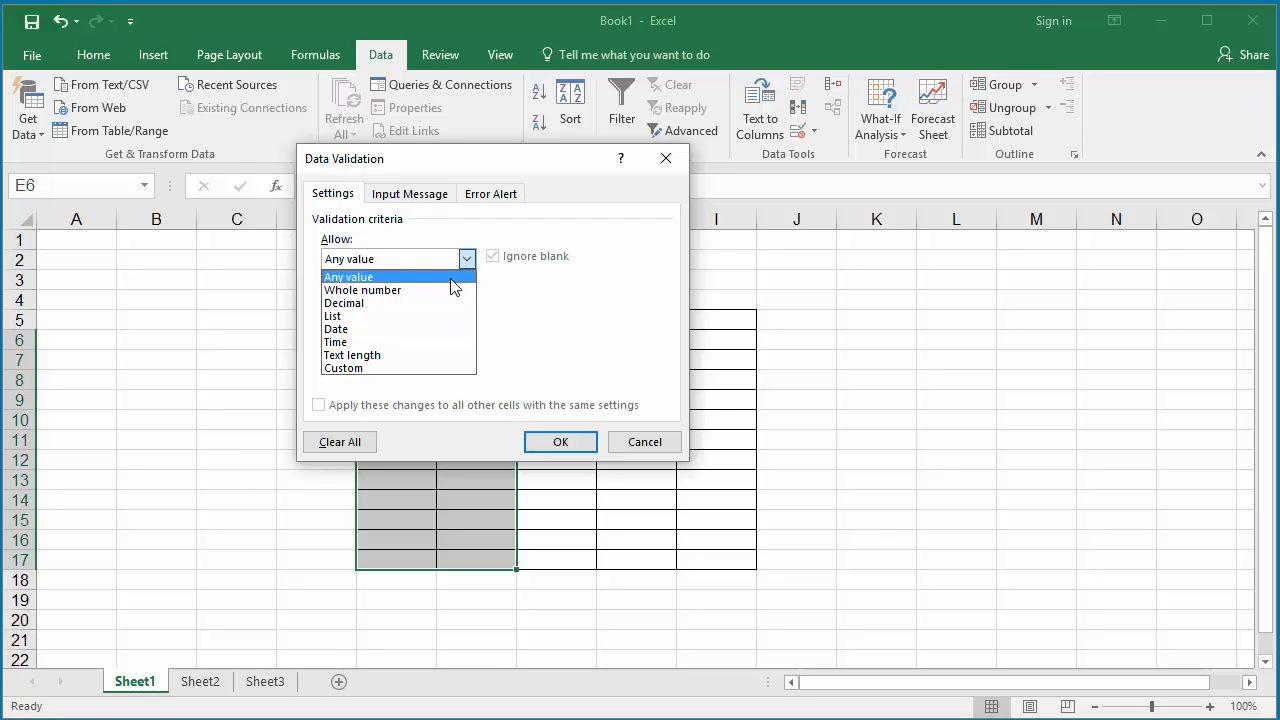
click(362, 289)
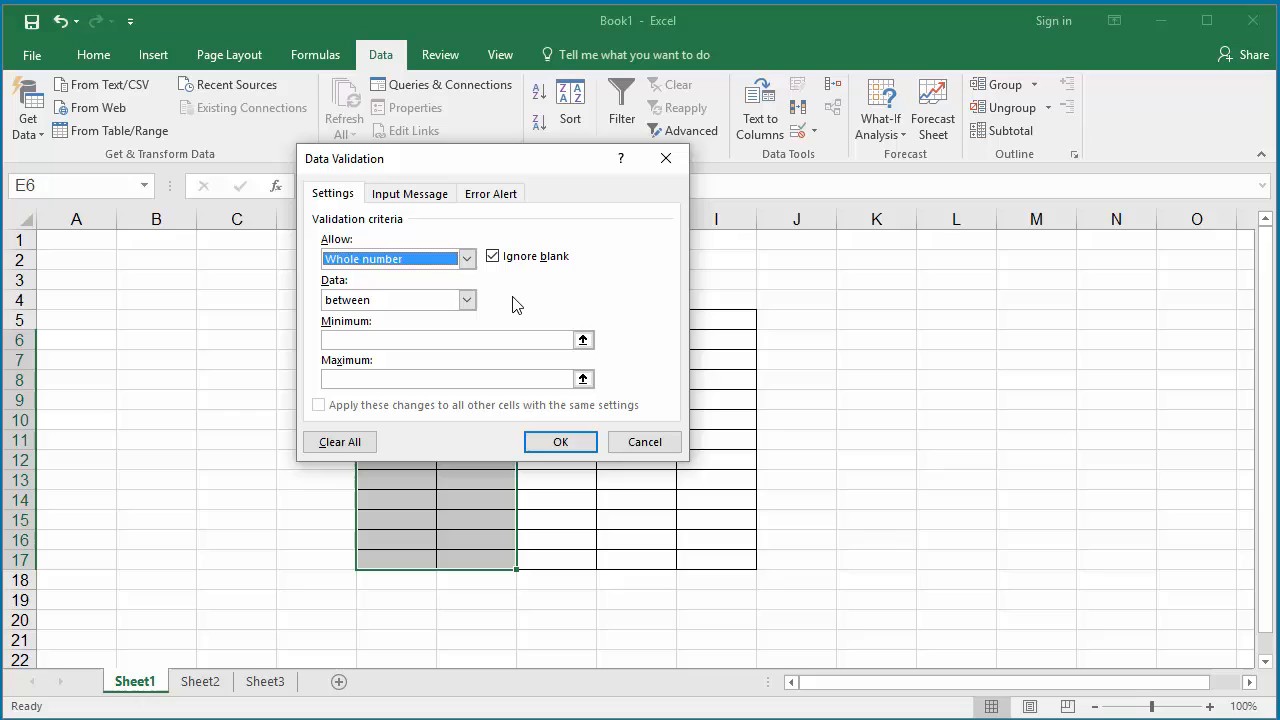
mouse_move(466, 300)
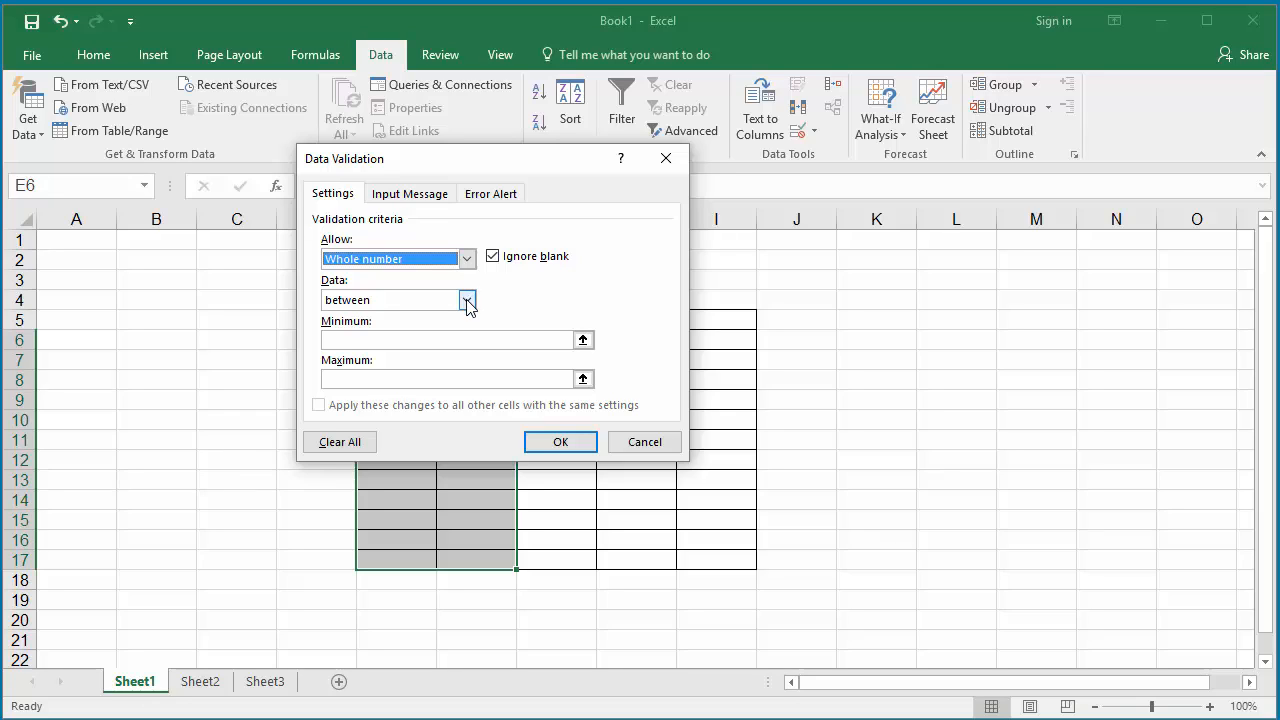
click(465, 300)
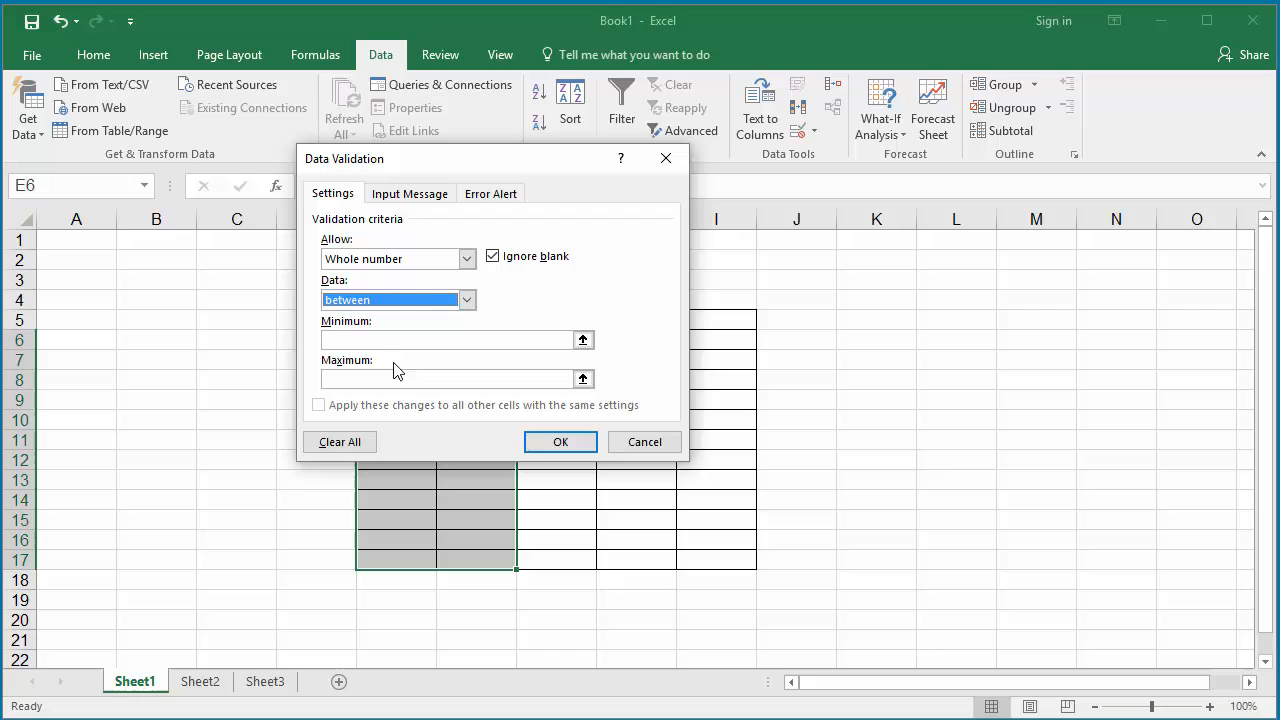
mouse_move(505, 323)
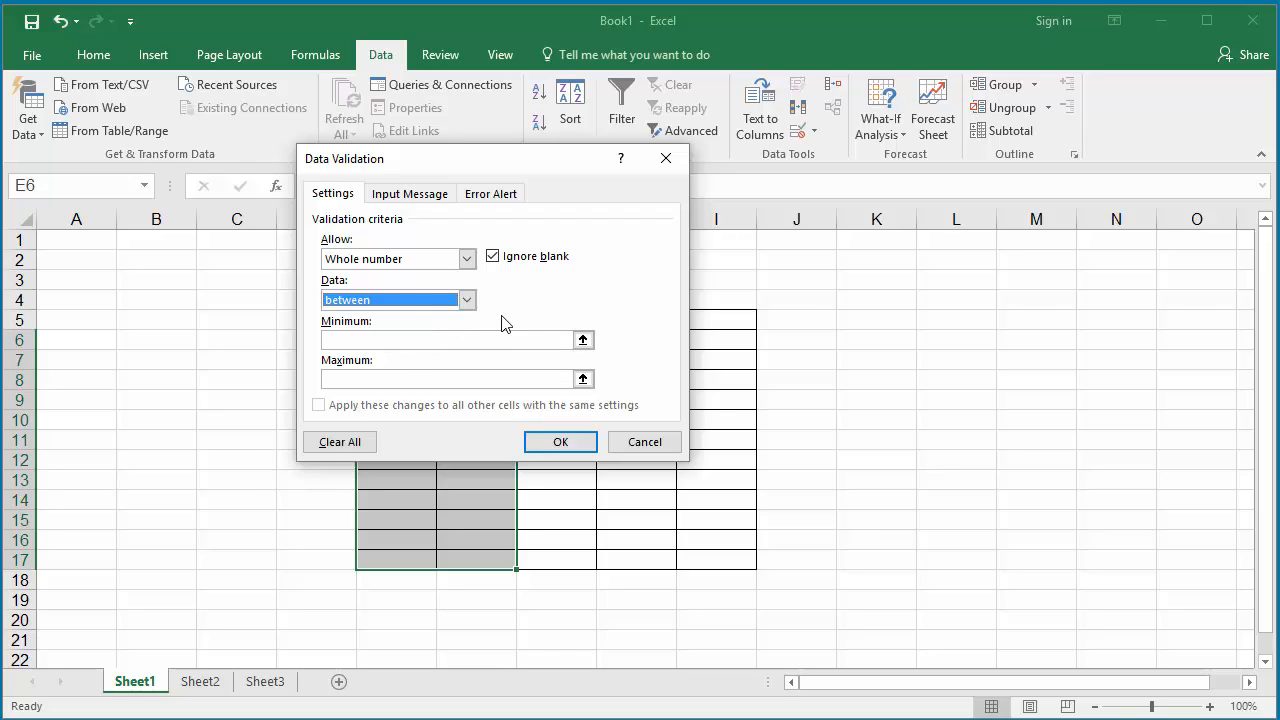
click(465, 299)
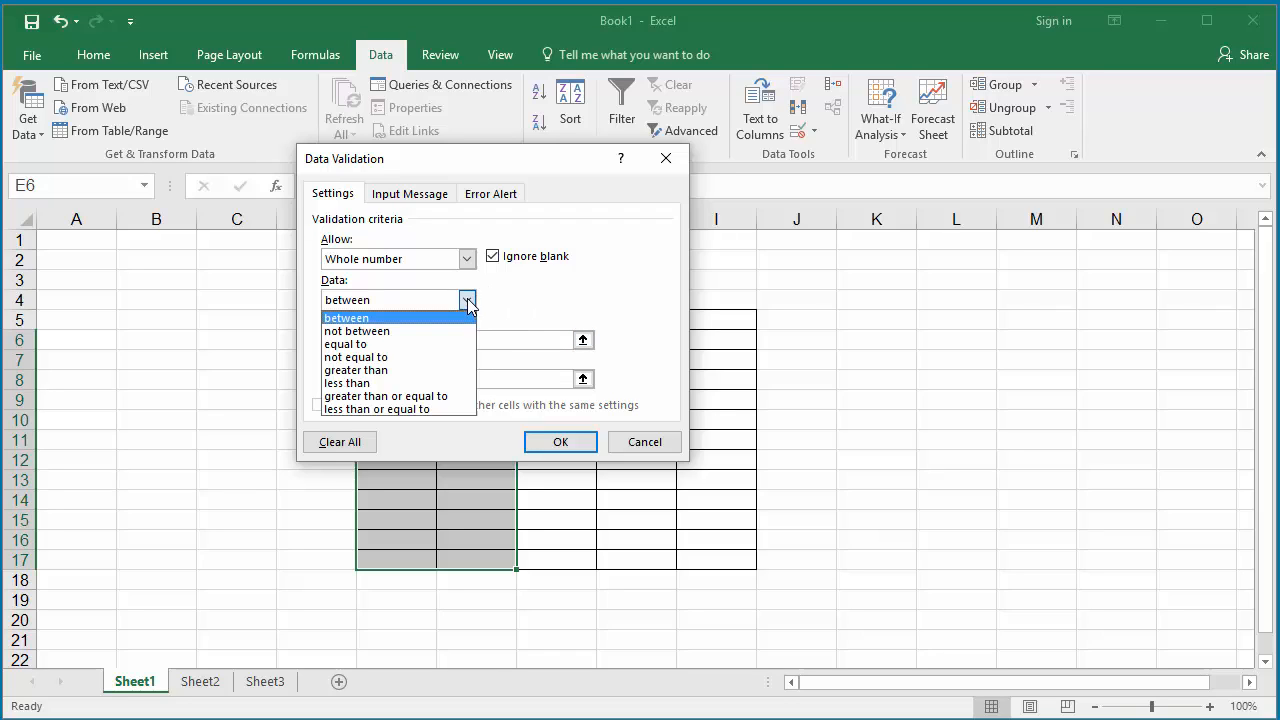
click(345, 343)
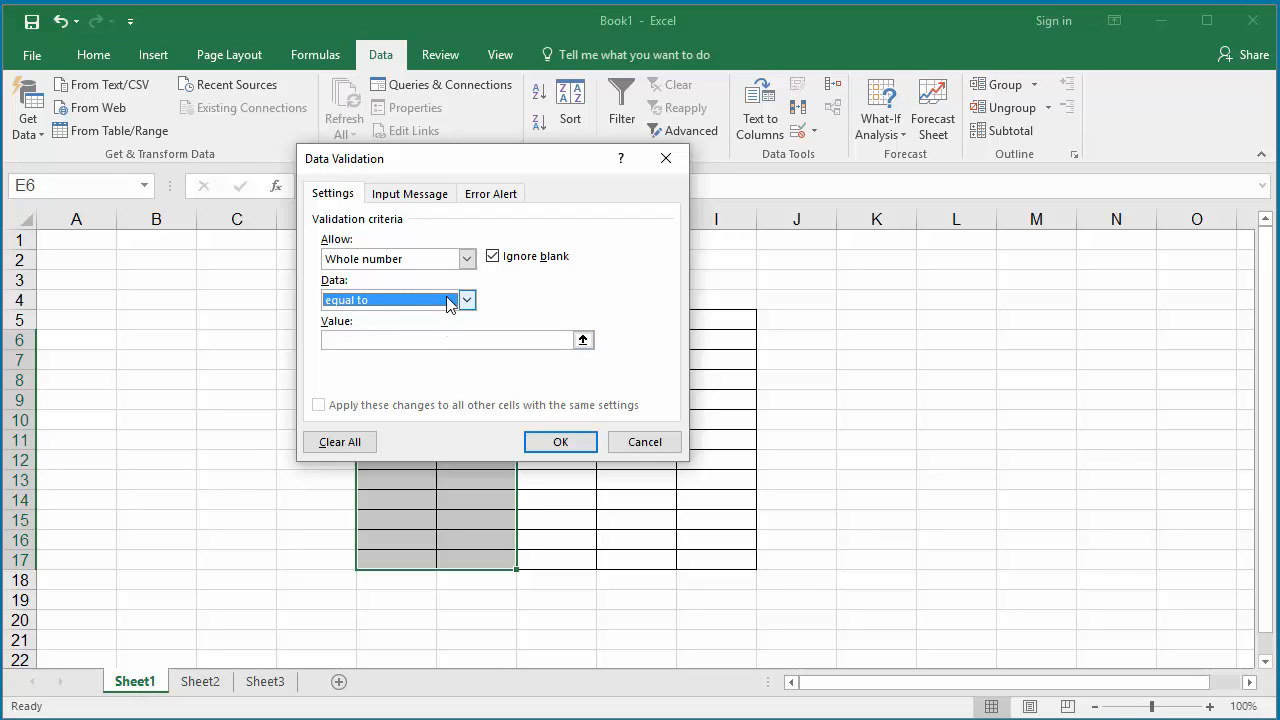
click(466, 300)
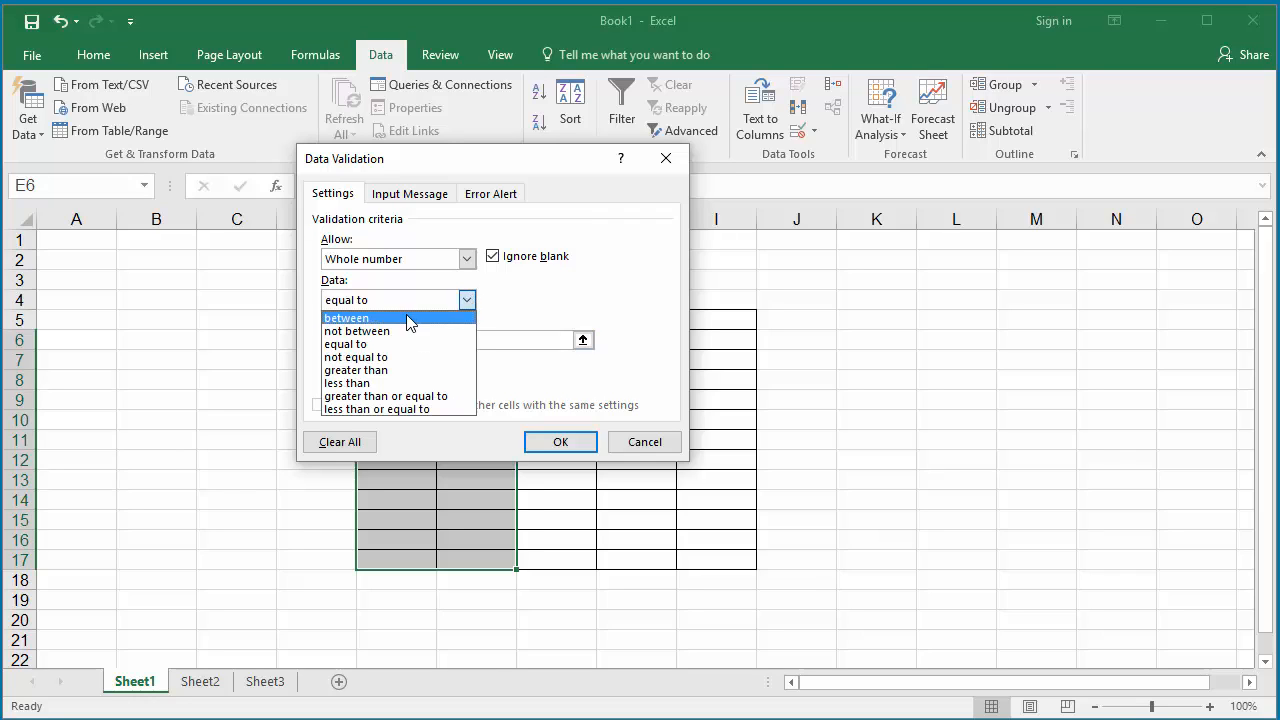
click(345, 317)
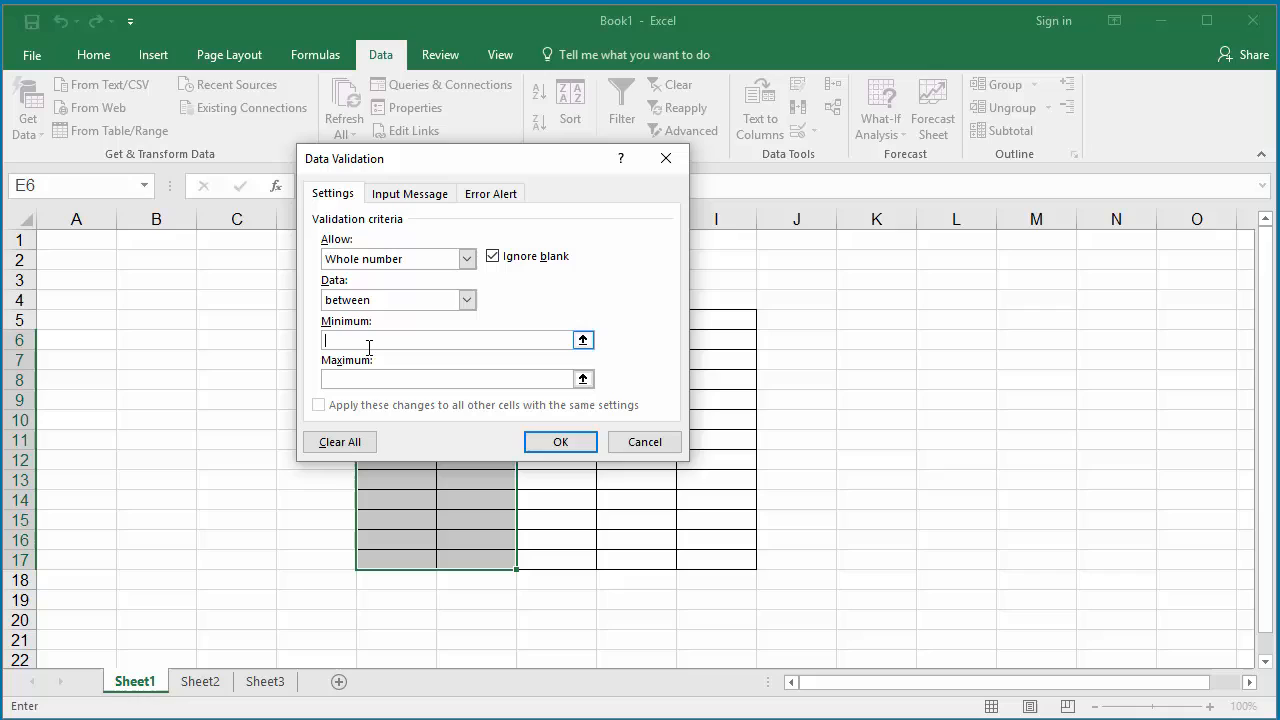
Limit the whole-number rule to a minimum of 1 and a maximum of 100.
text(1)
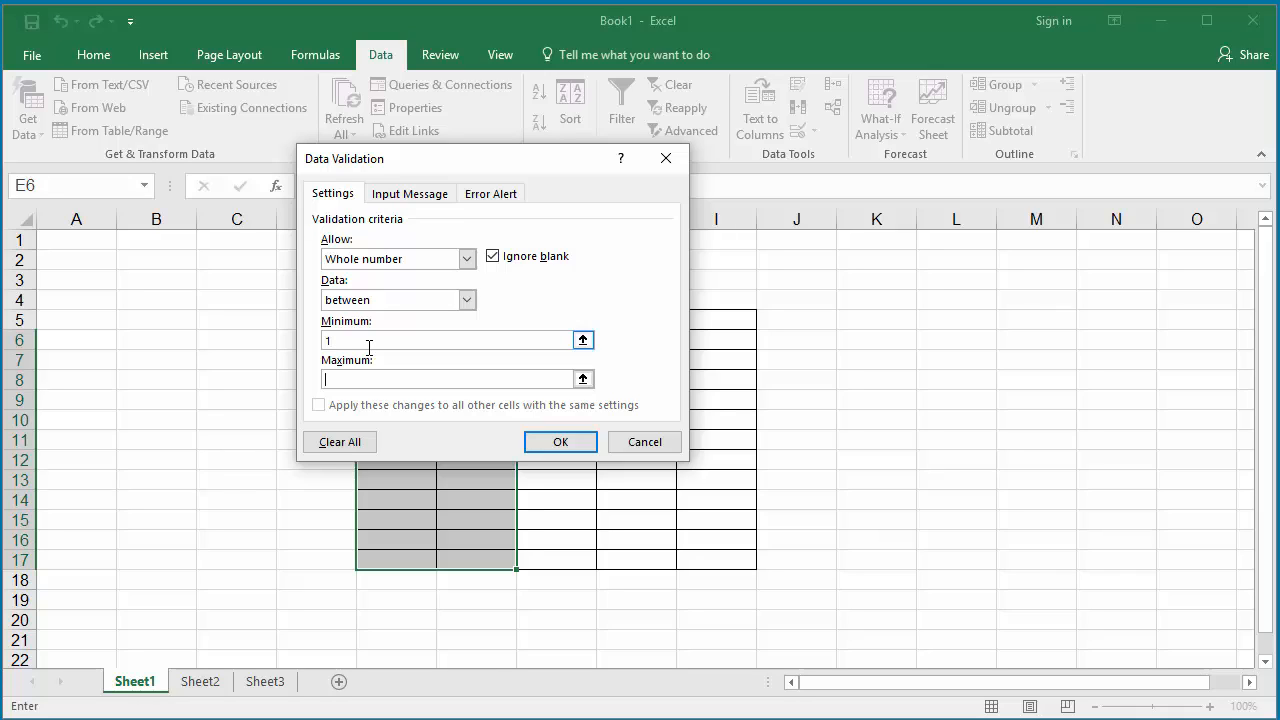
text(100)
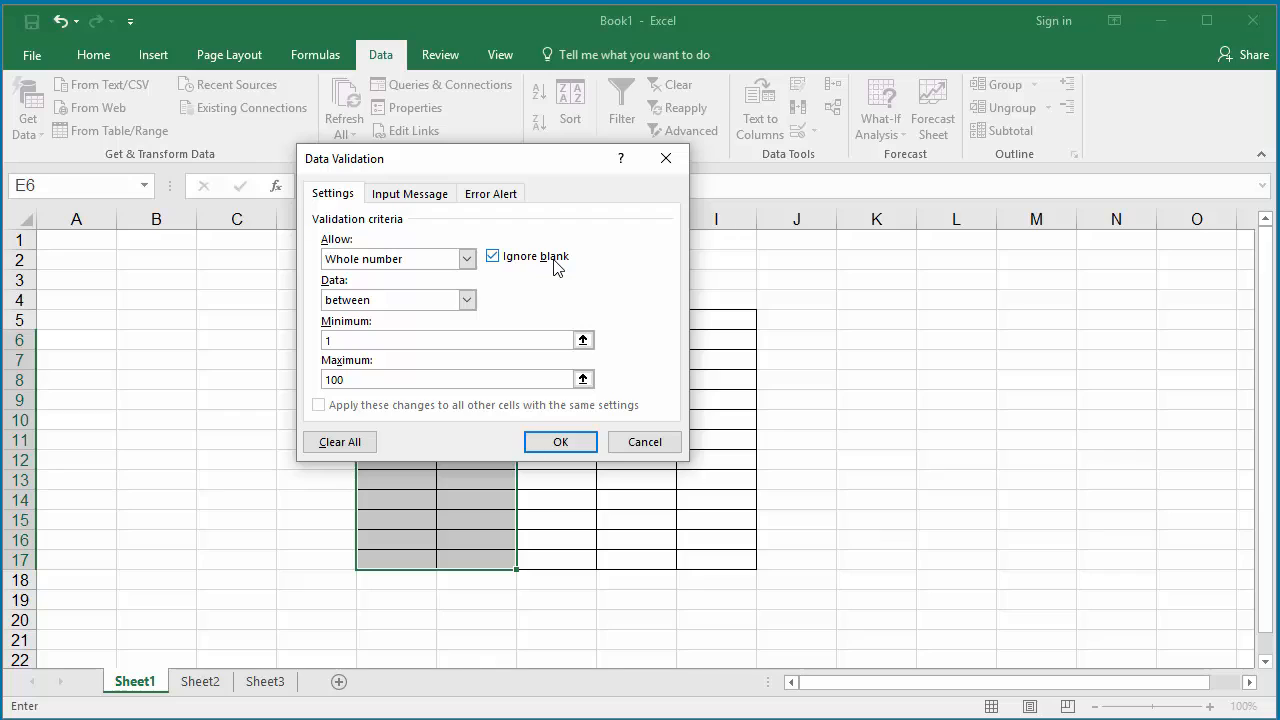
click(409, 193)
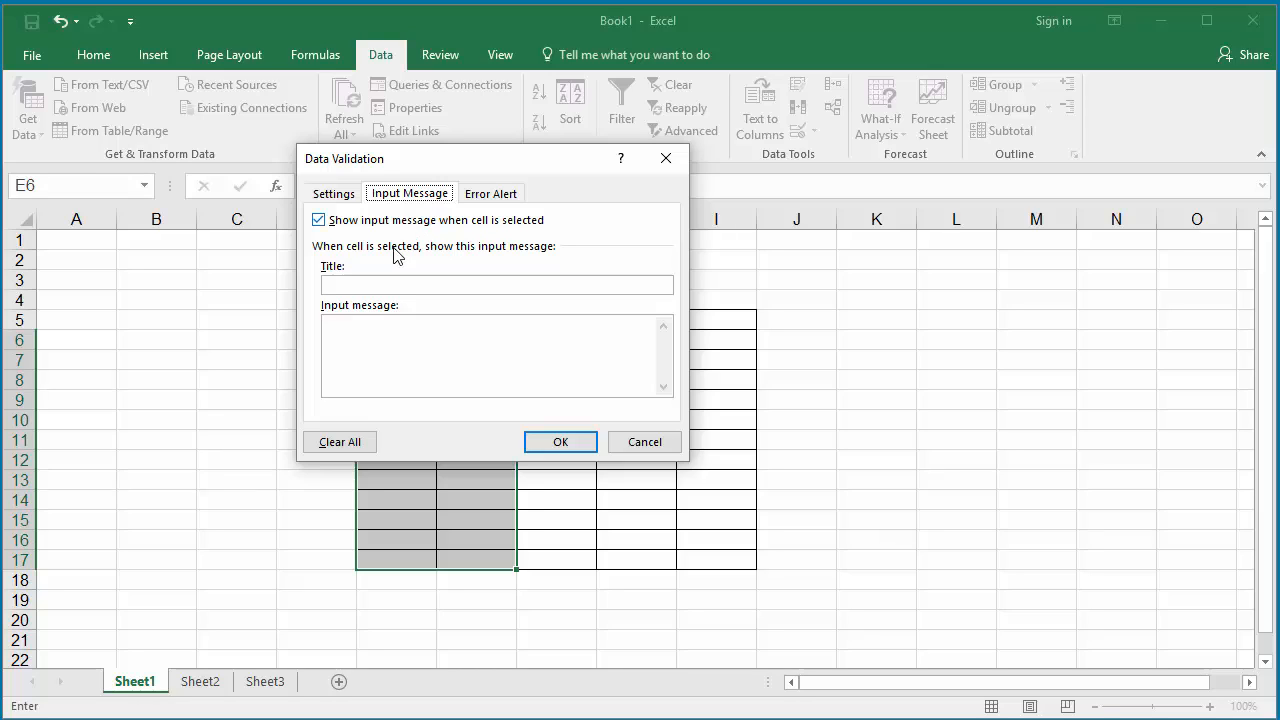
Enter the input message title 'Valid values' and message '1 to 100'.
click(496, 285)
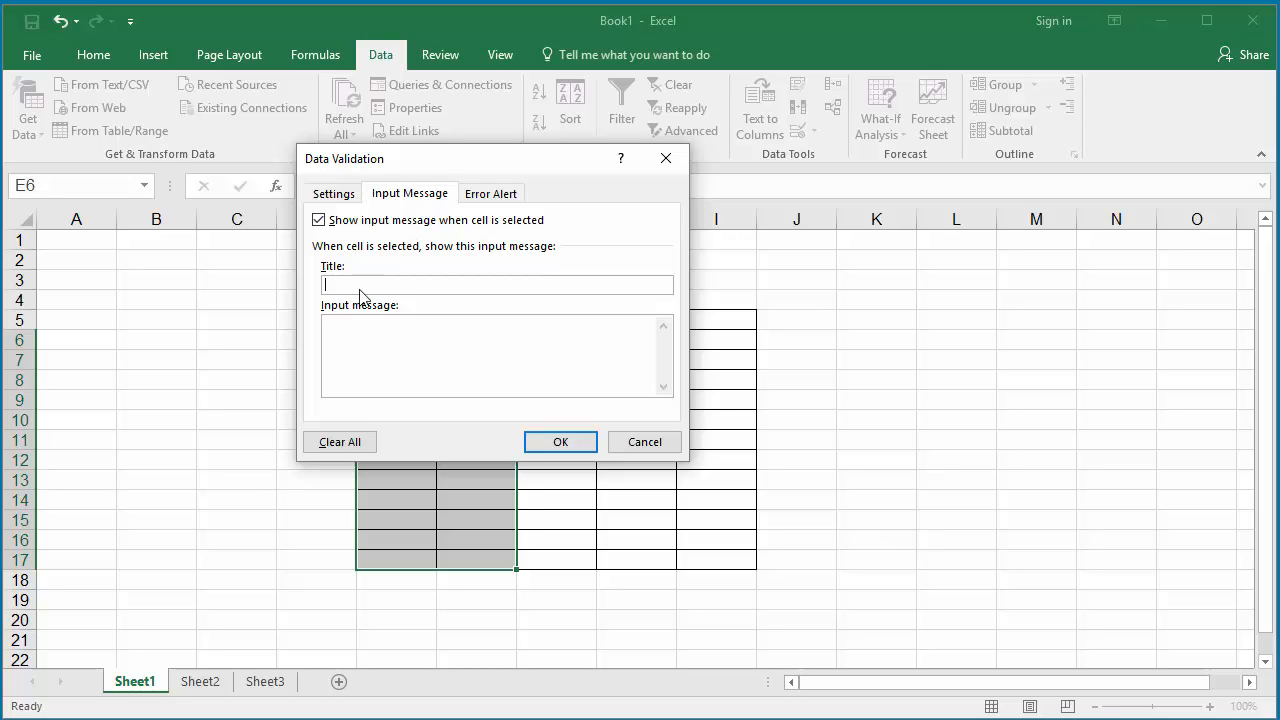
text(Valid valu)
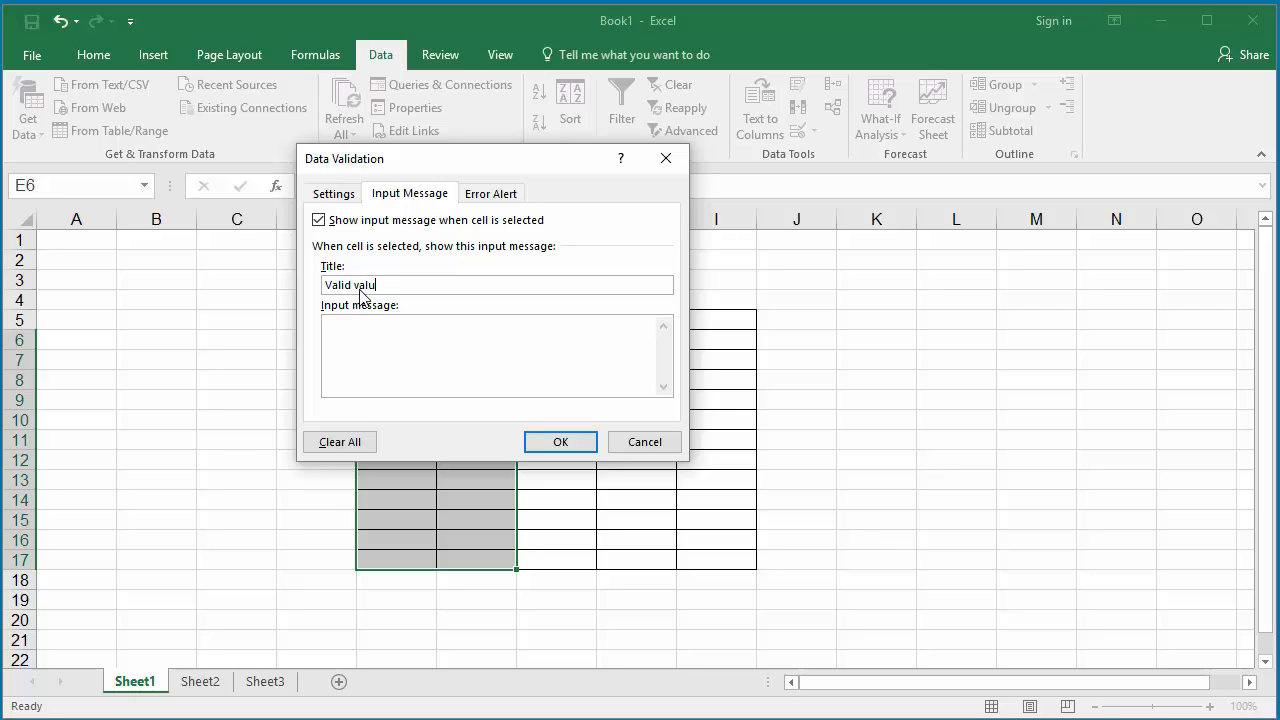
text(es)
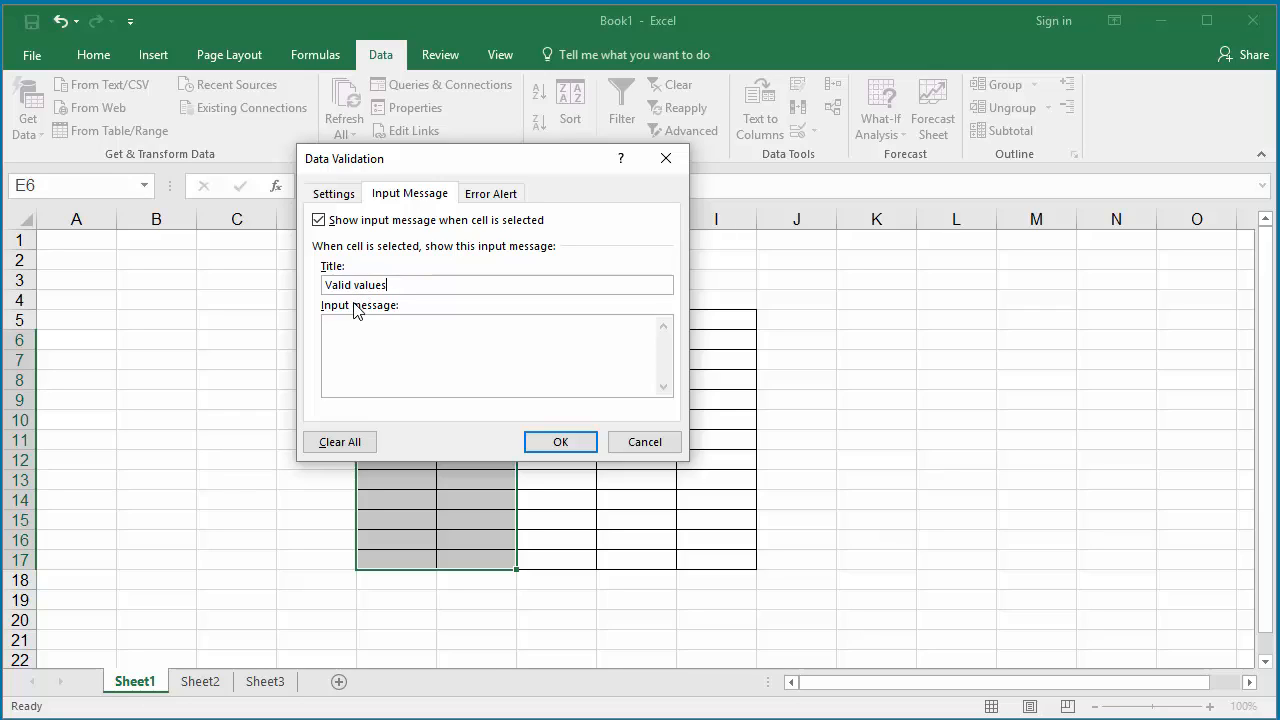
mouse_move(350, 322)
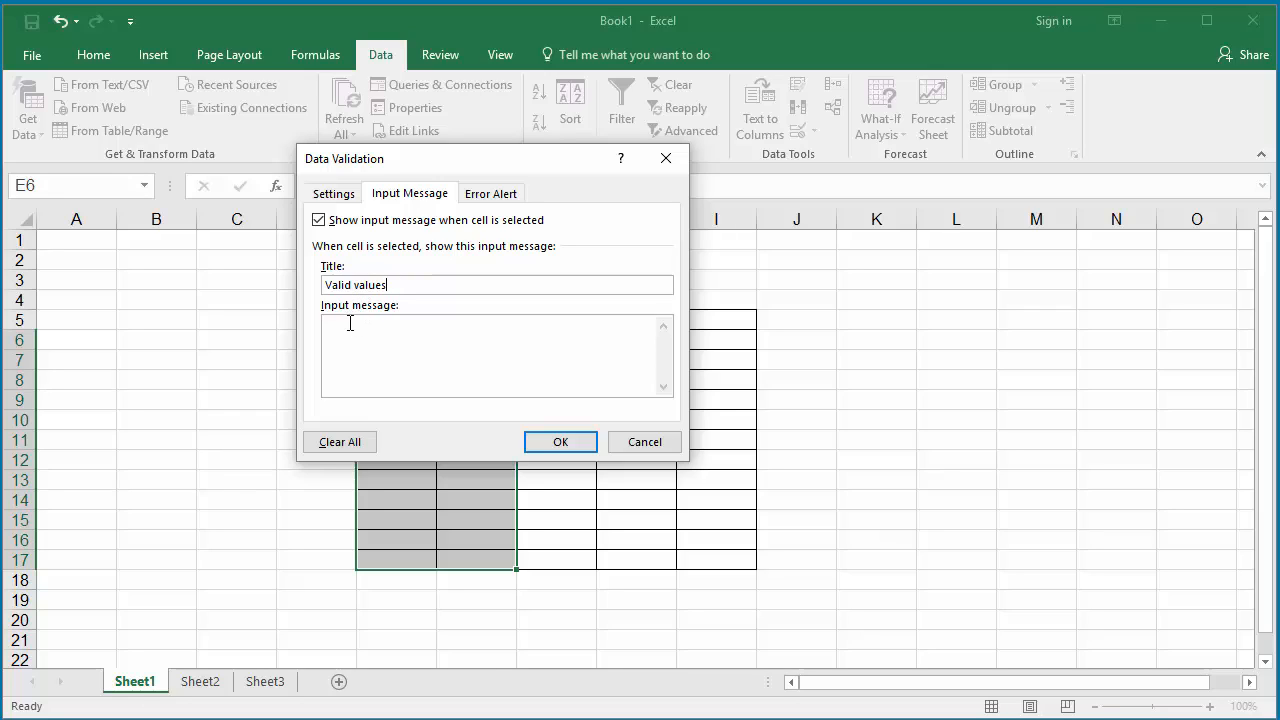
text(1 to)
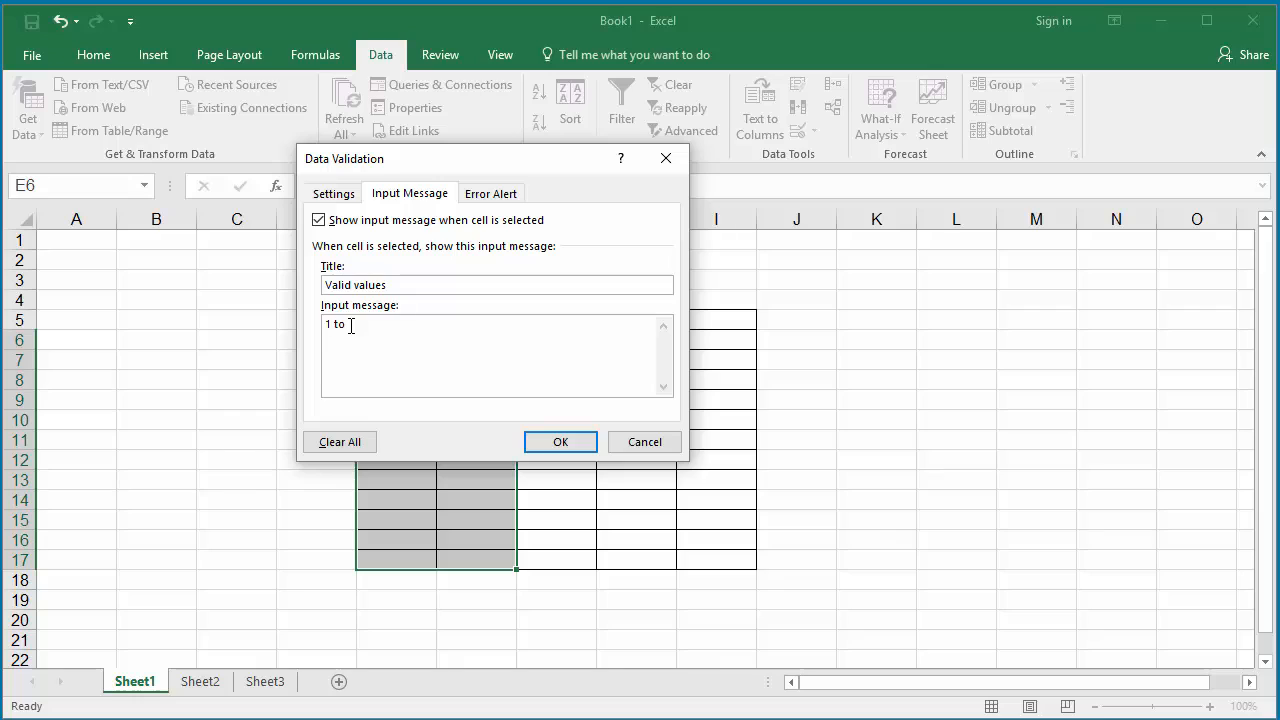
text(100)
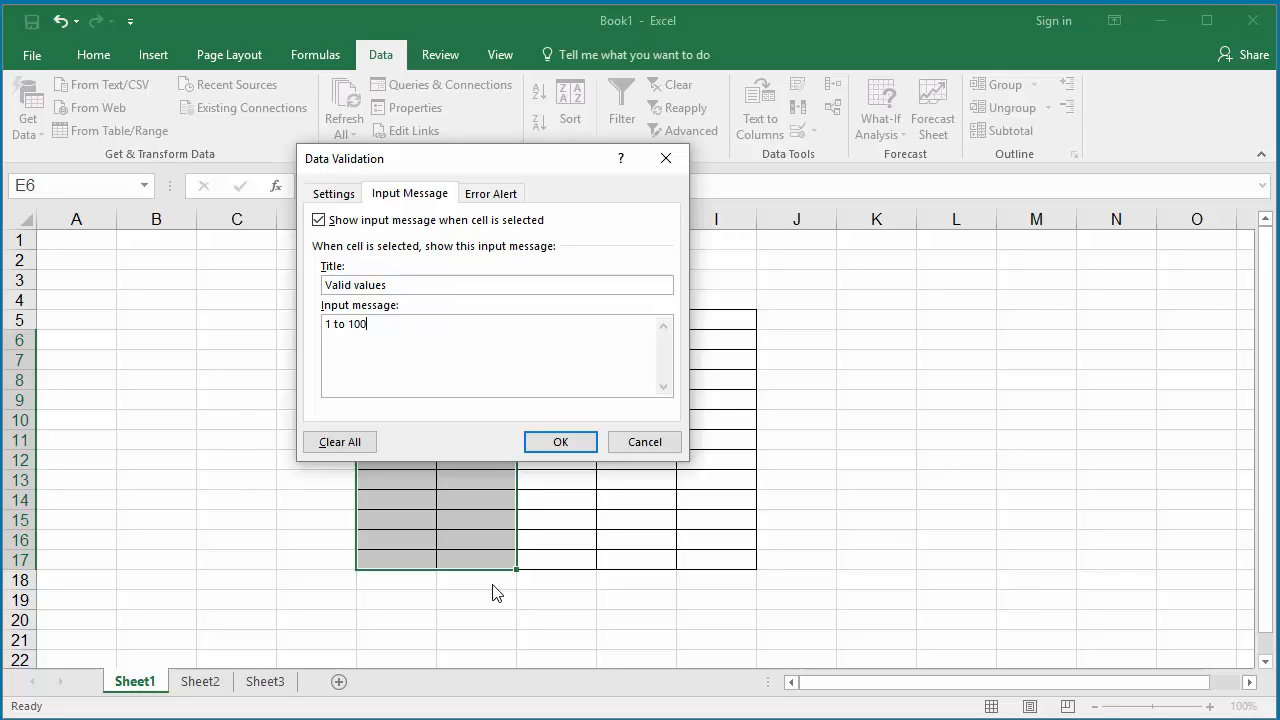
mouse_move(510, 570)
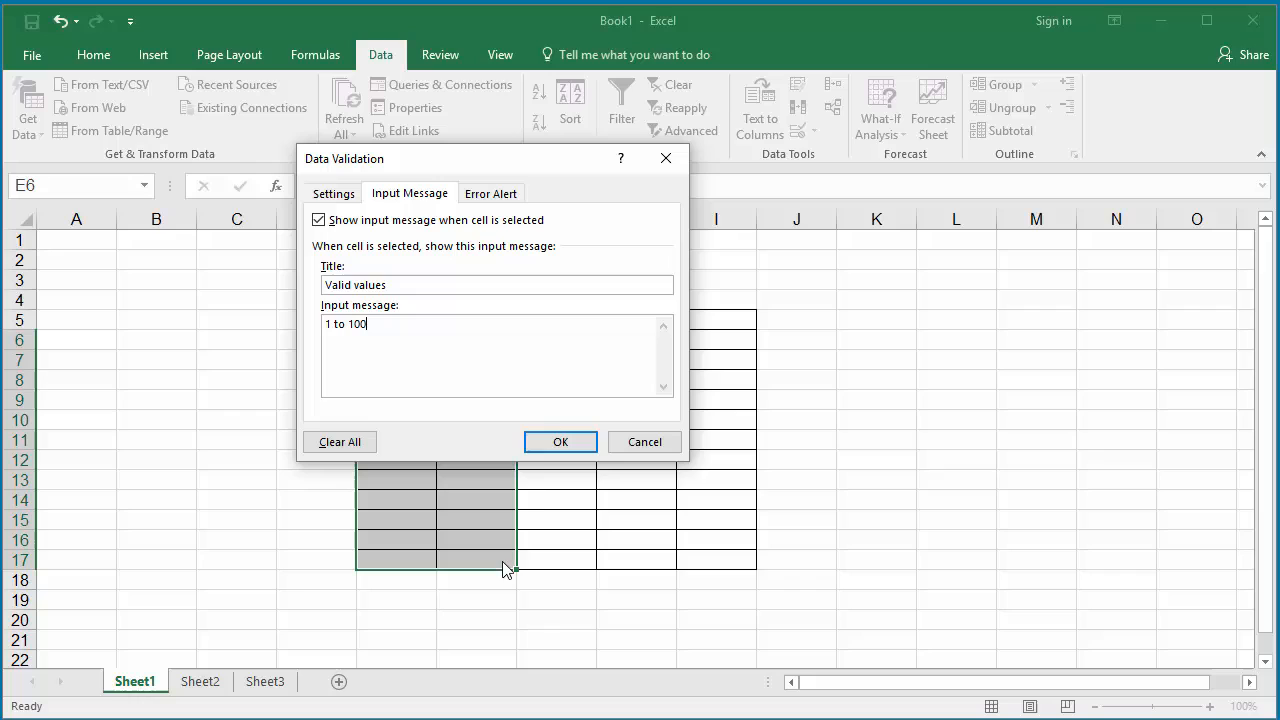
Give the Stop error alert the title 'Invalid value' and message 'Valid values are 1 to 100 only'.
click(491, 193)
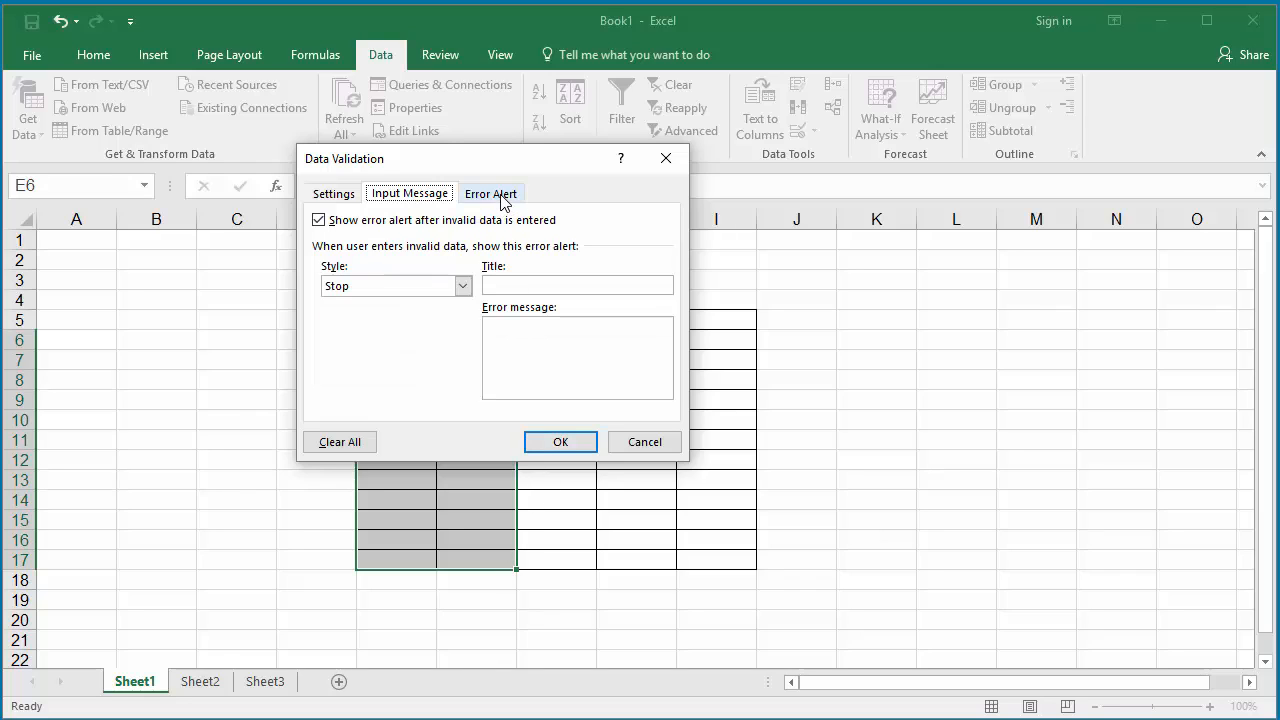
click(491, 193)
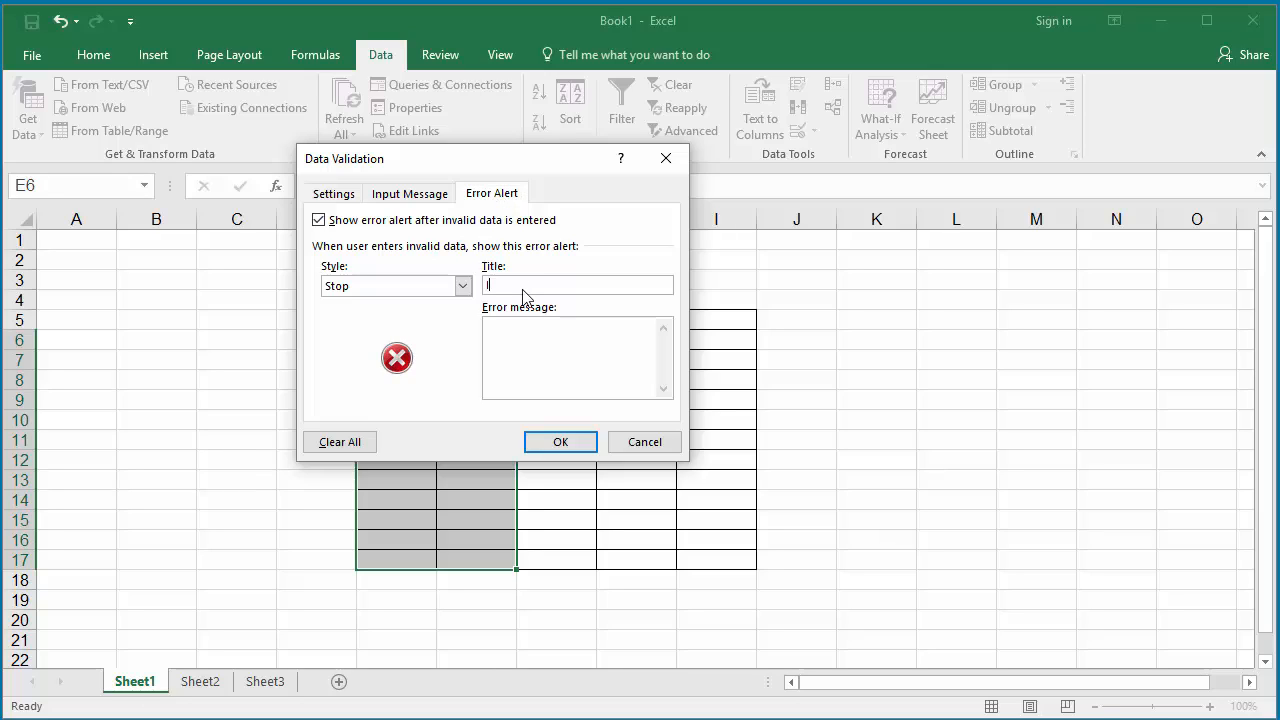
text(Invalid)
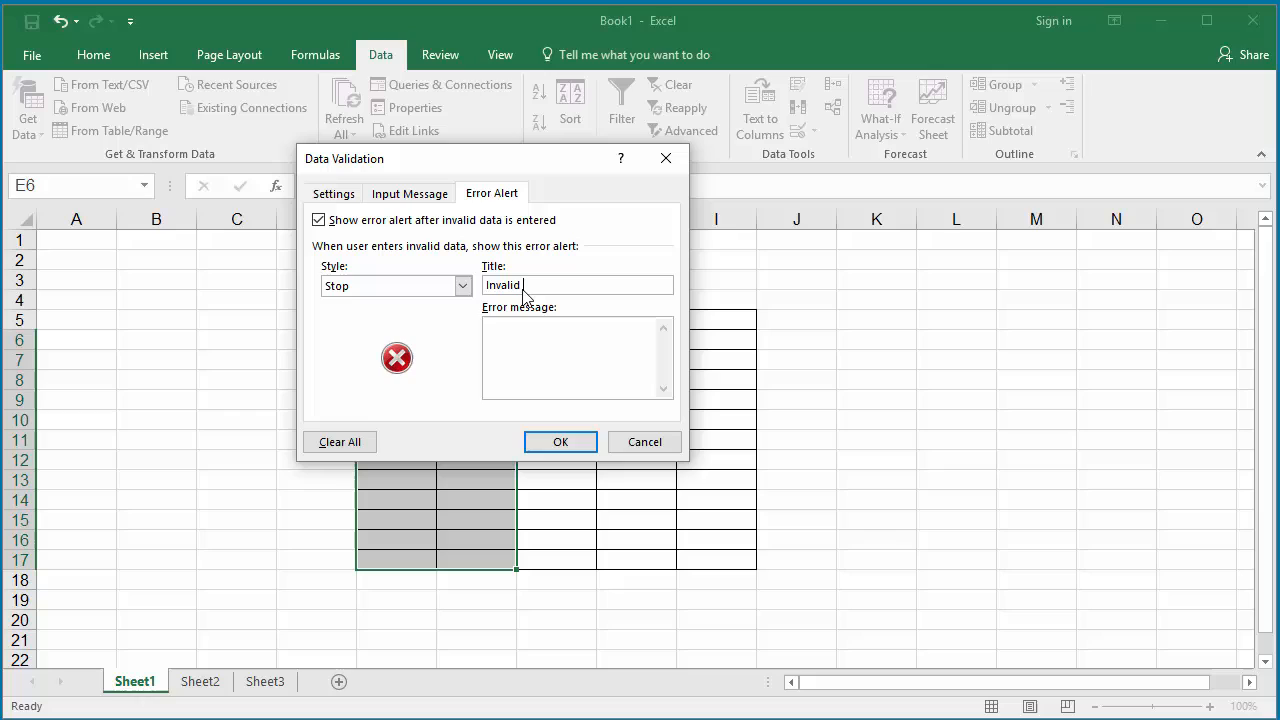
text(value)
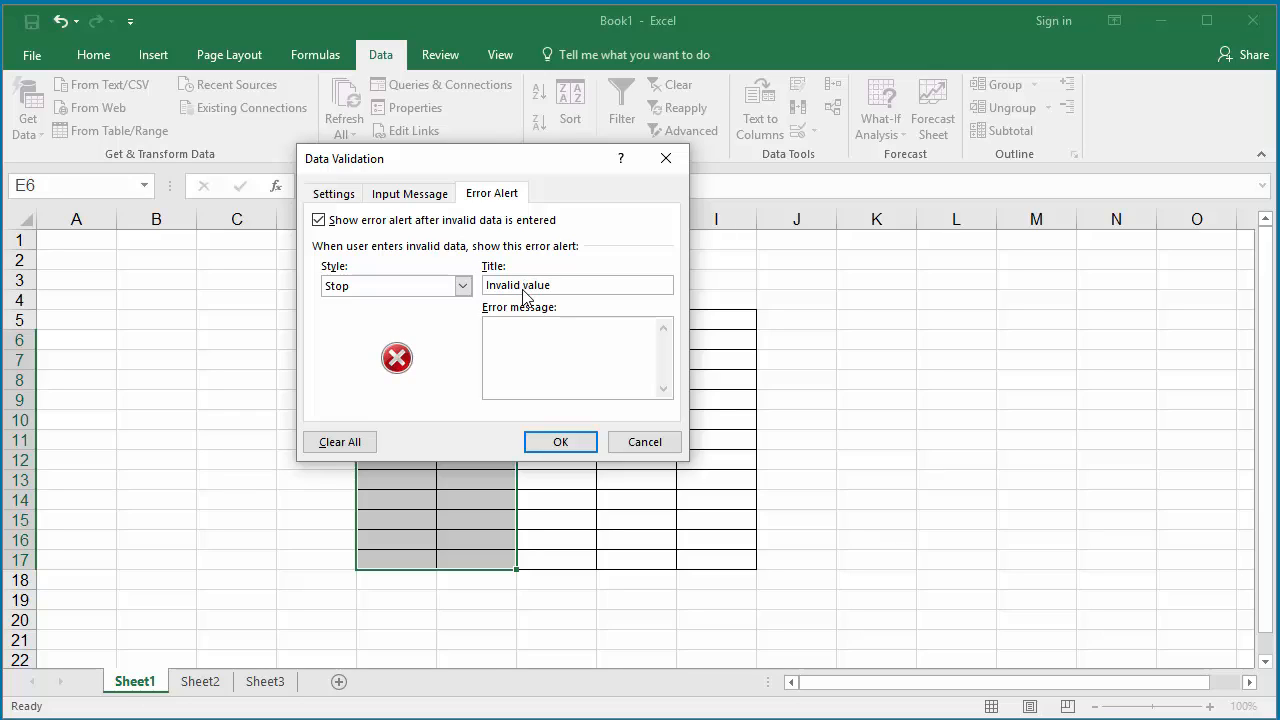
mouse_move(540, 311)
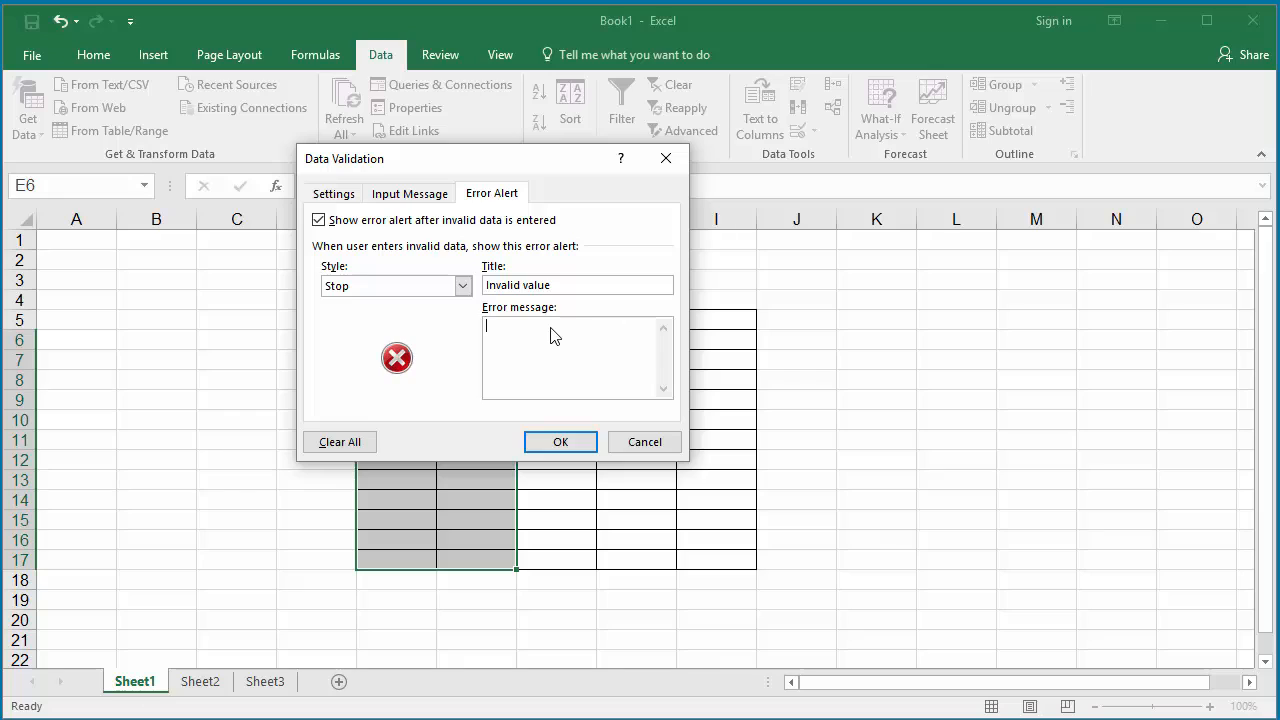
text(Valid)
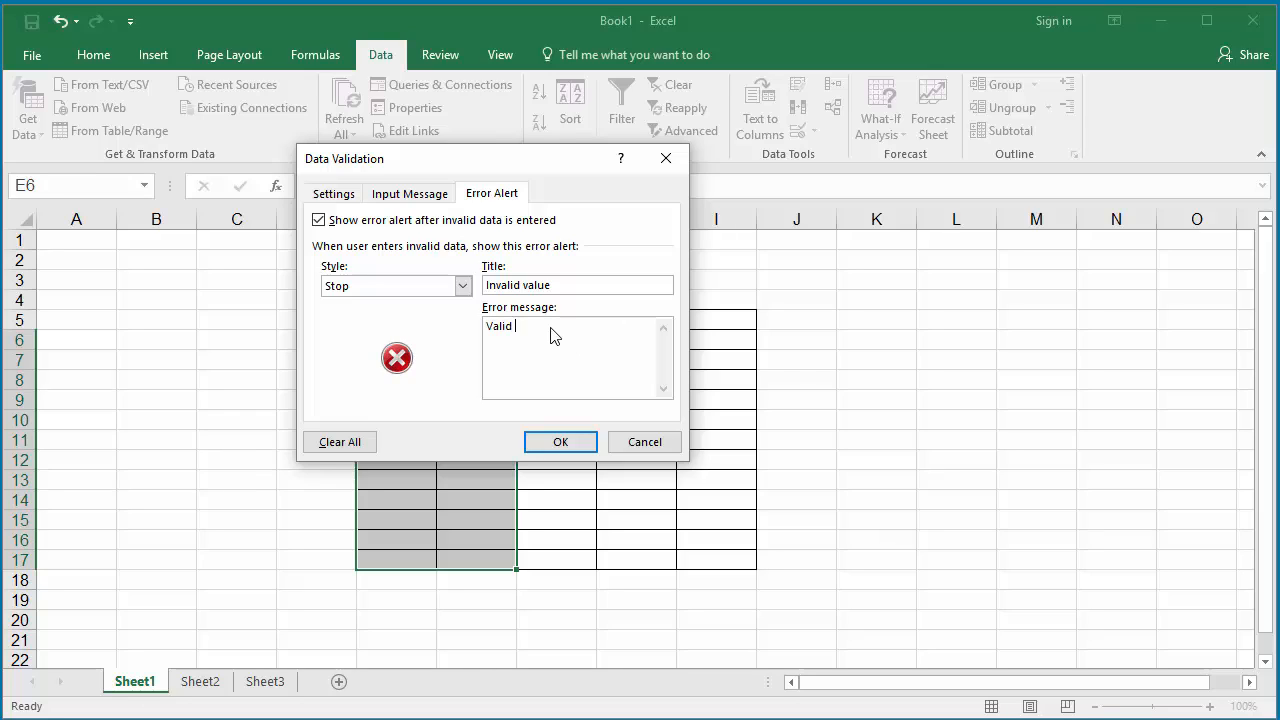
text(values)
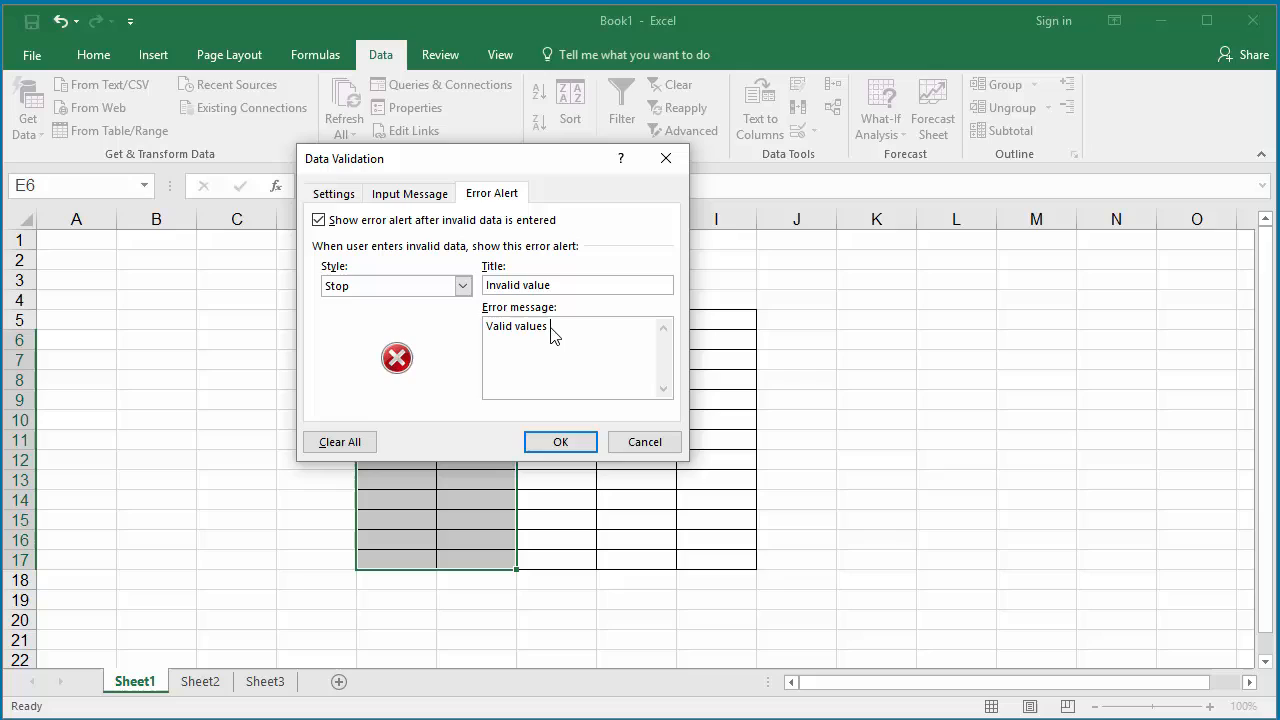
text(are 1 to 100 only)
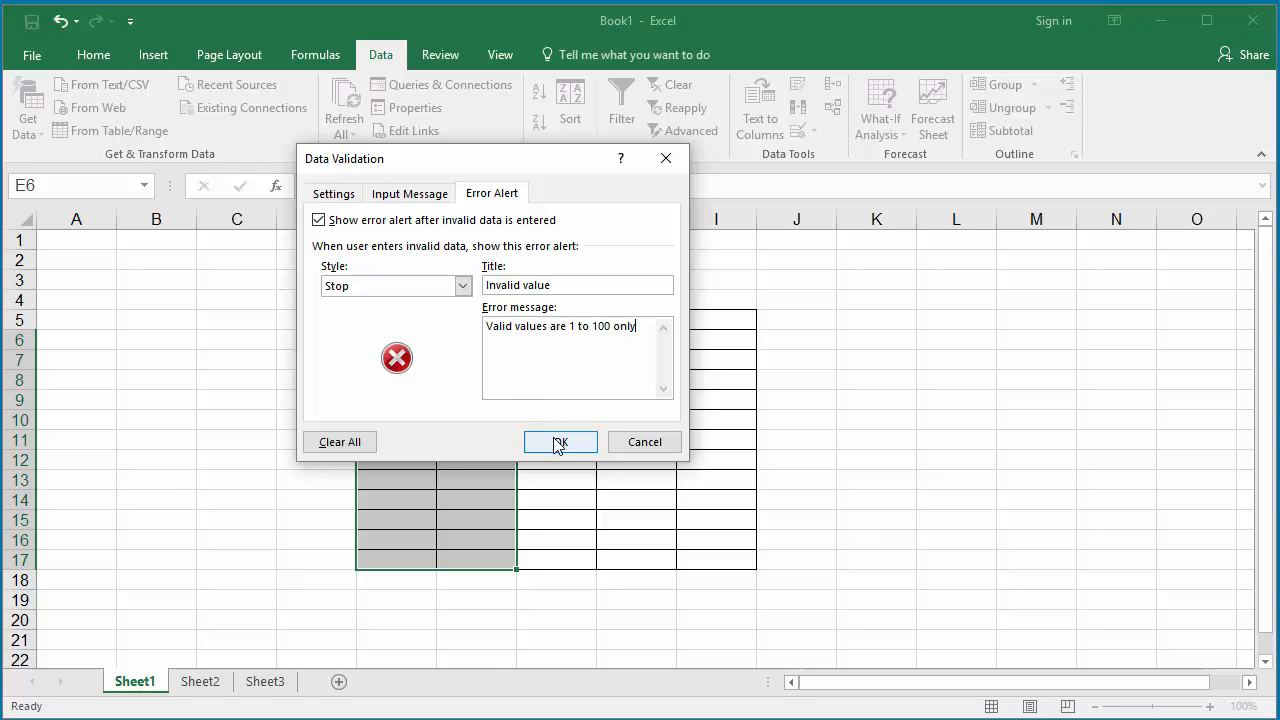
Apply the validation and check the 'Valid values' prompt on E10, E7 and E6.
click(560, 442)
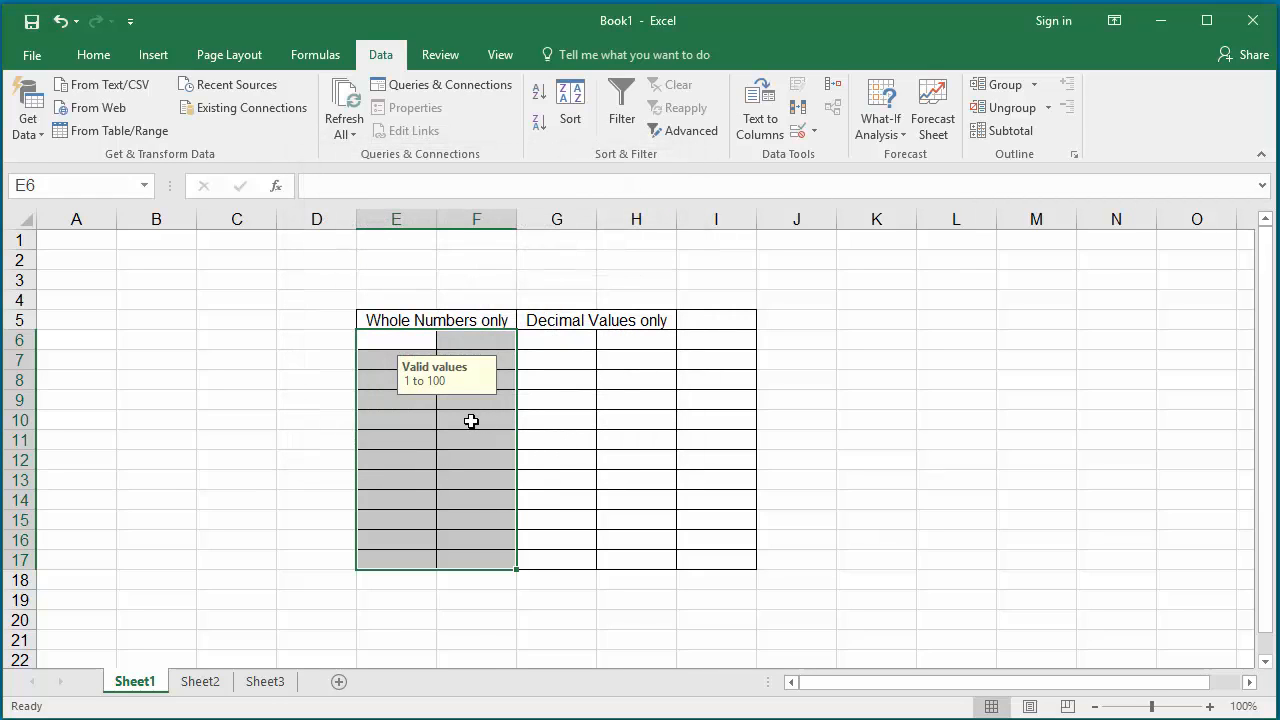
mouse_move(459, 416)
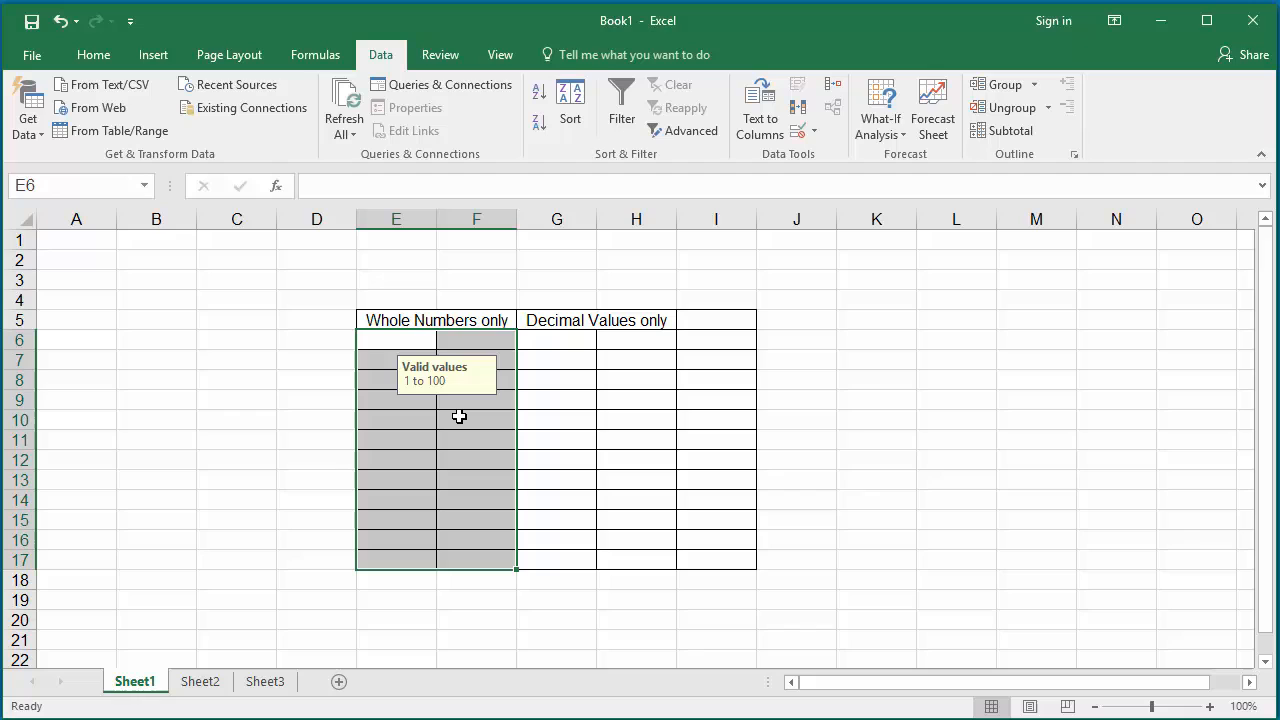
mouse_move(471, 337)
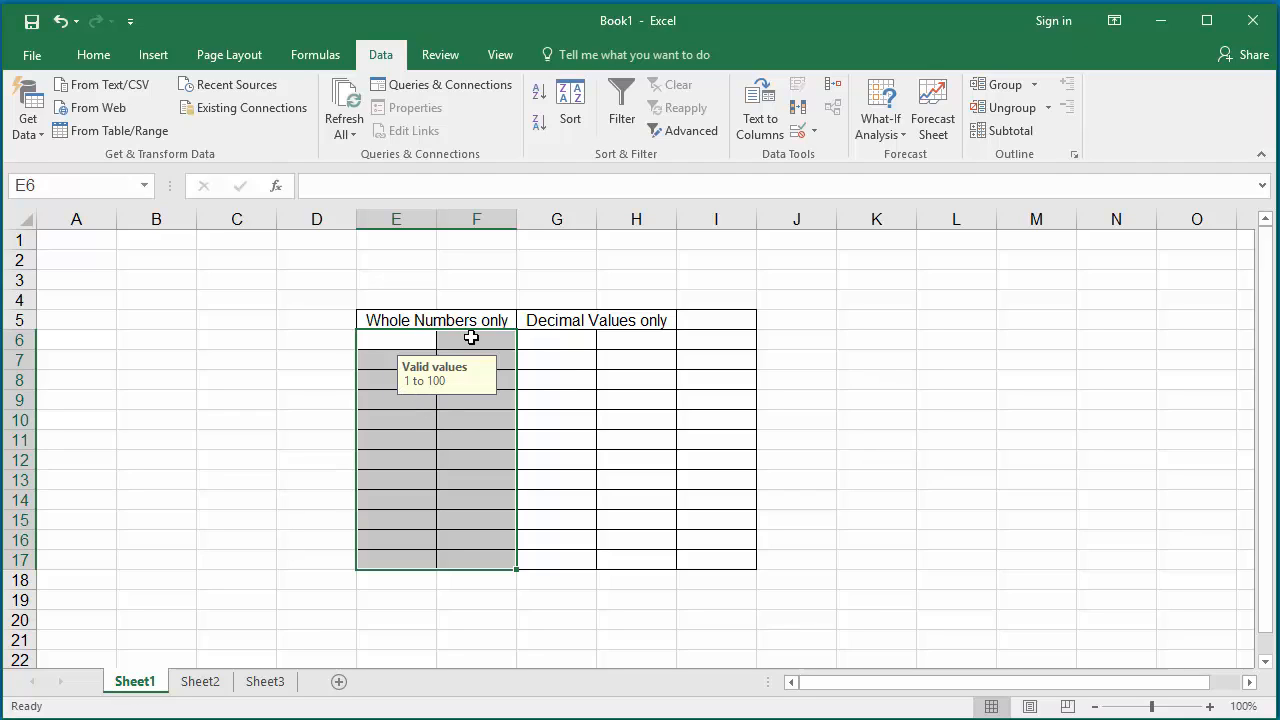
click(396, 419)
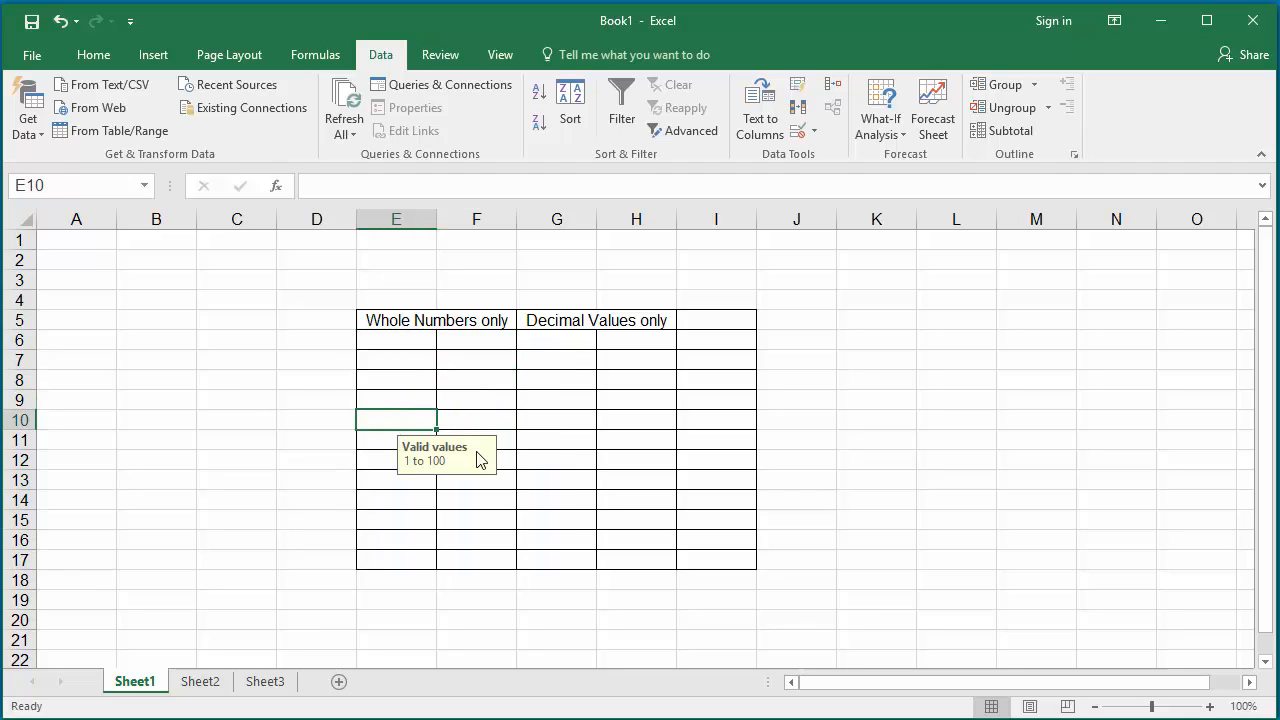
click(396, 358)
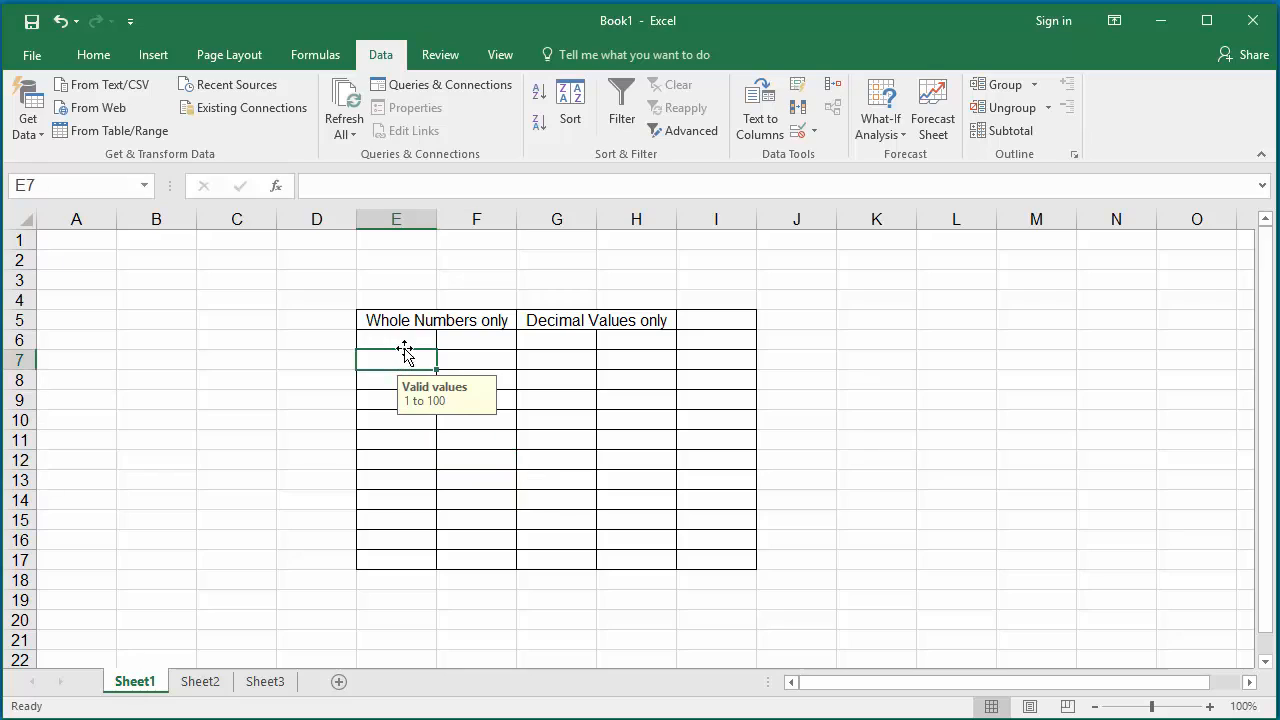
click(397, 339)
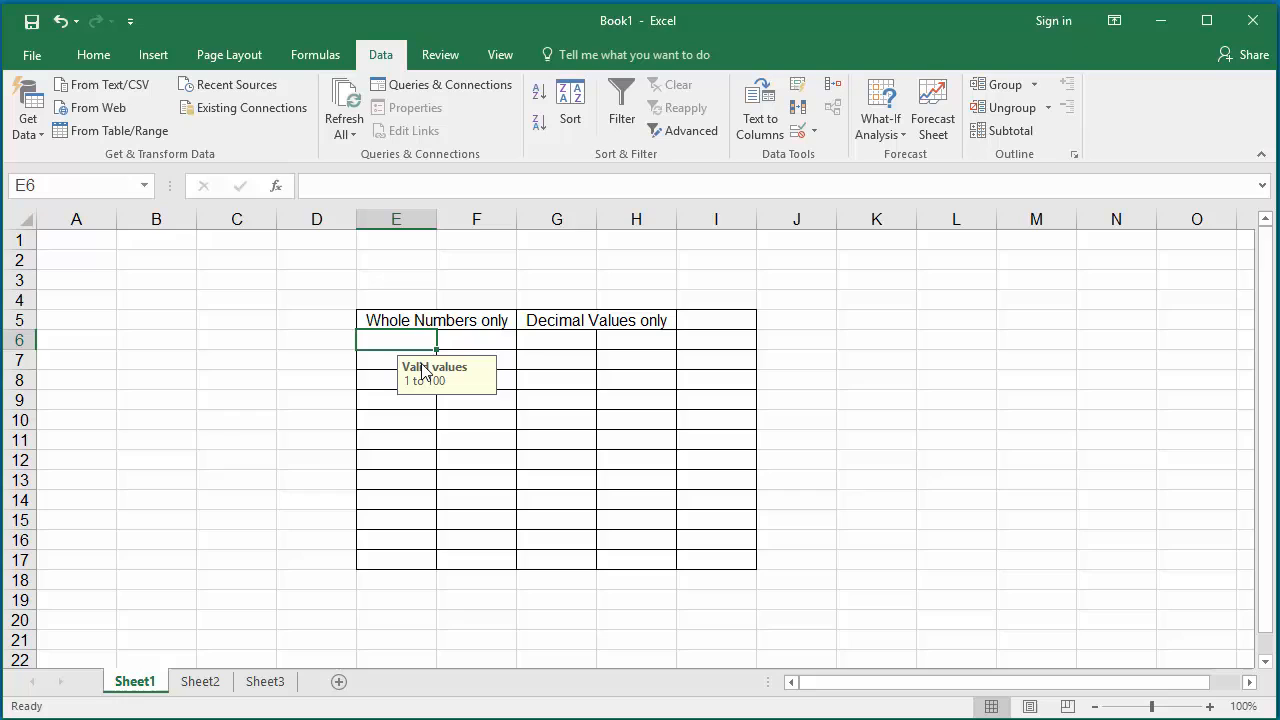
Enter 110 in E6, cancel the 'Invalid value' alert, then select E7 and E8.
text(110)
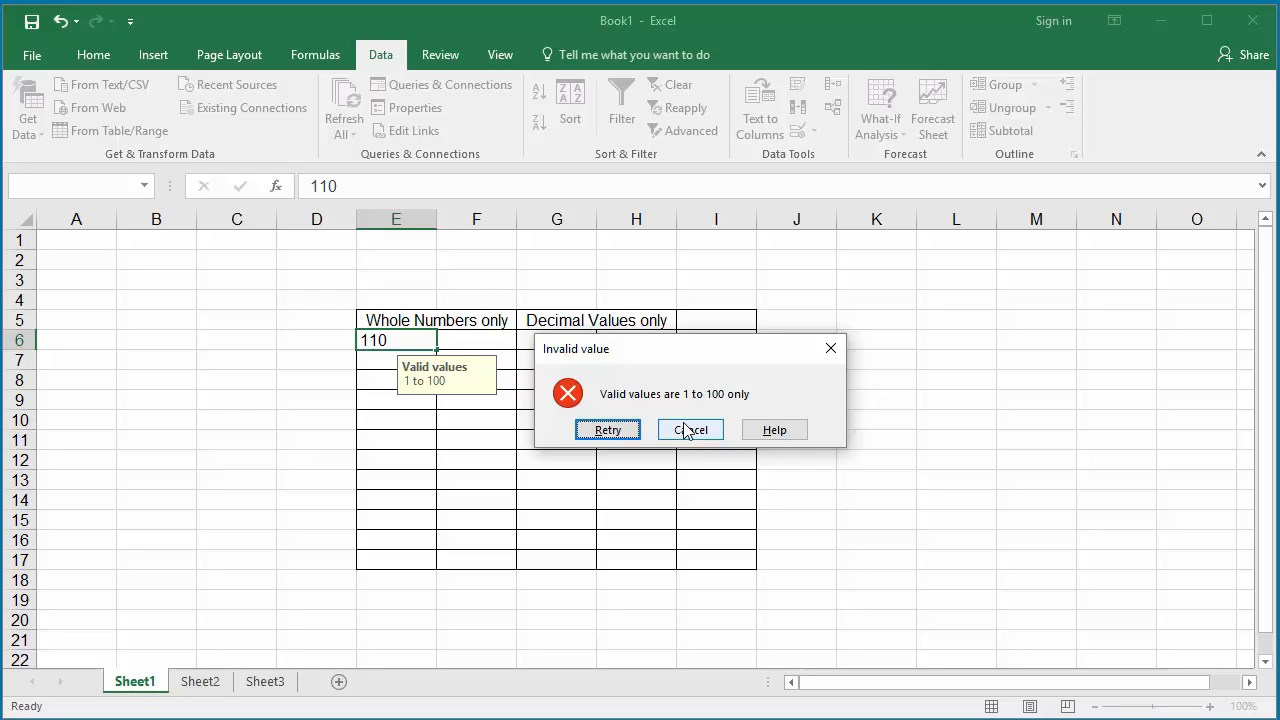
click(690, 429)
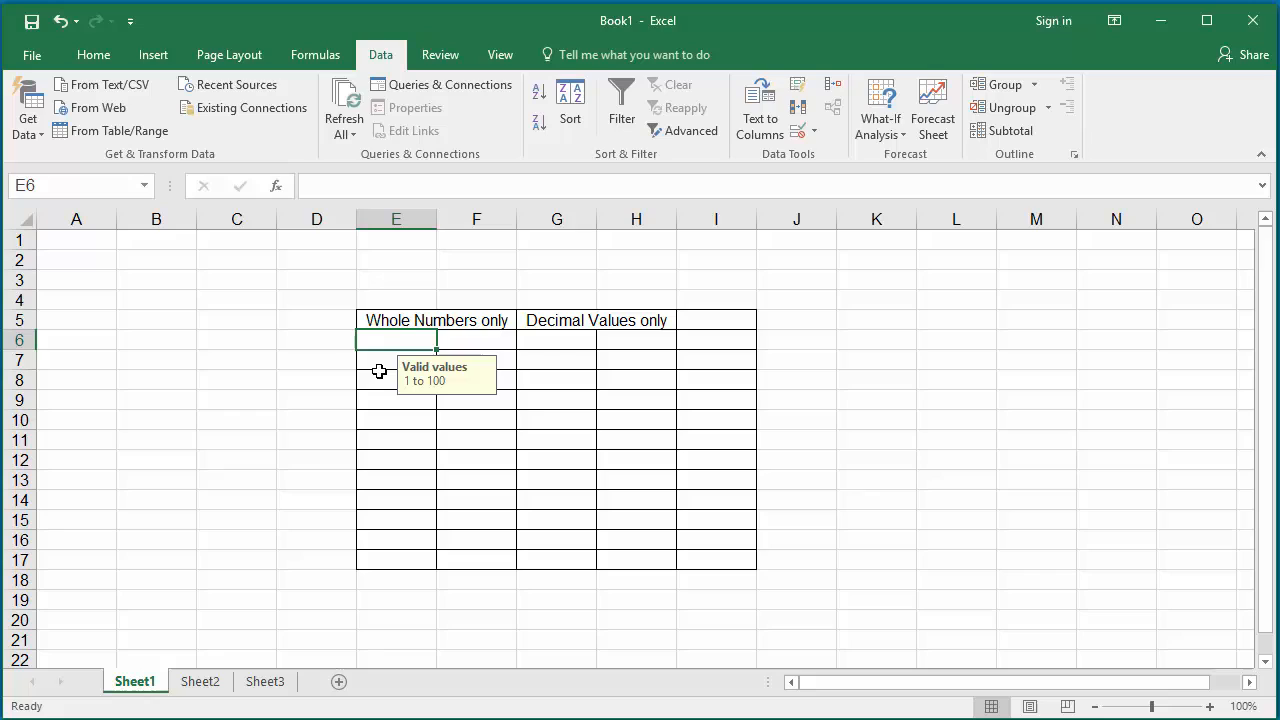
click(396, 359)
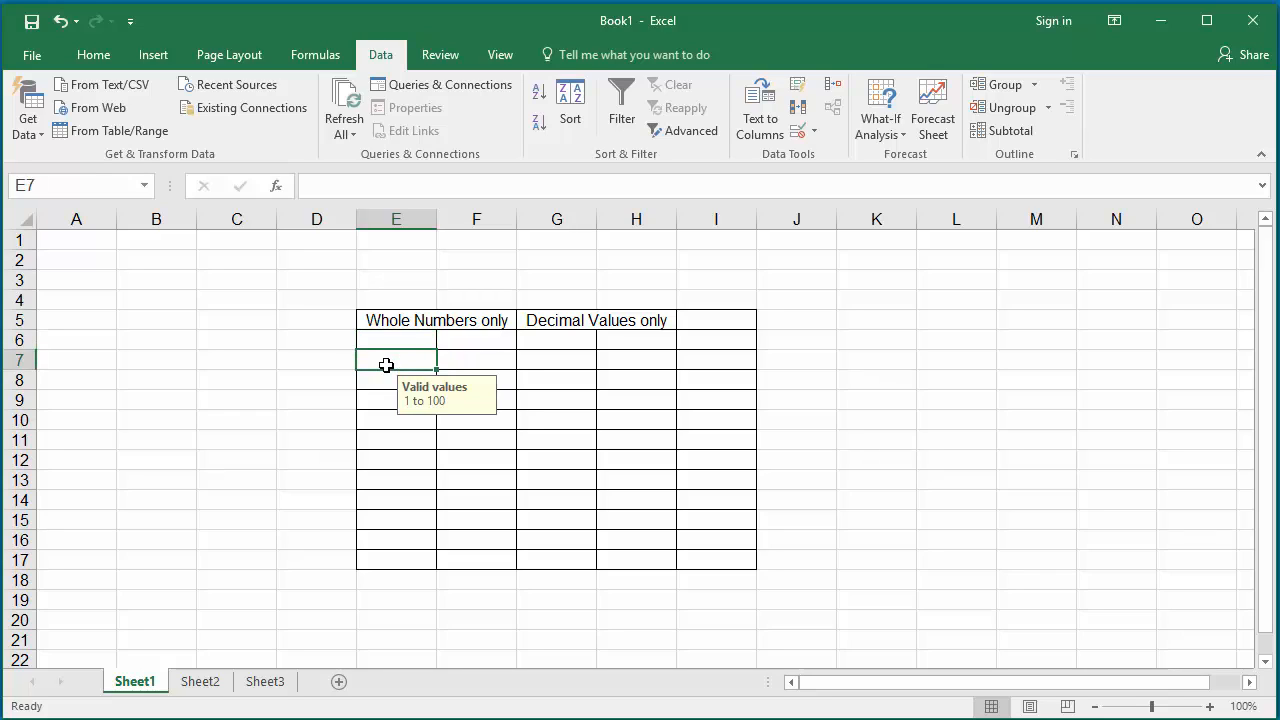
click(396, 379)
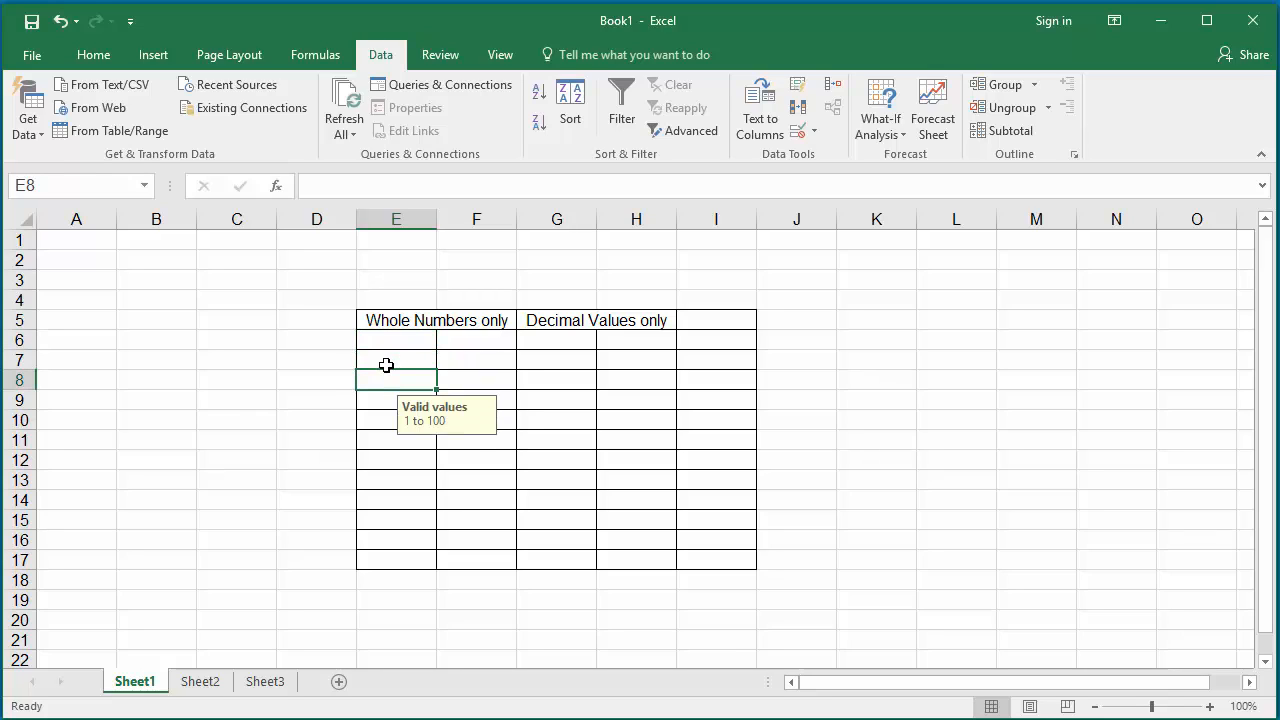
Enter 2.5 in a whole-number cell and dismiss the 'Invalid value' alert.
text(2.)
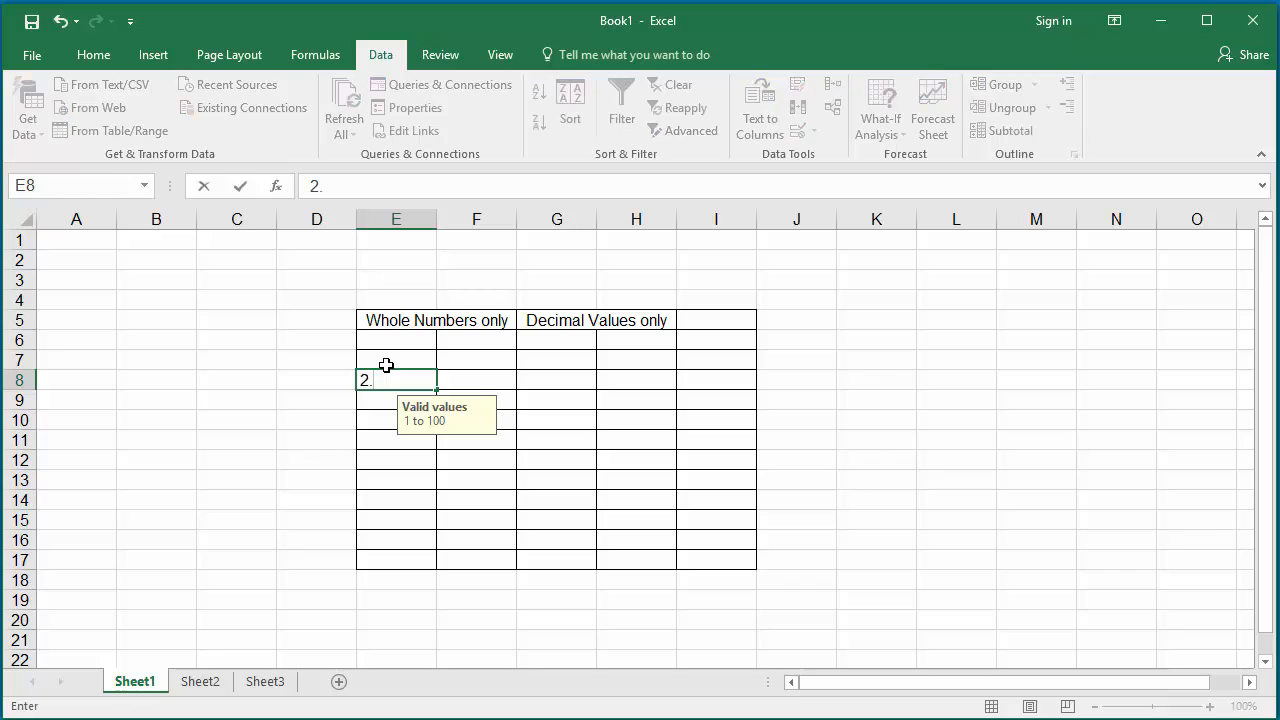
text(5)
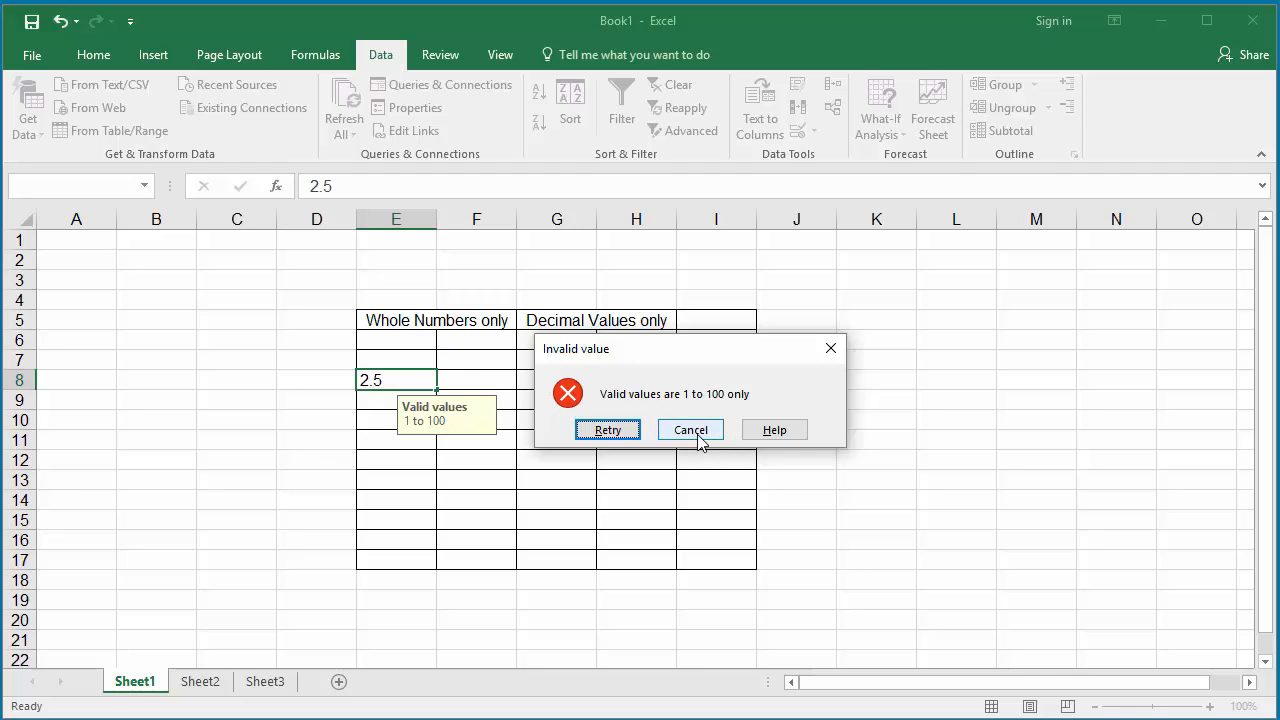
click(690, 429)
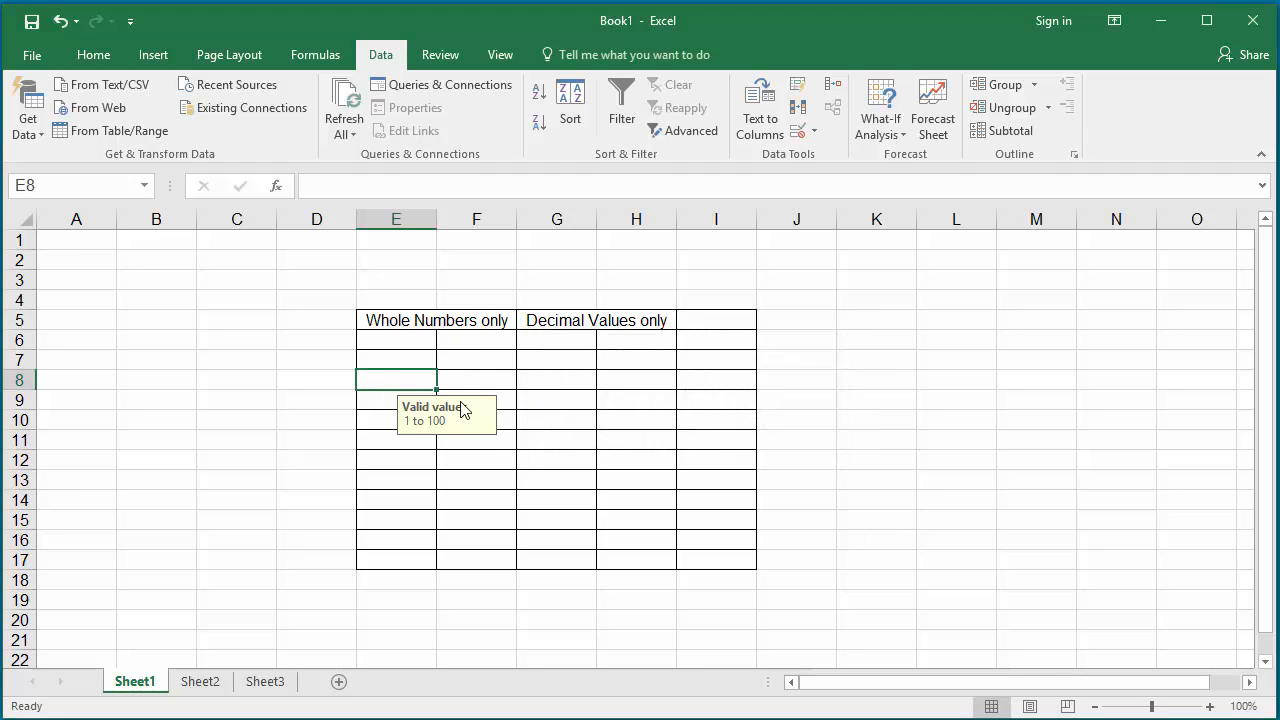
mouse_move(378, 388)
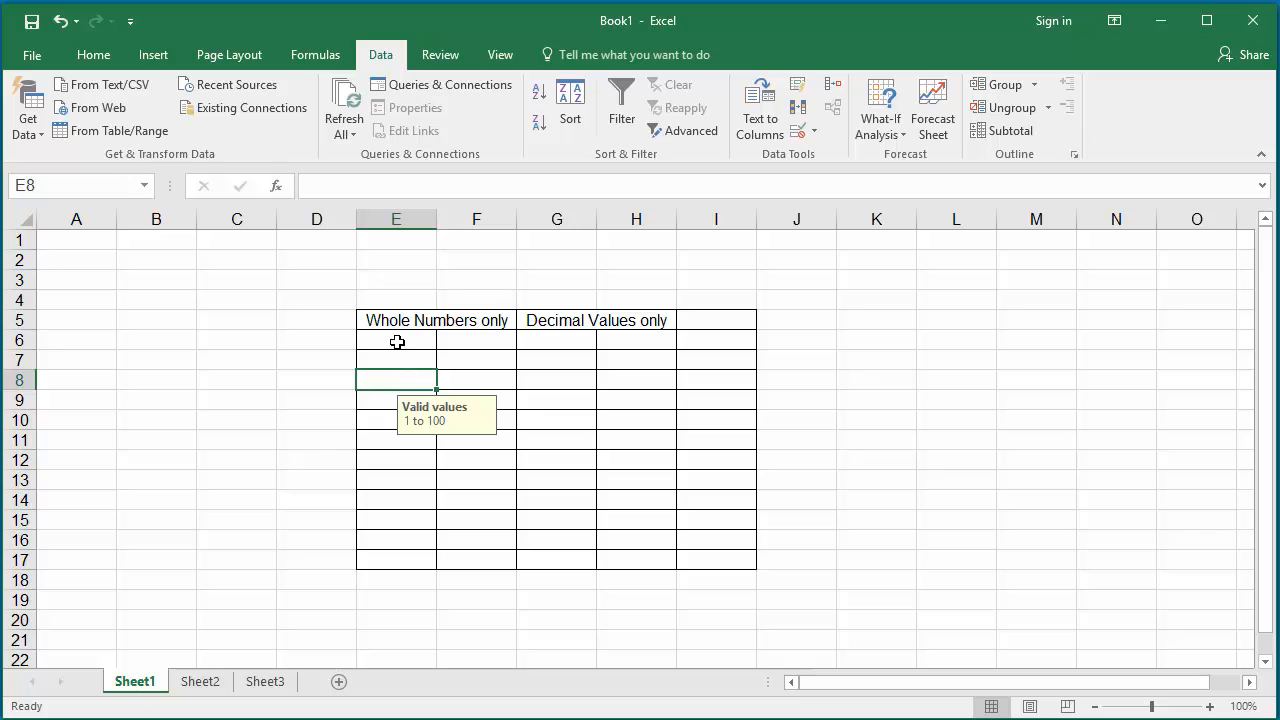
Change the E6:F17 error alert style from Stop to Information.
drag(397, 340, 458, 543)
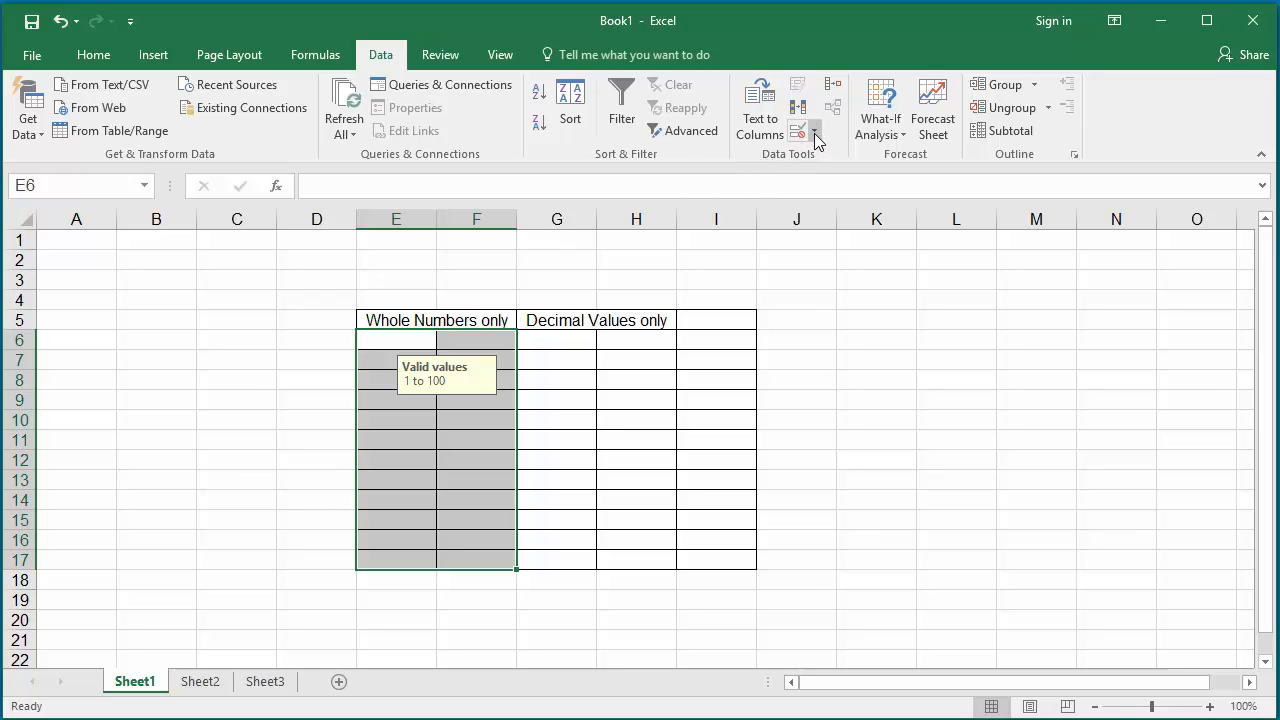
click(813, 131)
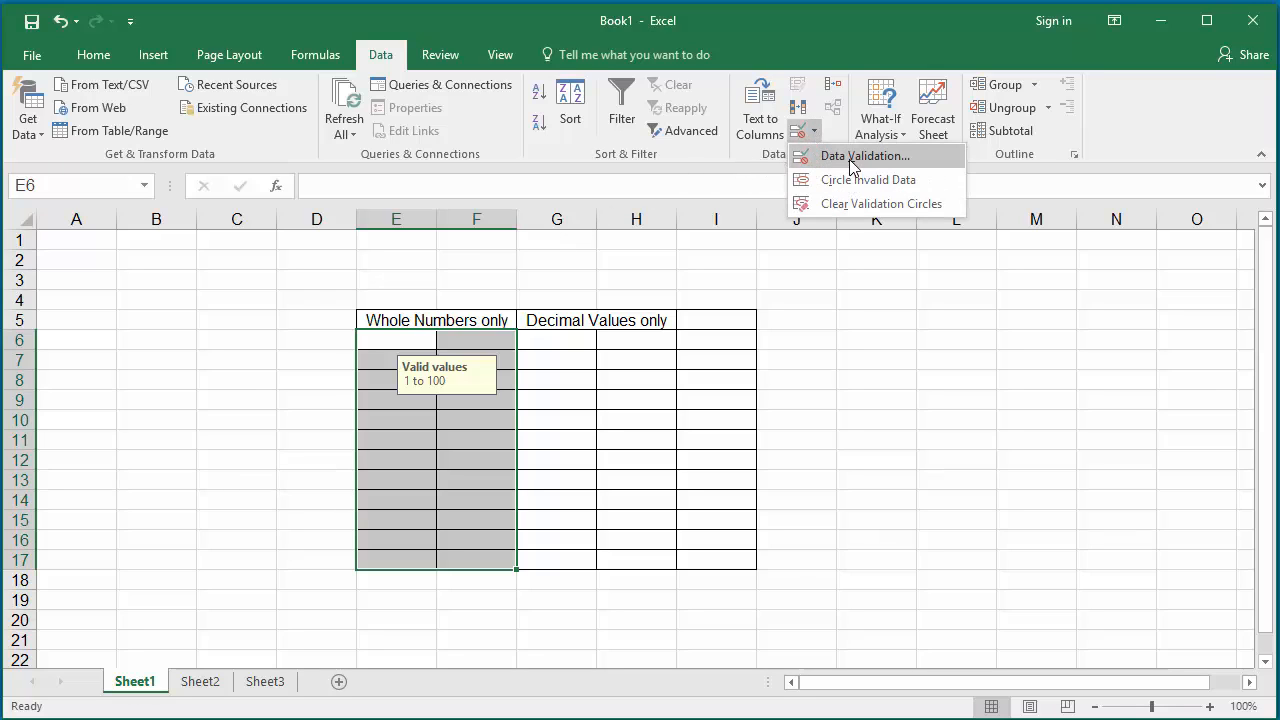
click(864, 155)
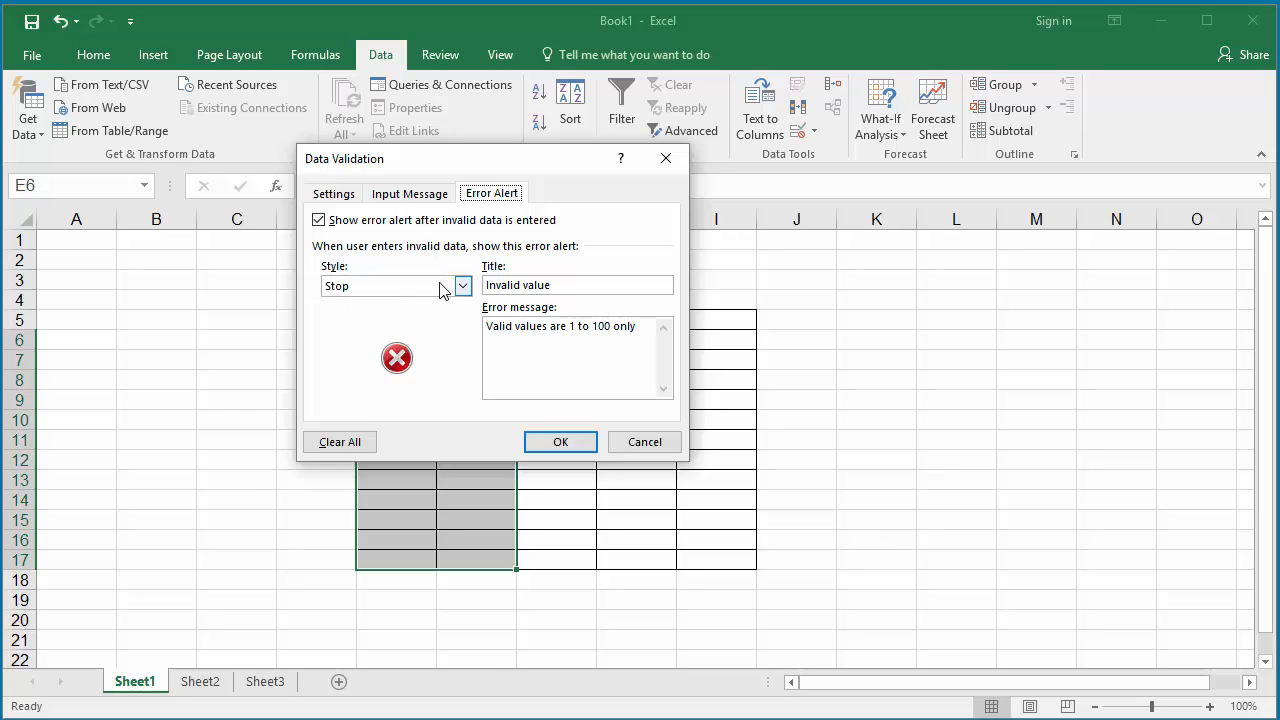
click(462, 285)
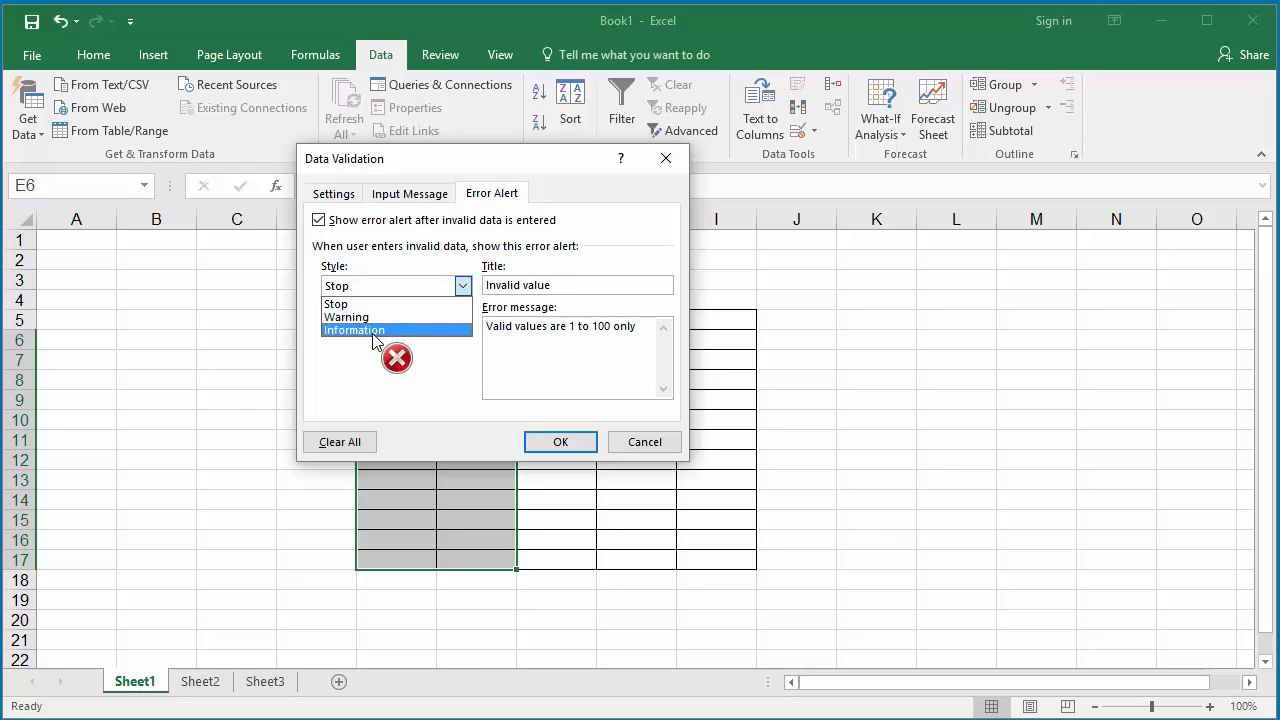
click(354, 330)
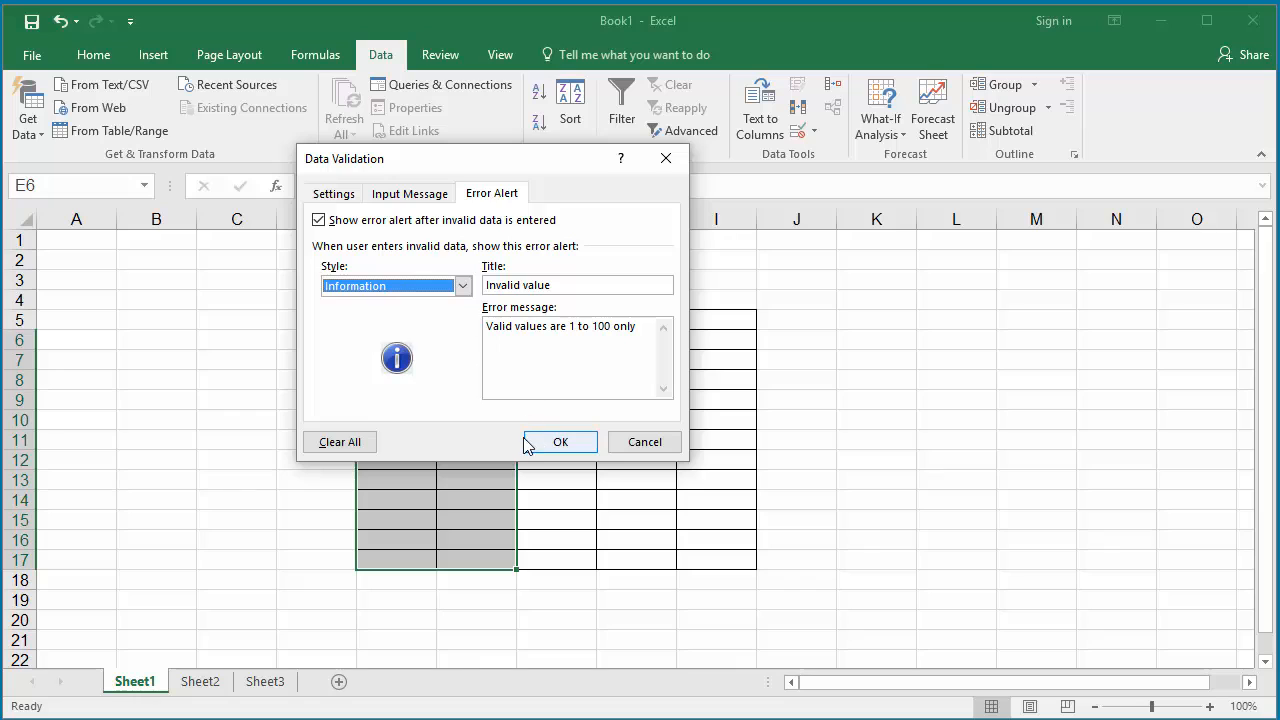
click(560, 442)
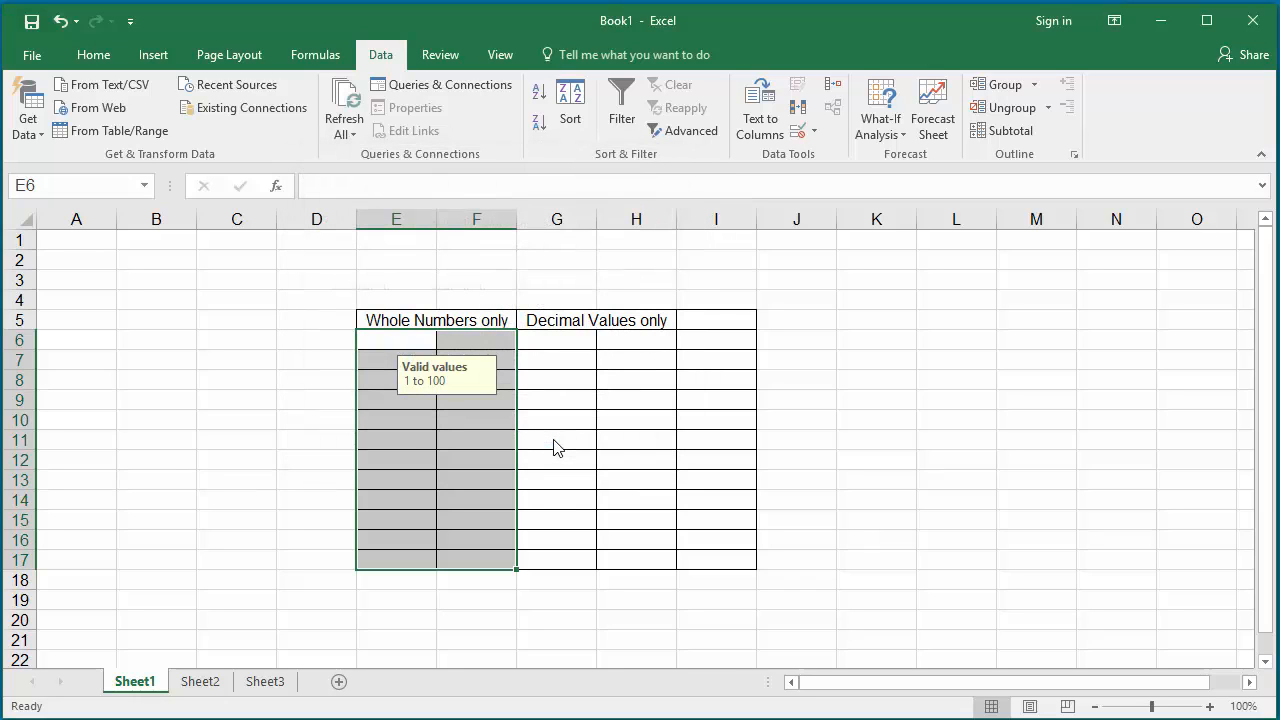
mouse_move(389, 337)
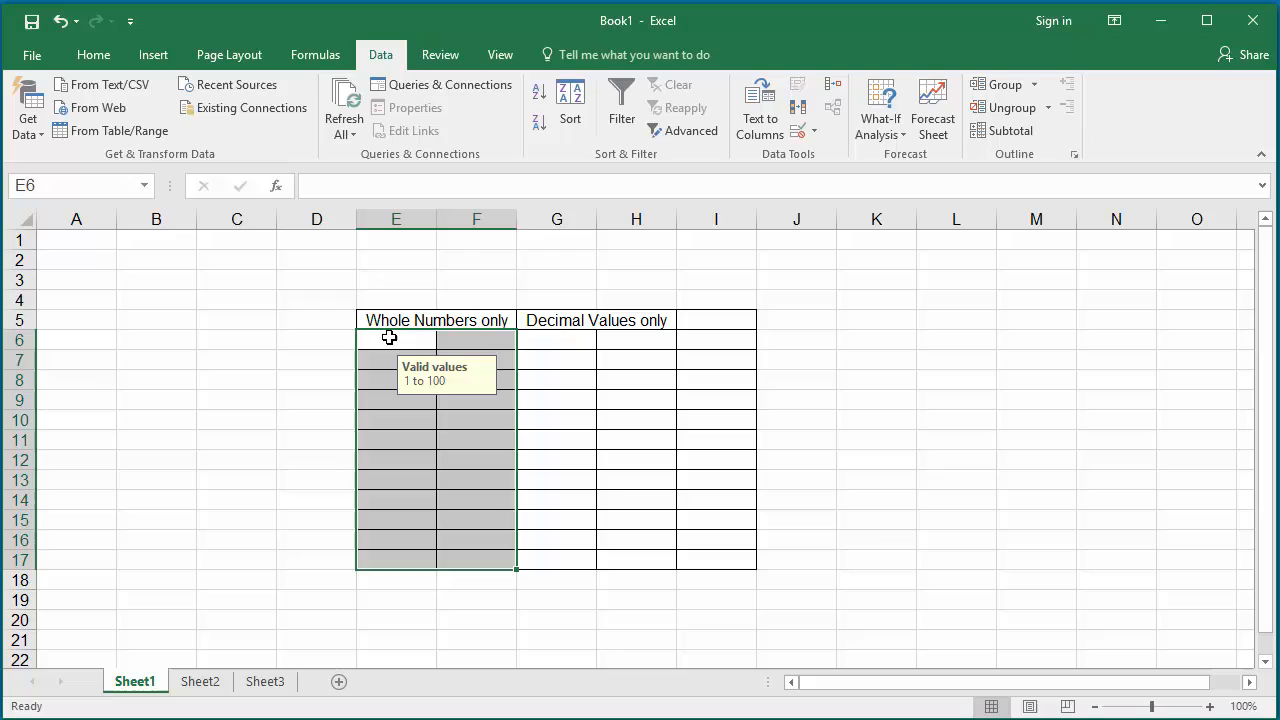
Accept 110 in E6 and 2.5 in E7 through the Information alerts.
text(110)
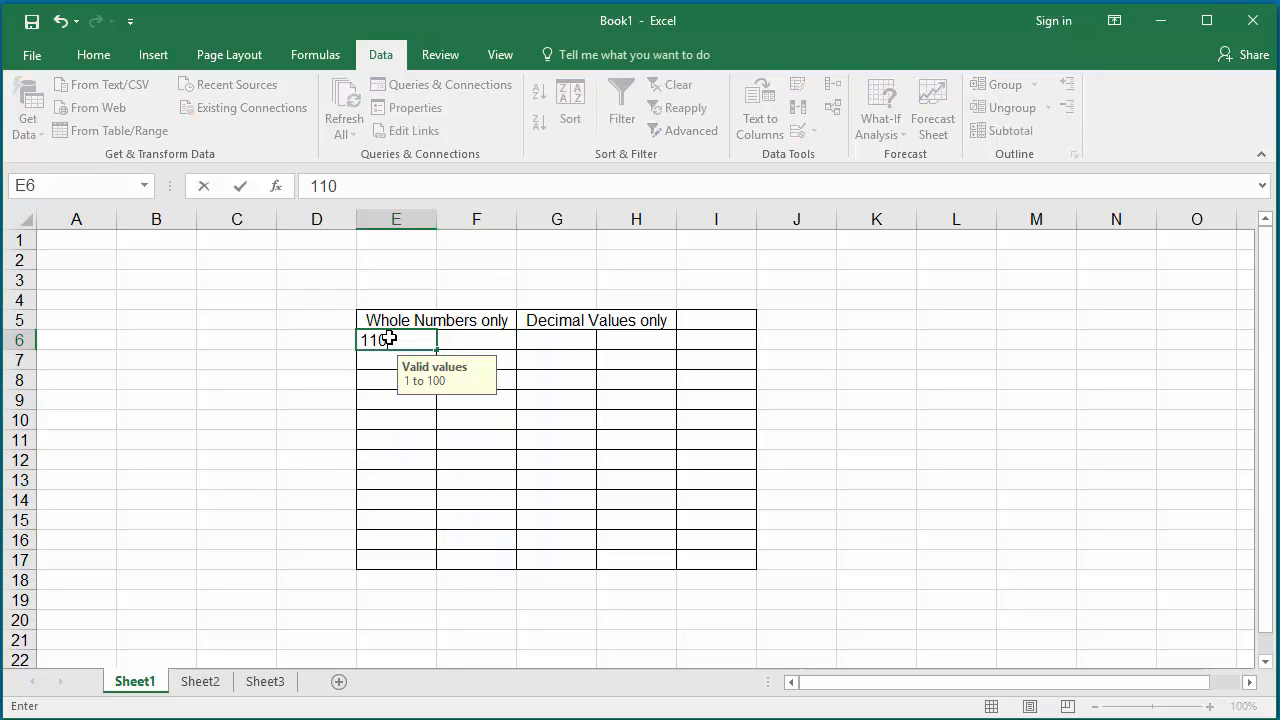
key(enter)
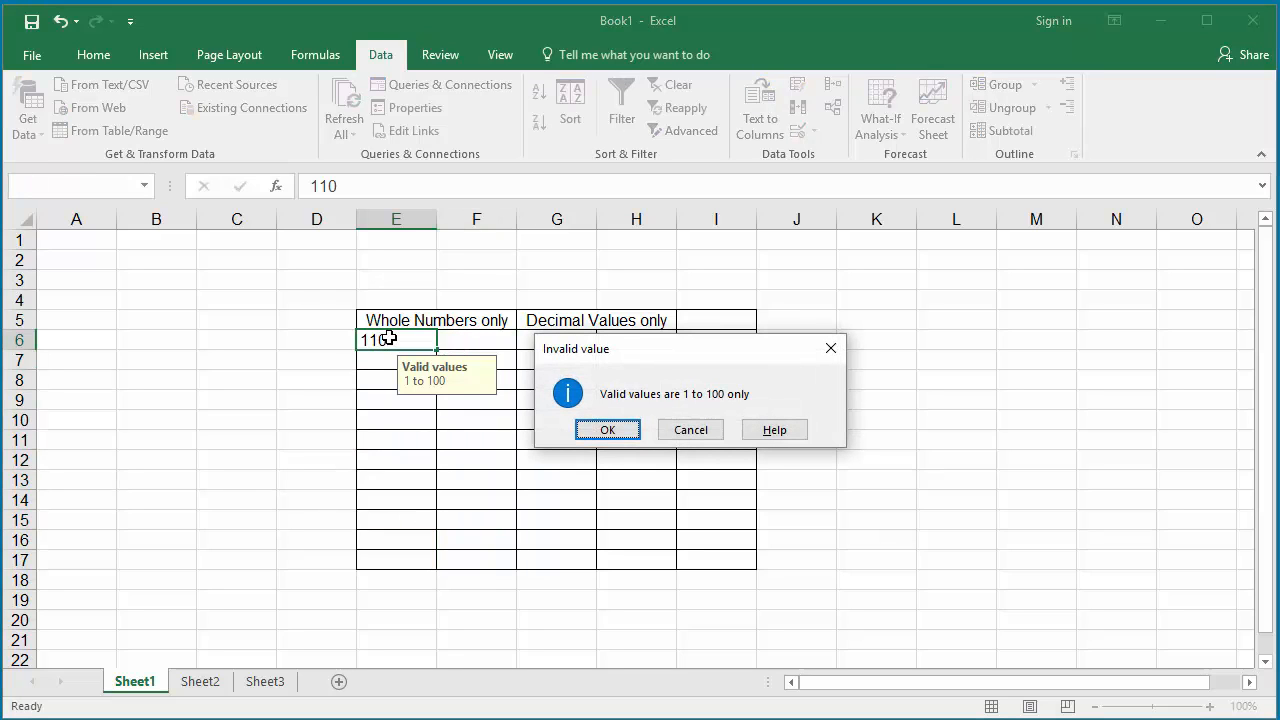
mouse_move(660, 418)
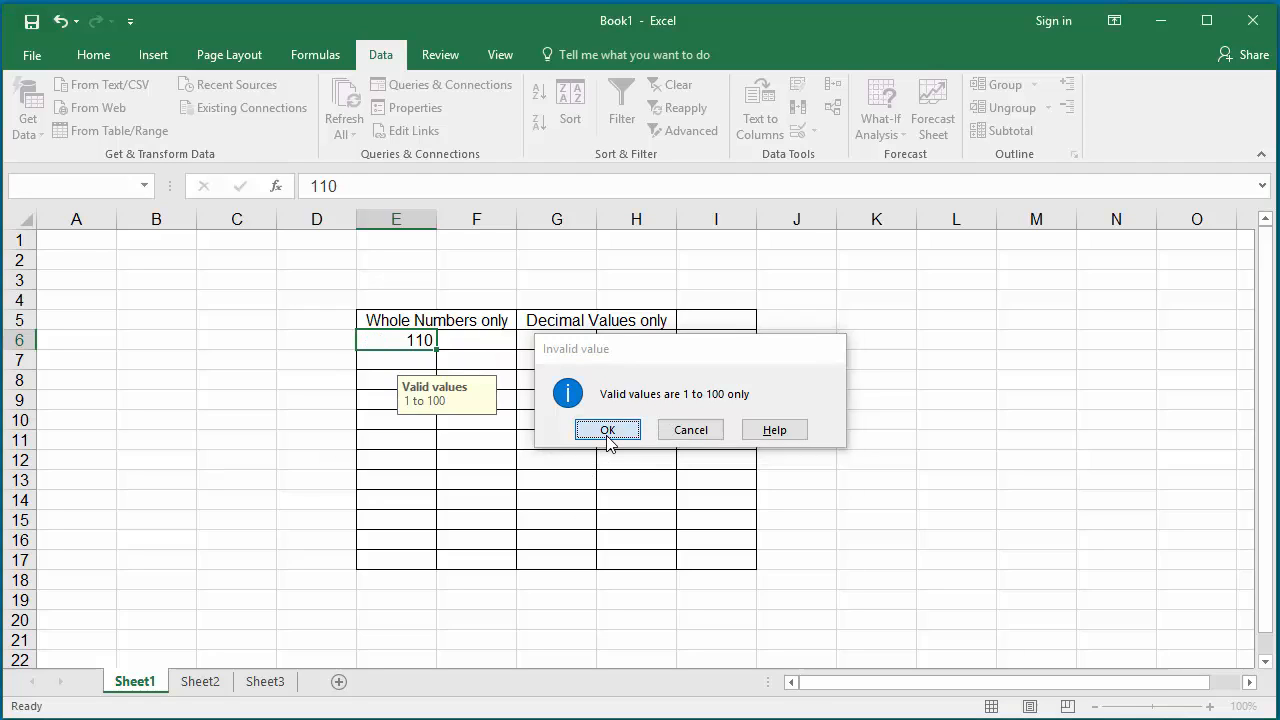
click(607, 429)
text(2.5)
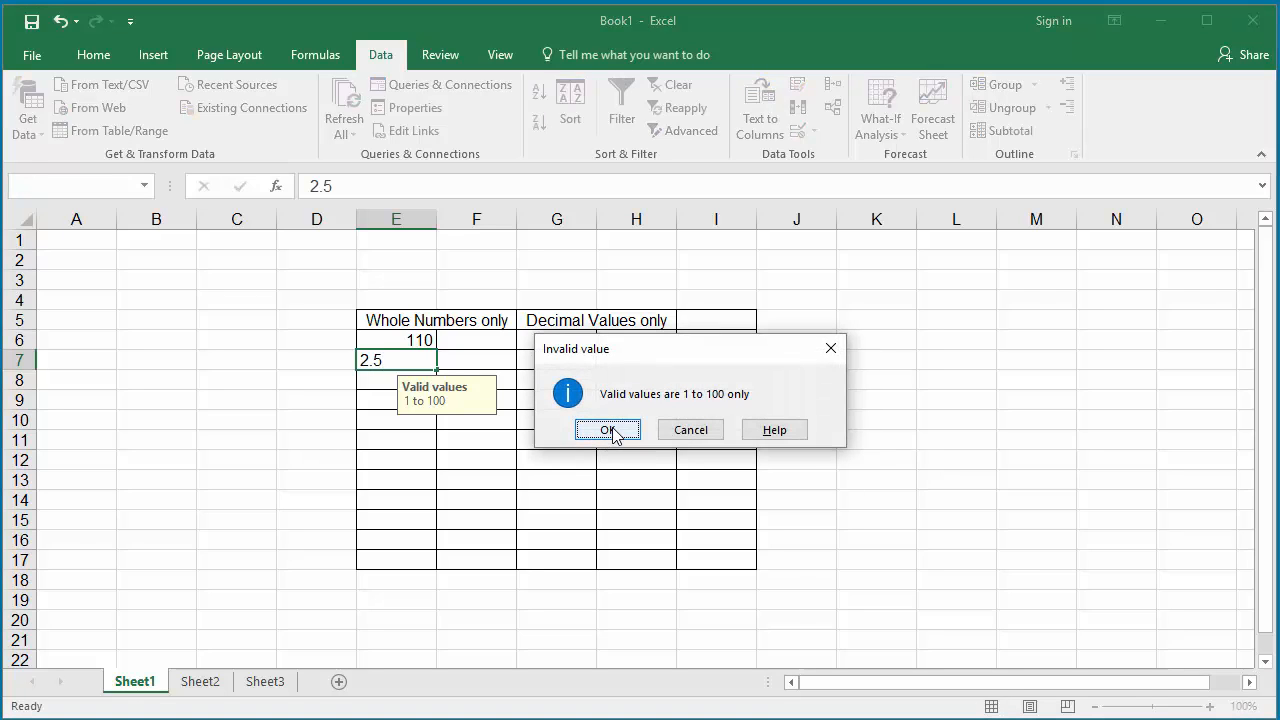
click(607, 429)
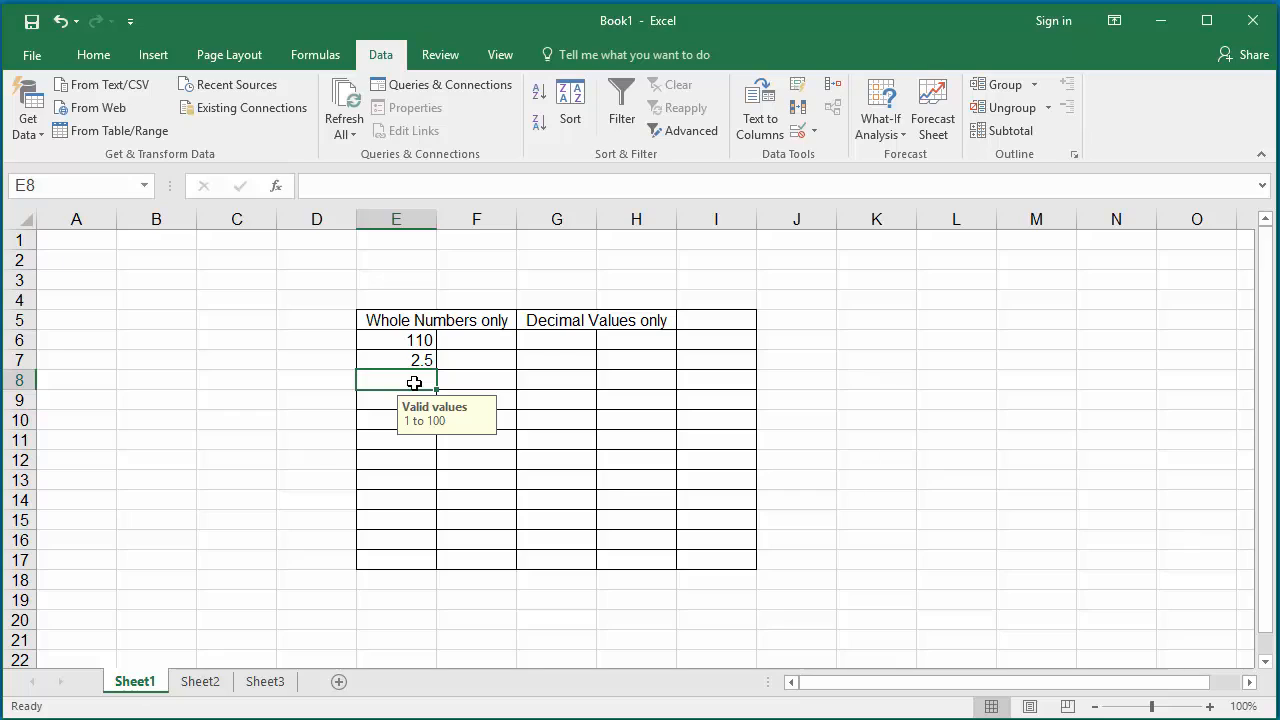
mouse_move(422, 340)
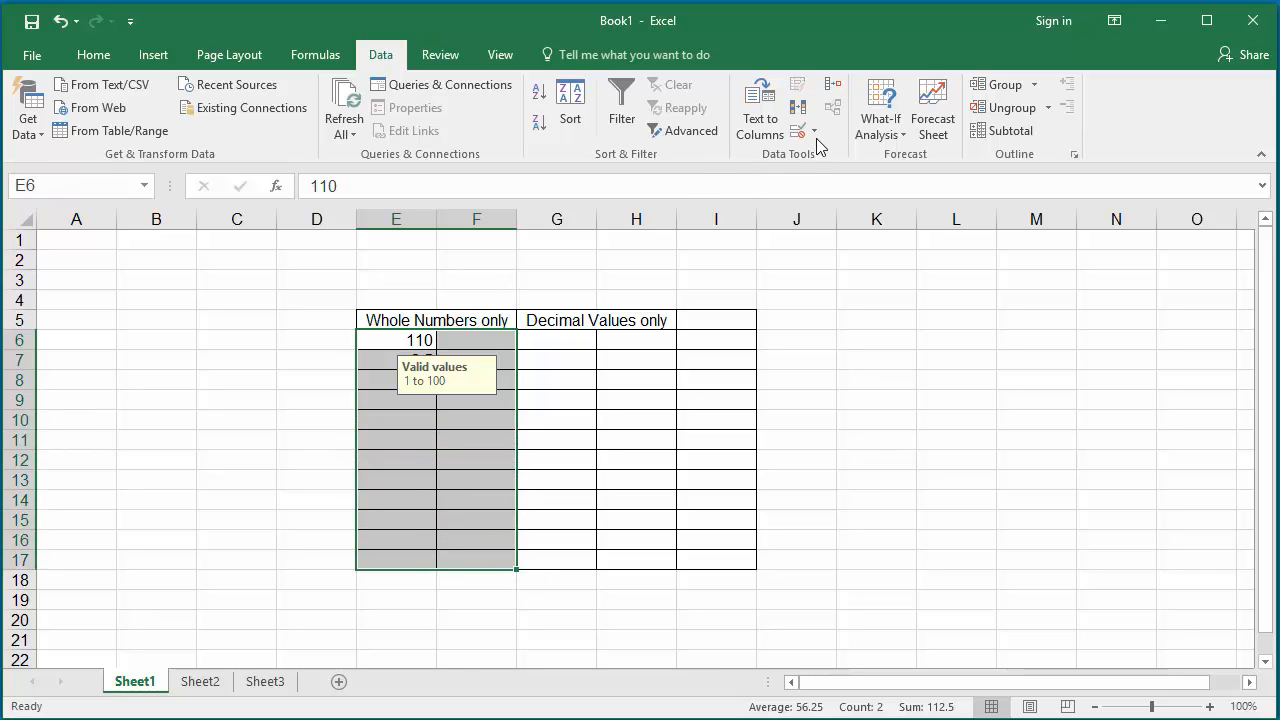
Uncheck 'Show error alert after invalid data is entered' for the whole-number range.
click(811, 131)
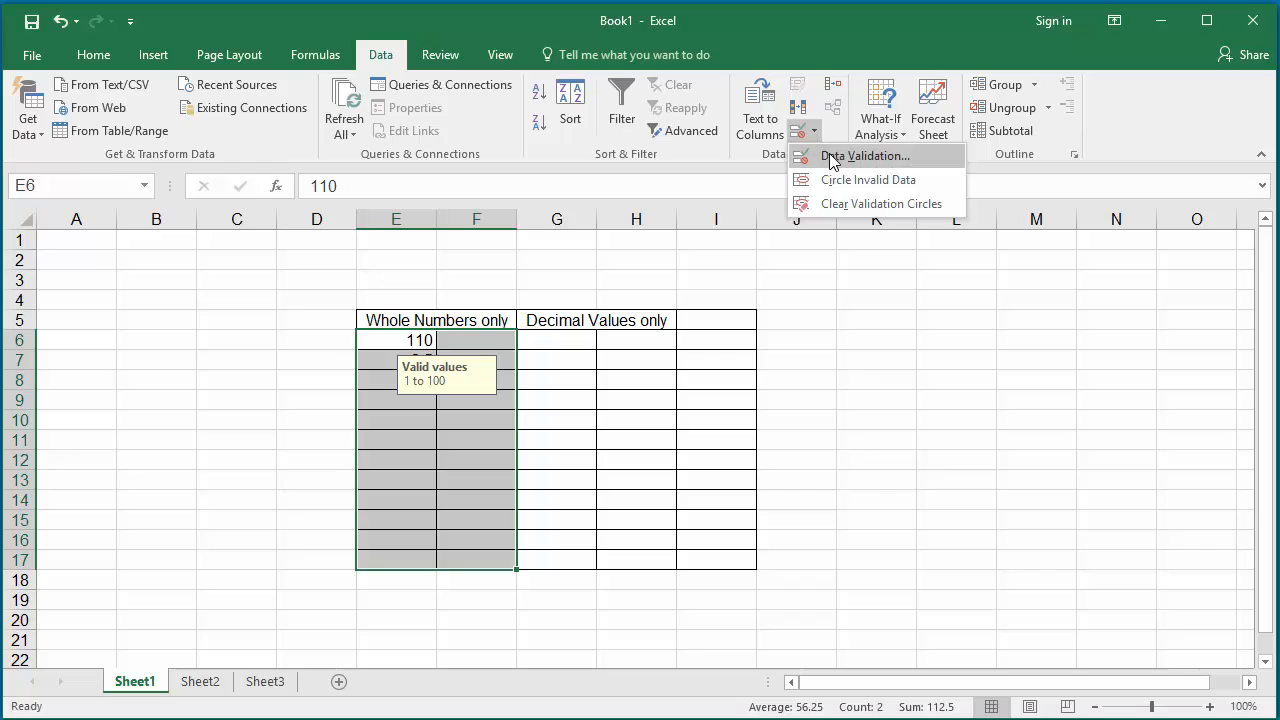
click(864, 155)
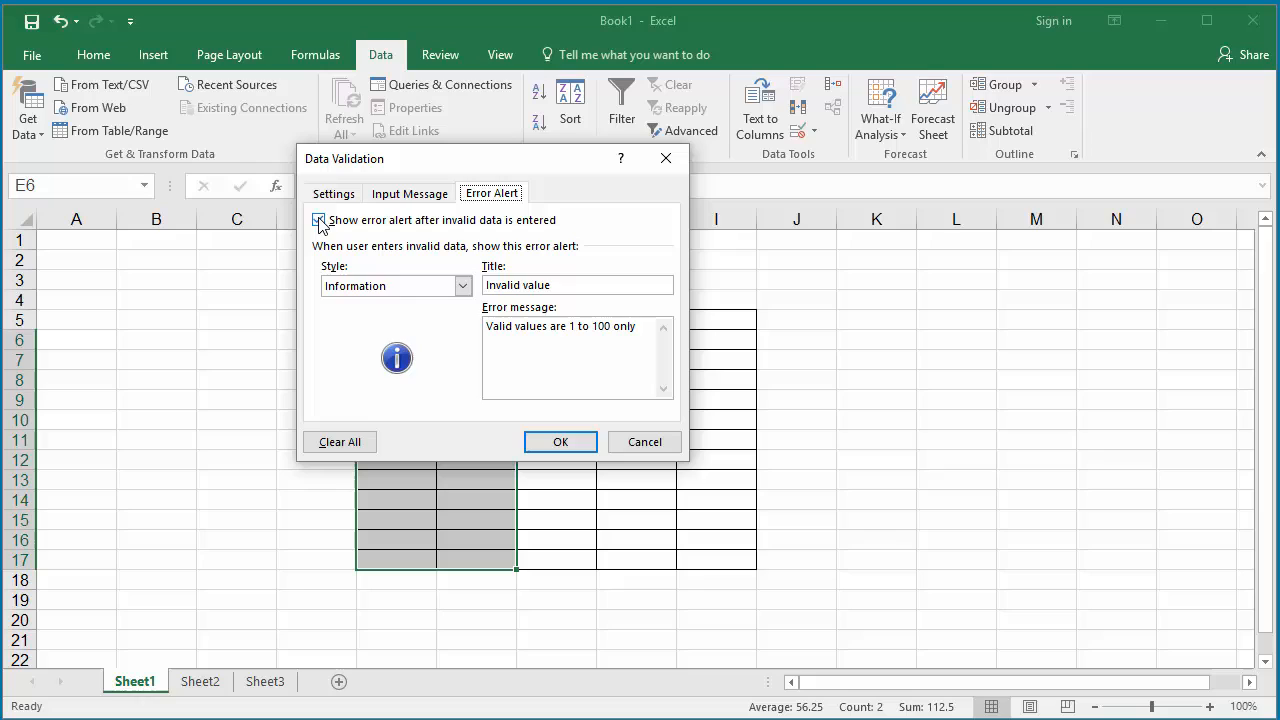
click(319, 220)
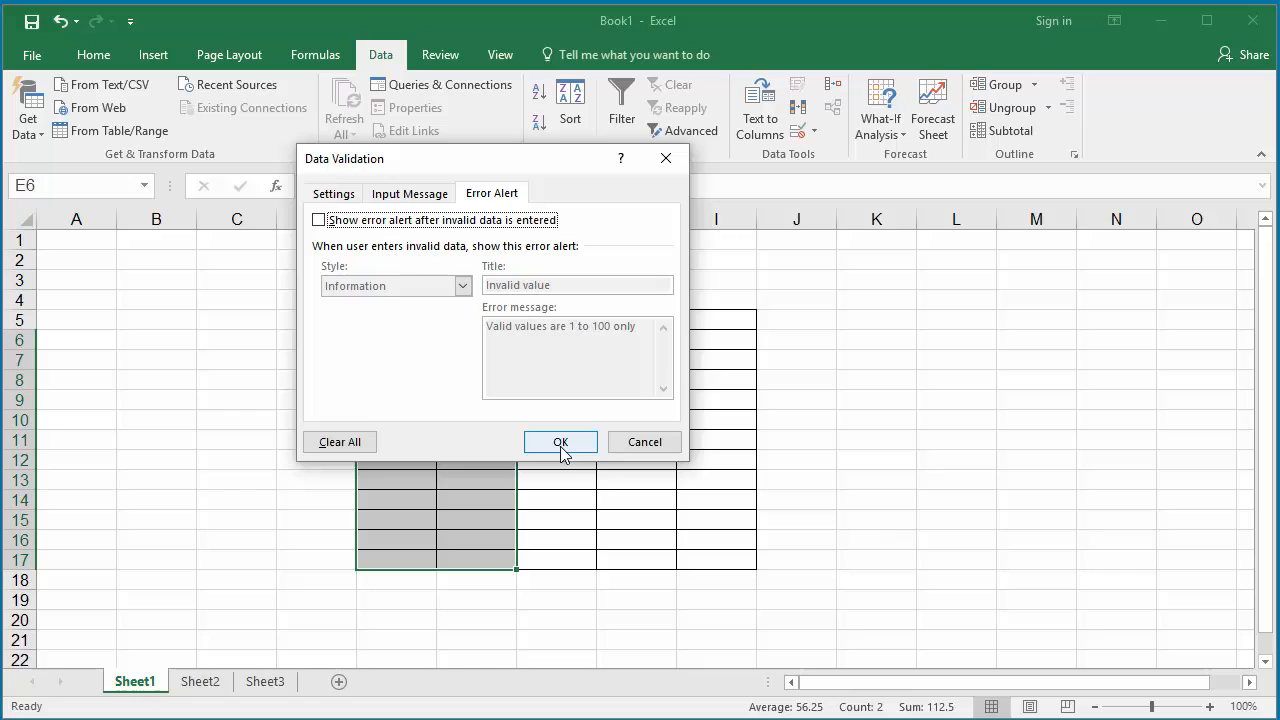
click(560, 442)
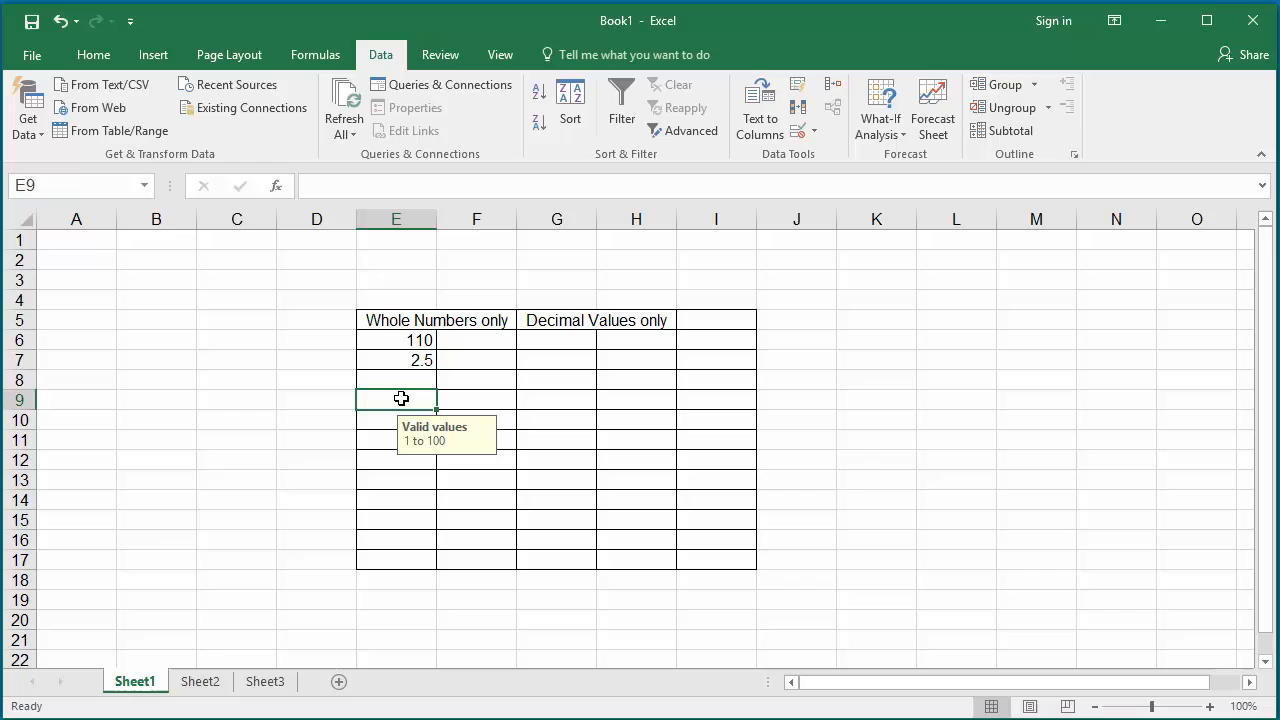
Enter 45, 3.5, 234, 23 and 56 into the Whole Numbers cells.
text(45)
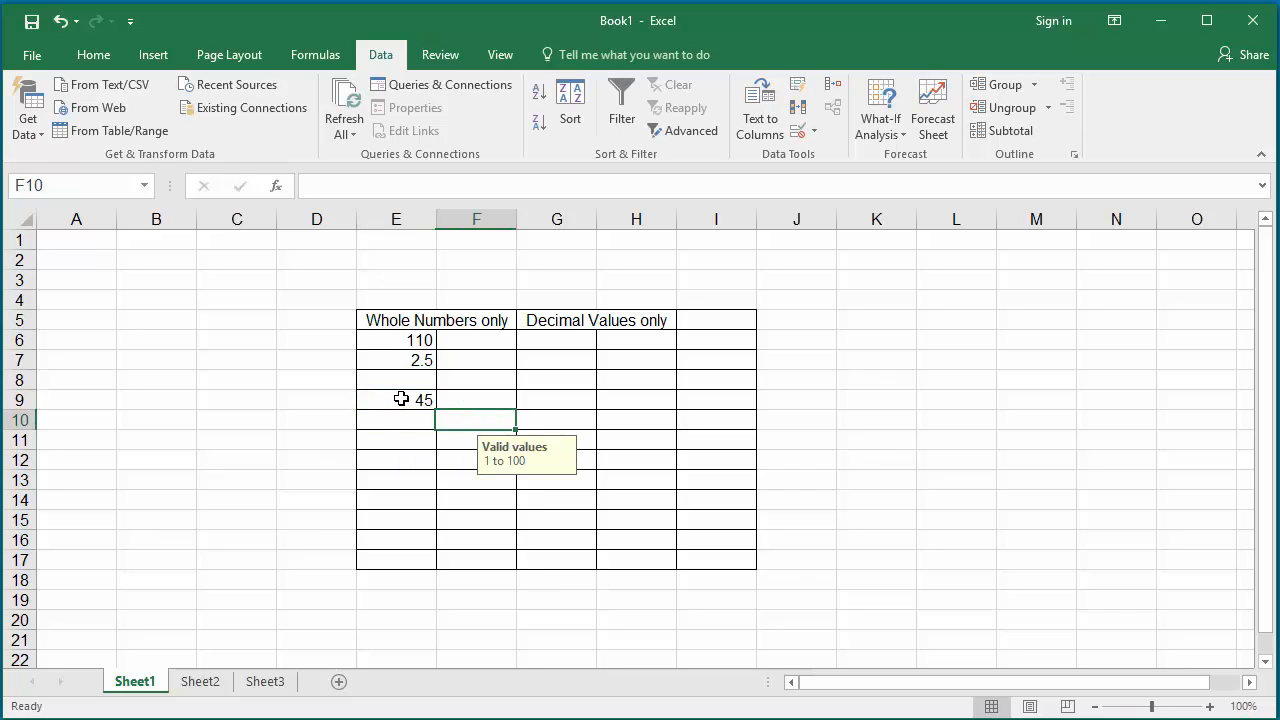
text(3.5)
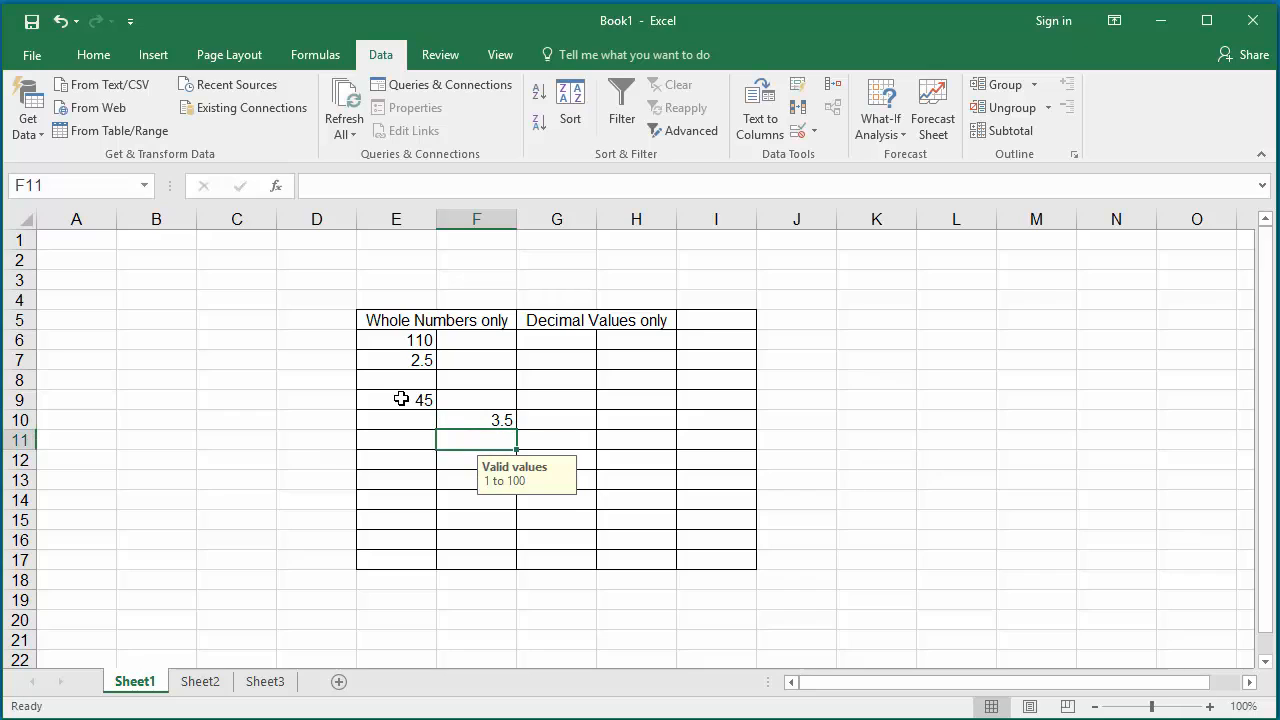
text(234)
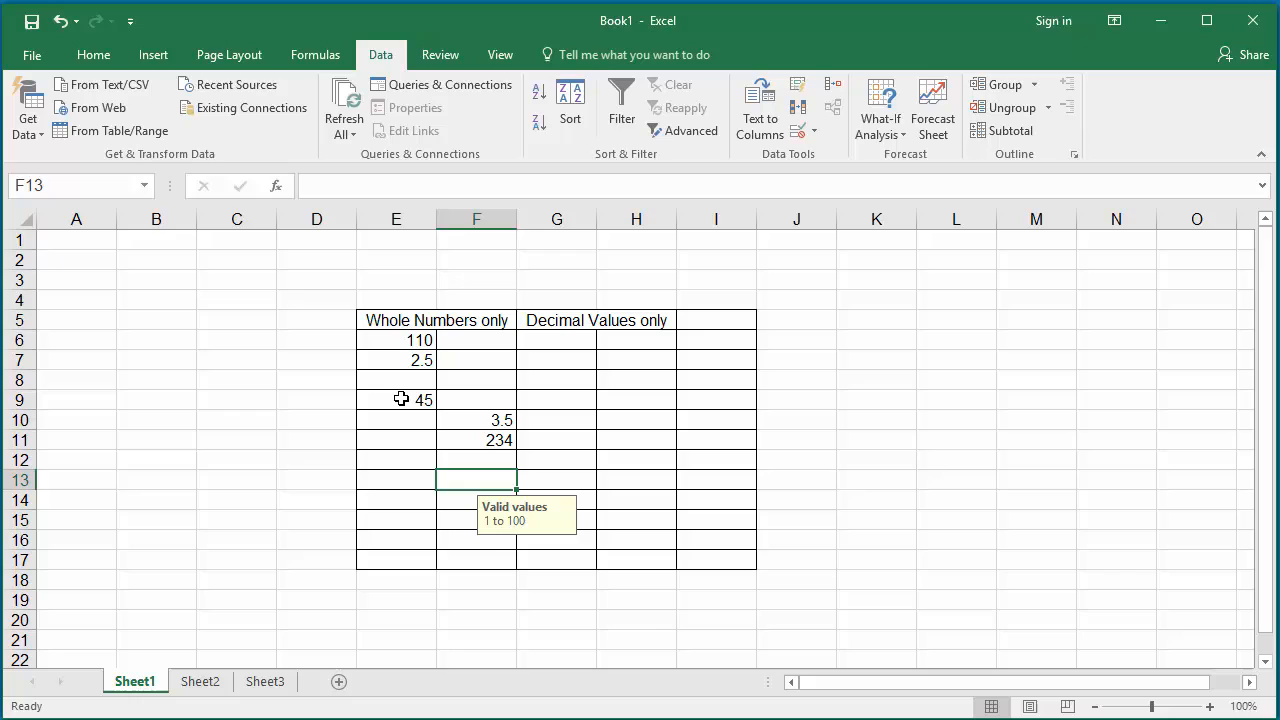
click(396, 479)
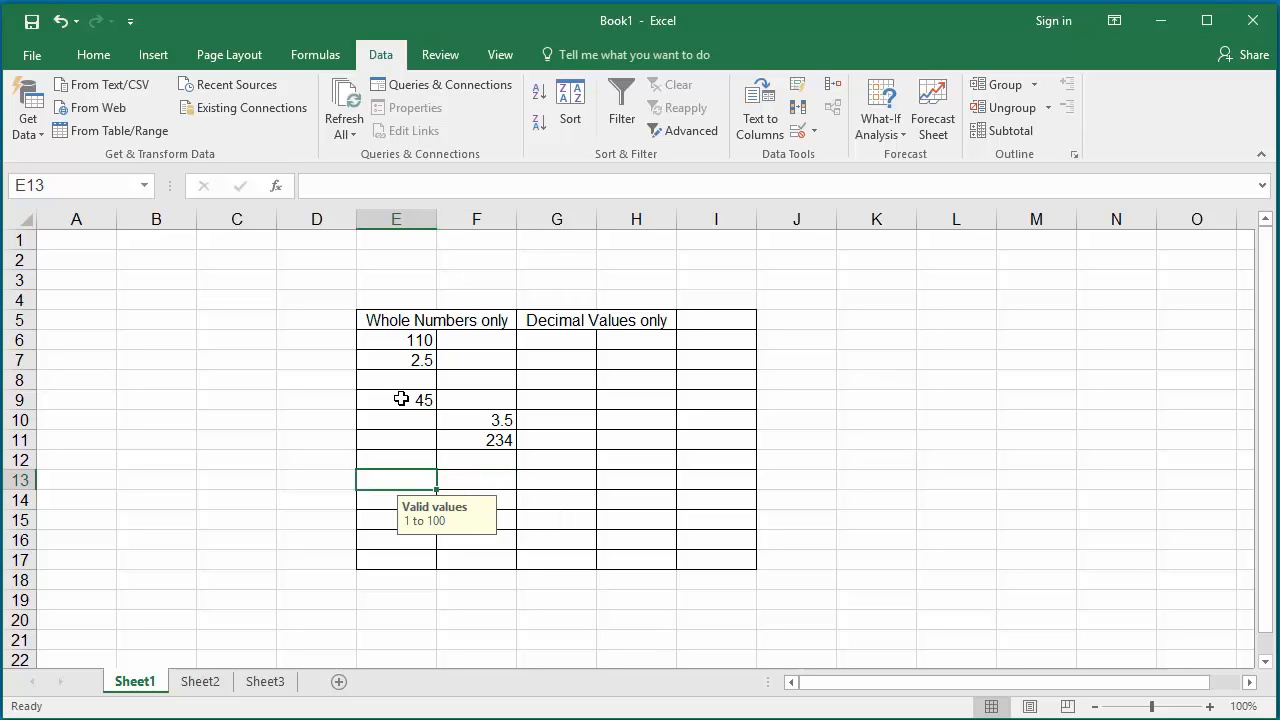
text(23)
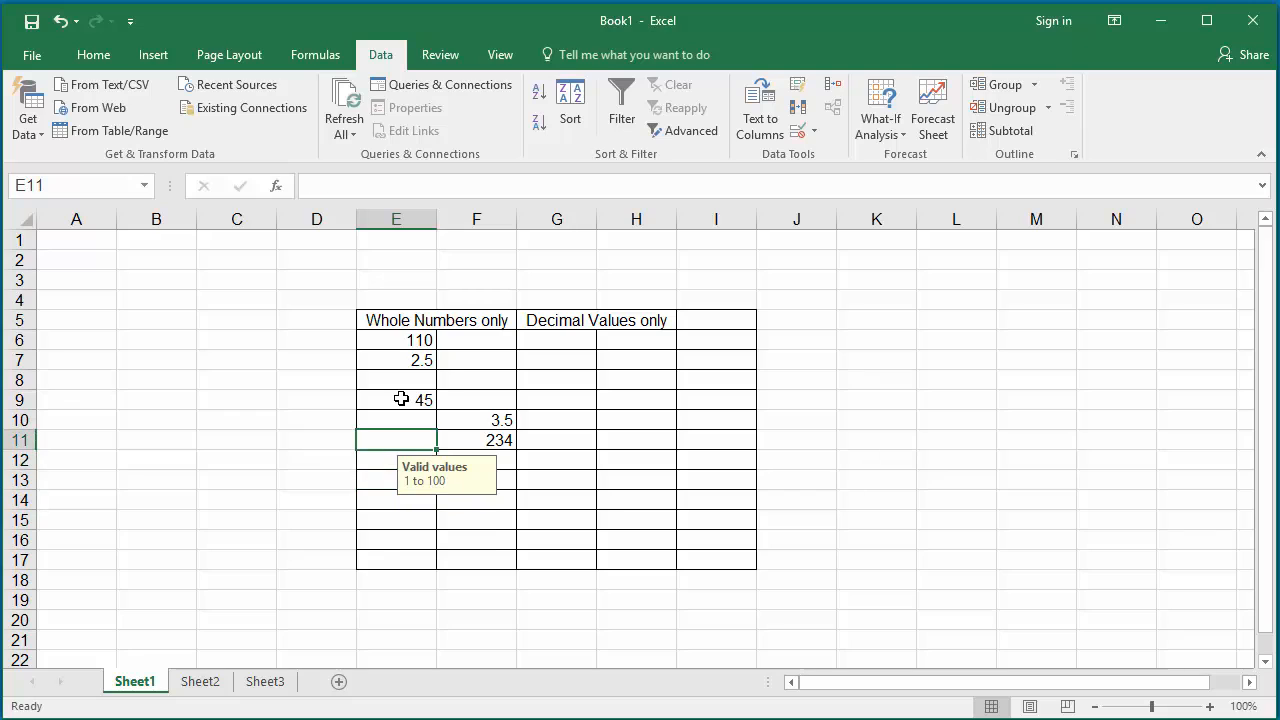
text(56)
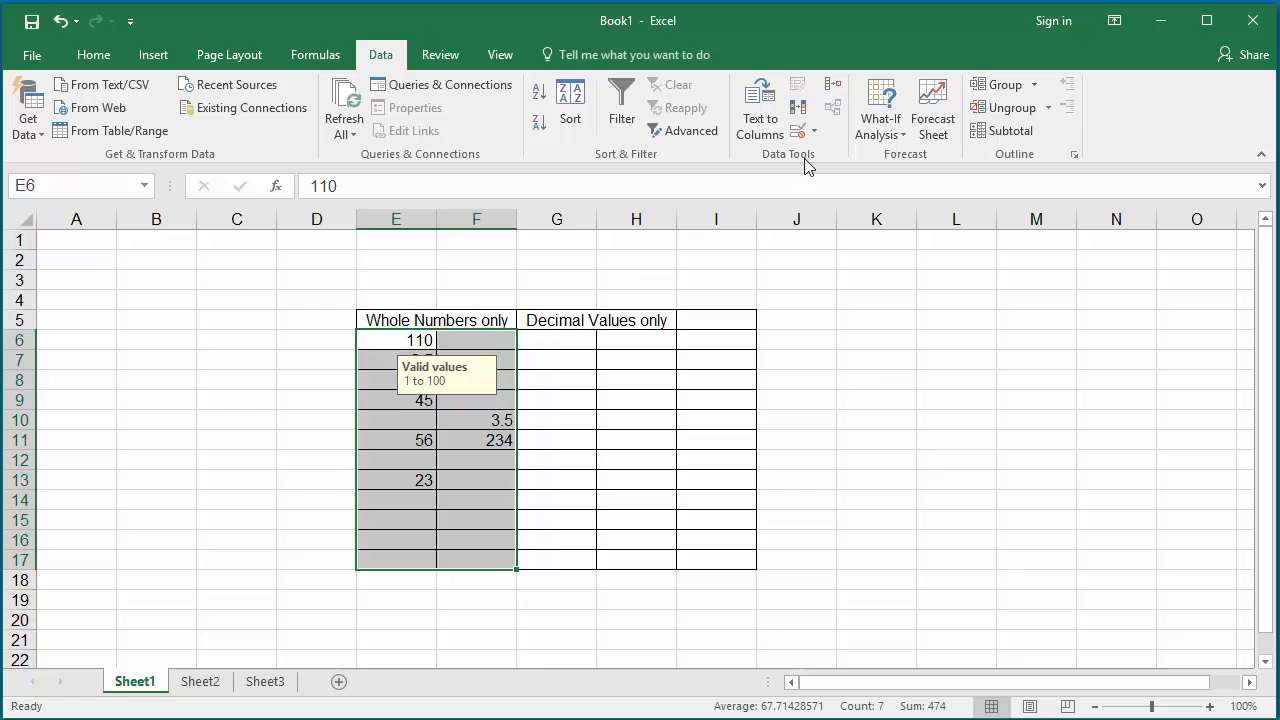
Use Circle Invalid Data to mark 110, 2.5, 3.5 and 234 in red.
click(813, 131)
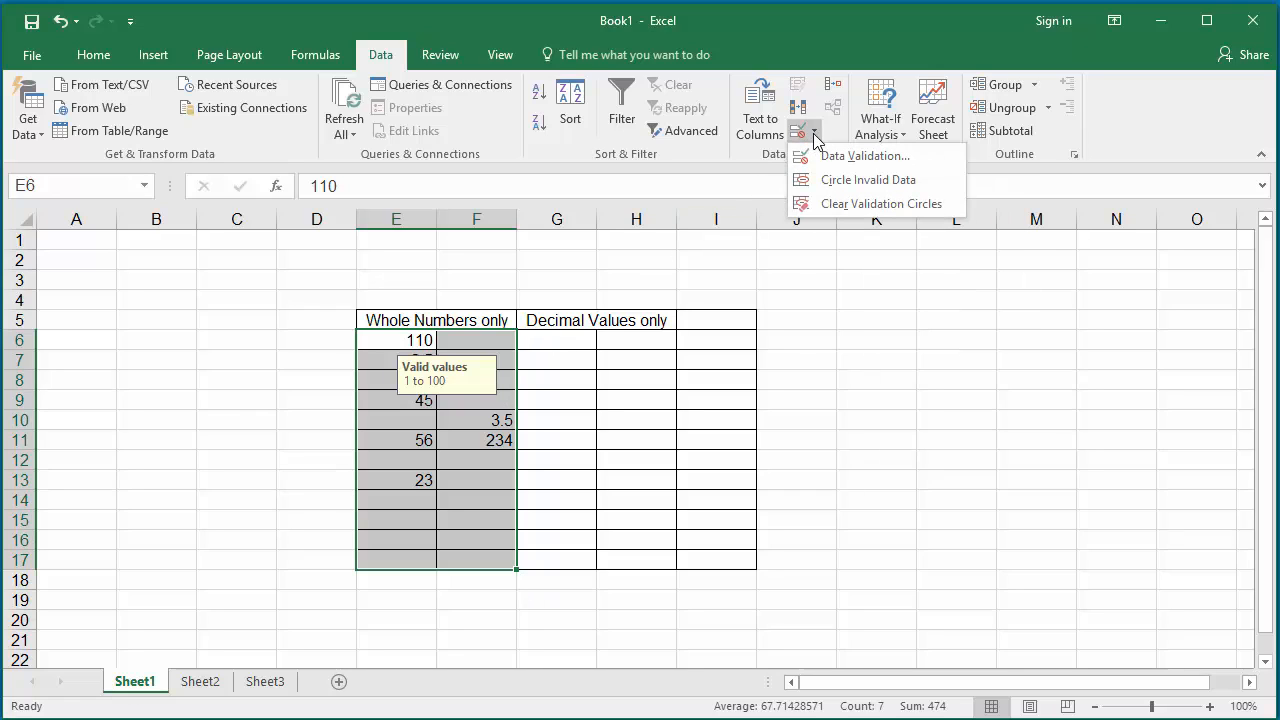
mouse_move(865, 179)
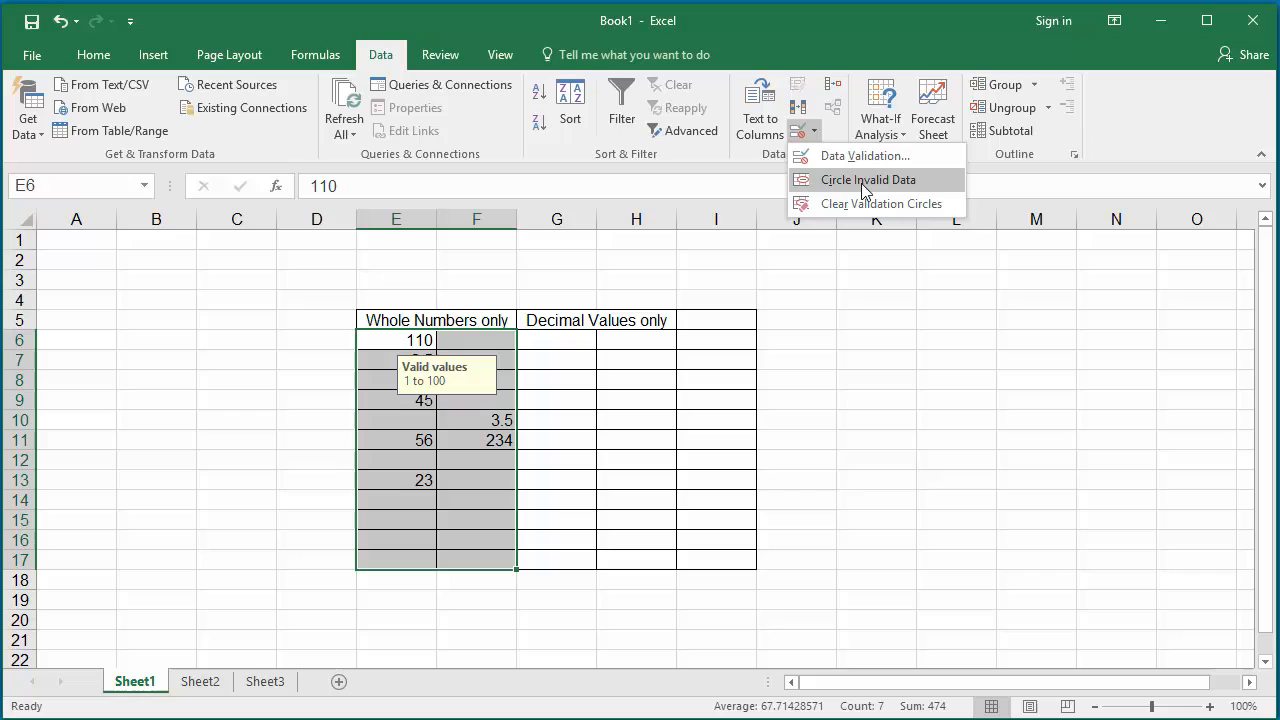
click(867, 179)
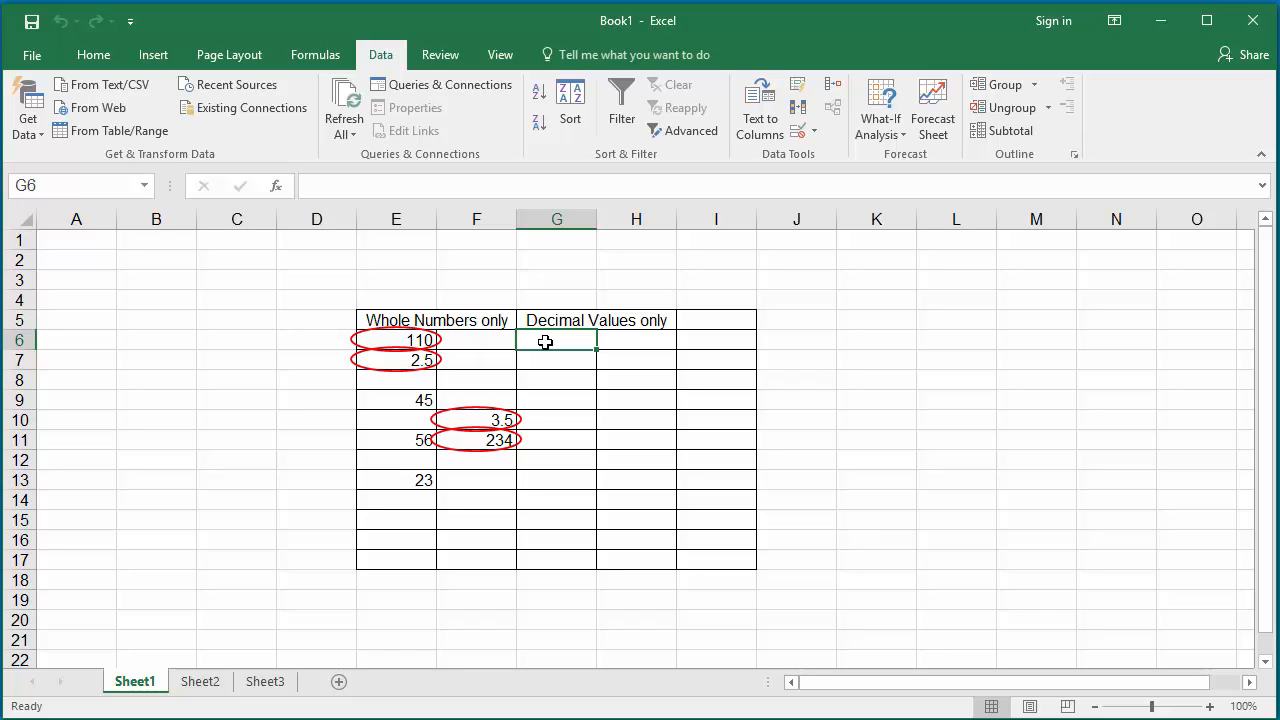
Give G6:H17 a Data Validation rule: Allow Decimal, less than, Maximum 5.
drag(545, 340, 636, 528)
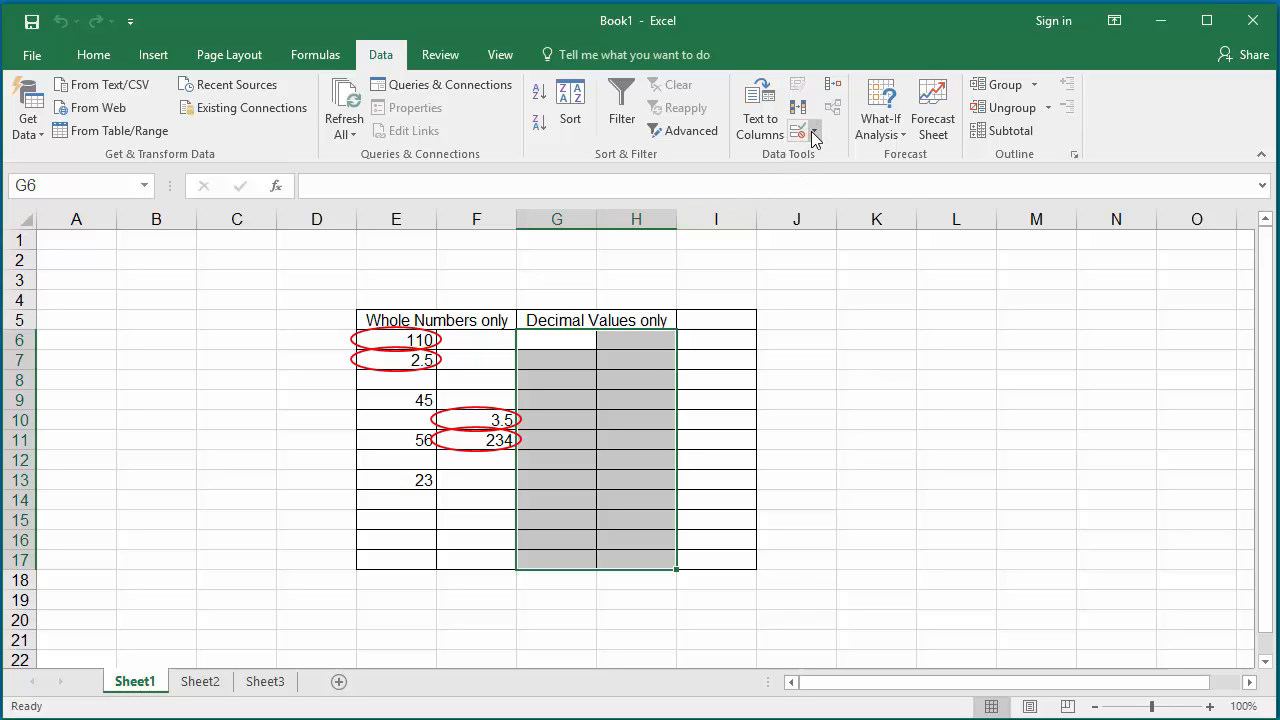
mouse_move(835, 160)
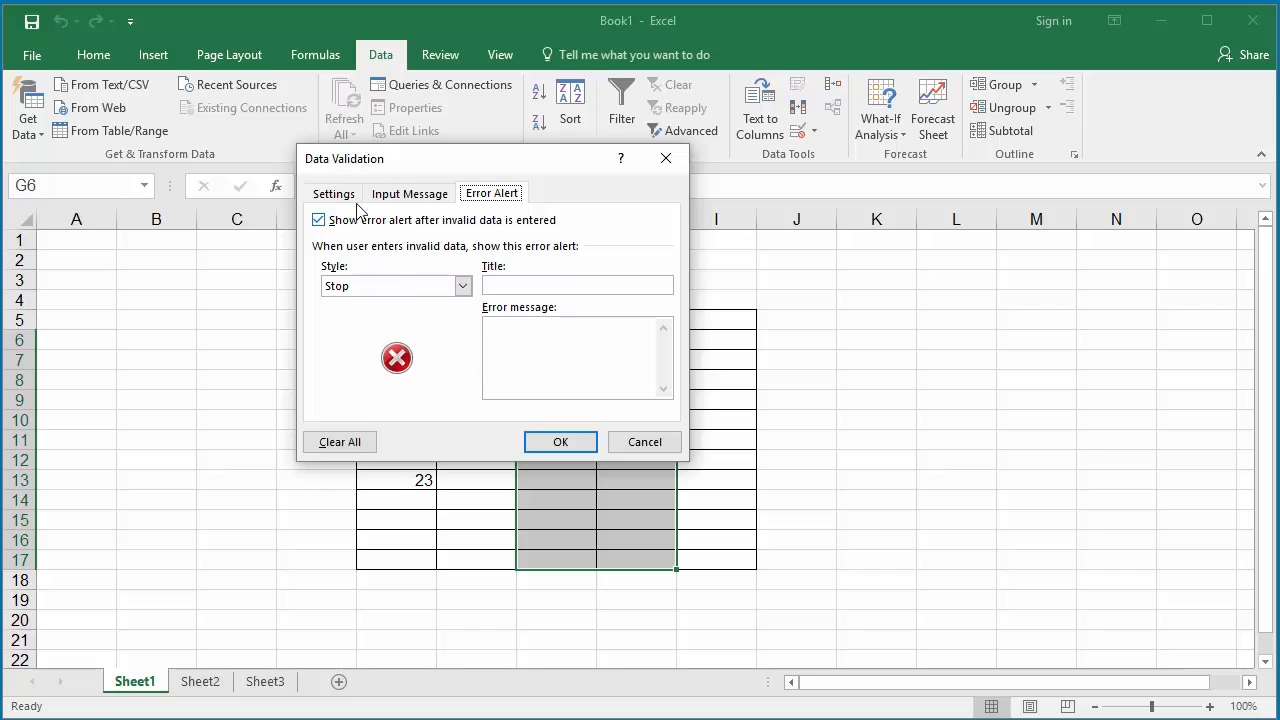
click(333, 193)
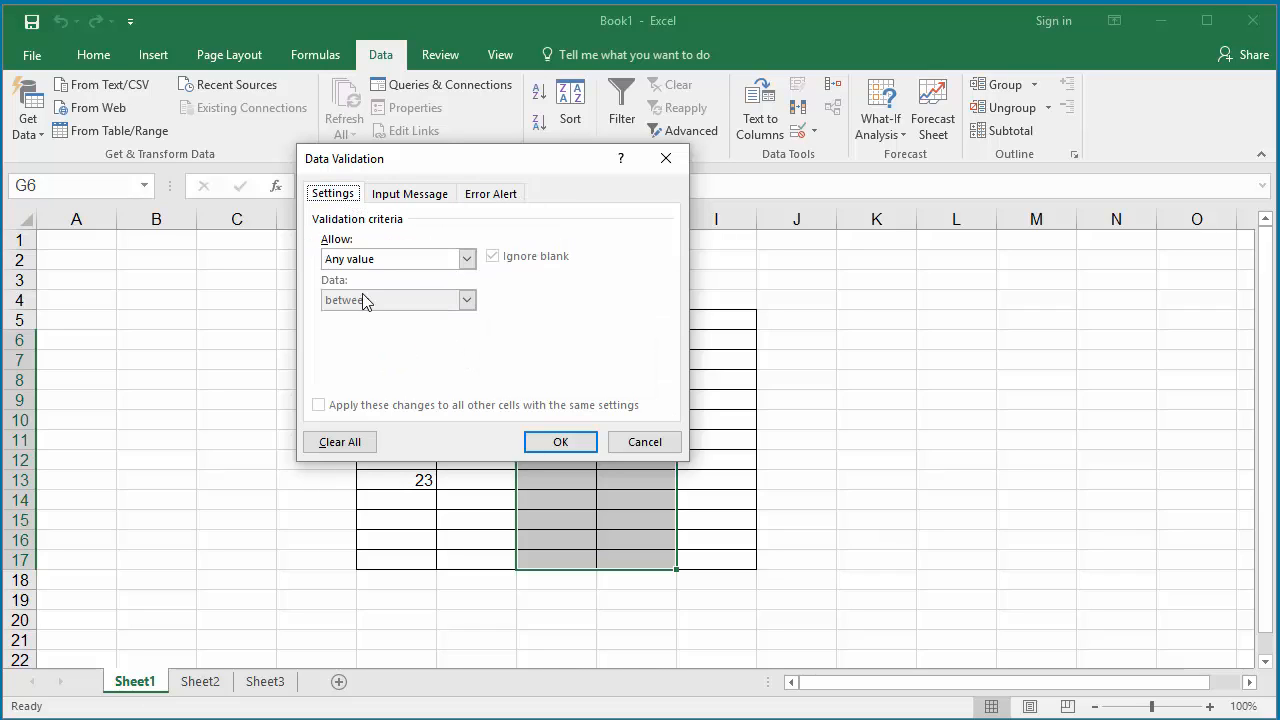
click(465, 258)
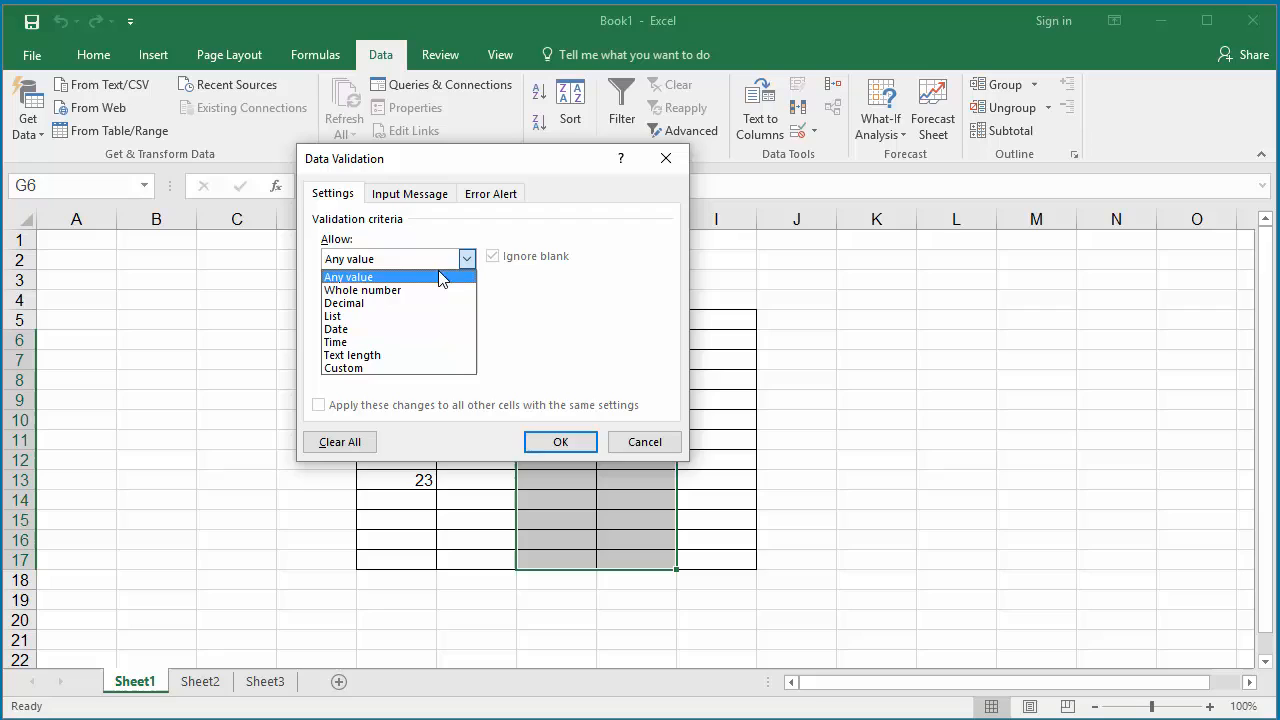
click(343, 303)
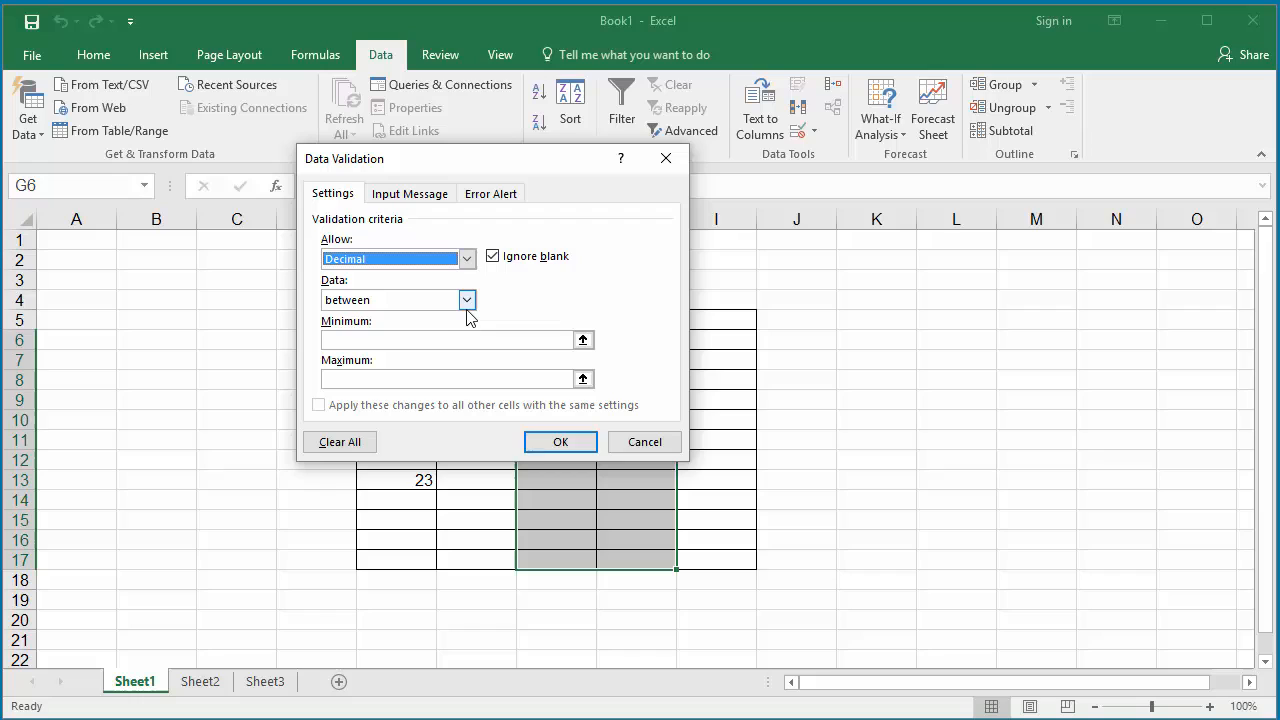
click(465, 300)
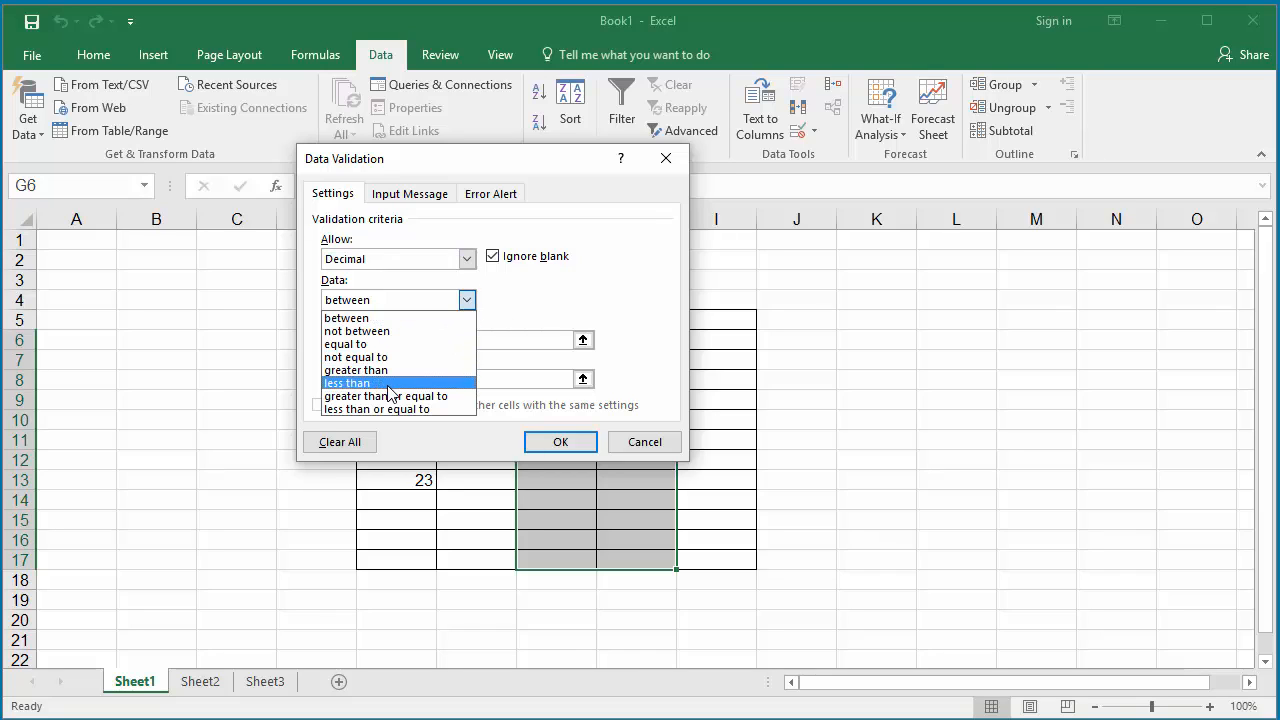
click(347, 382)
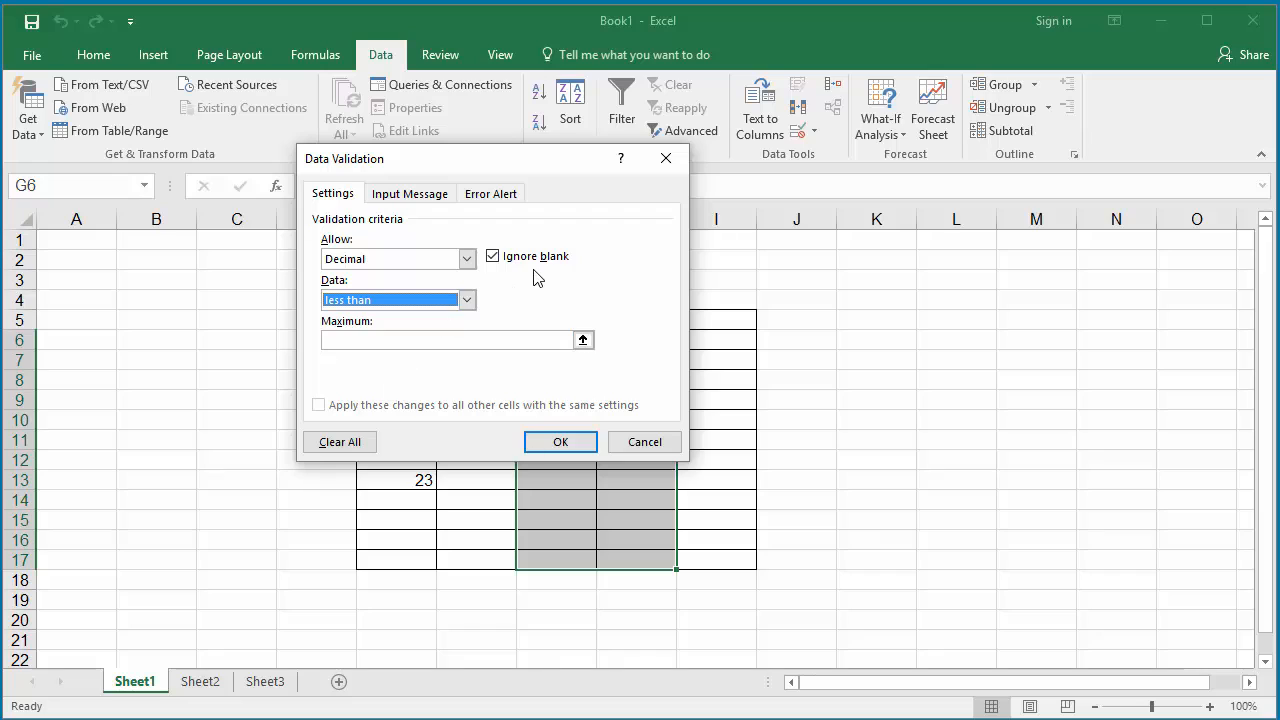
mouse_move(530, 288)
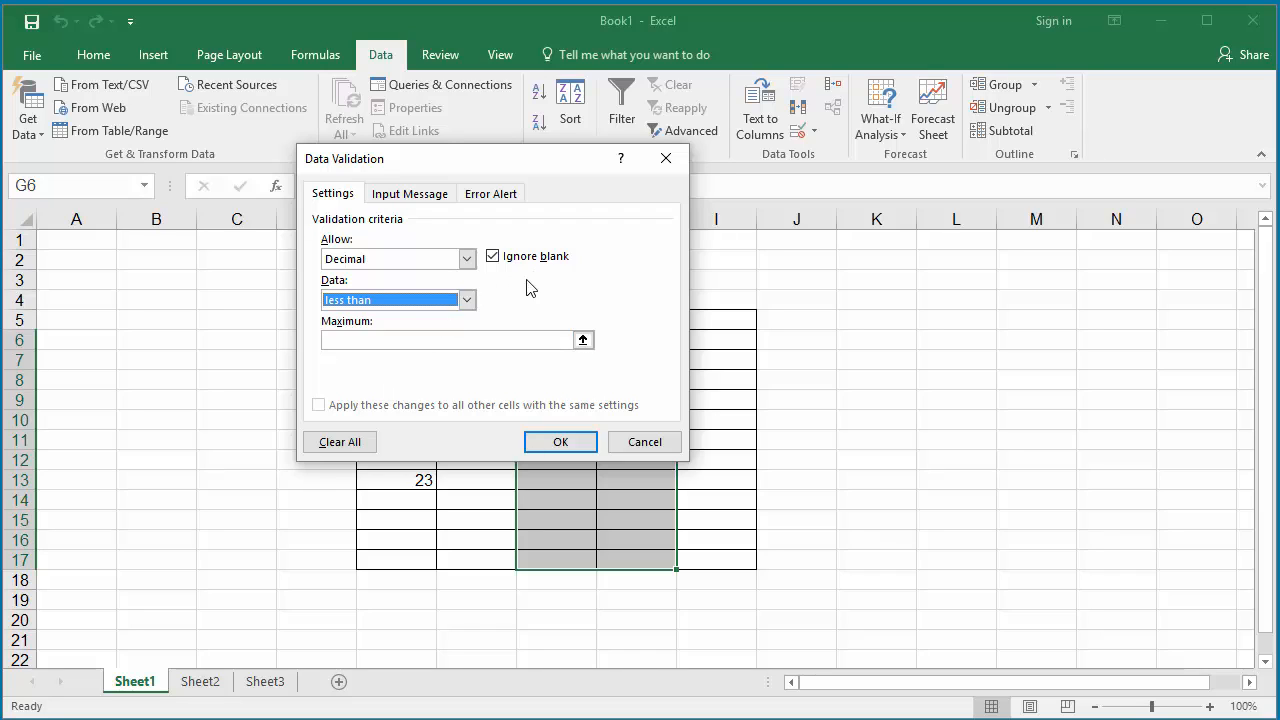
click(450, 340)
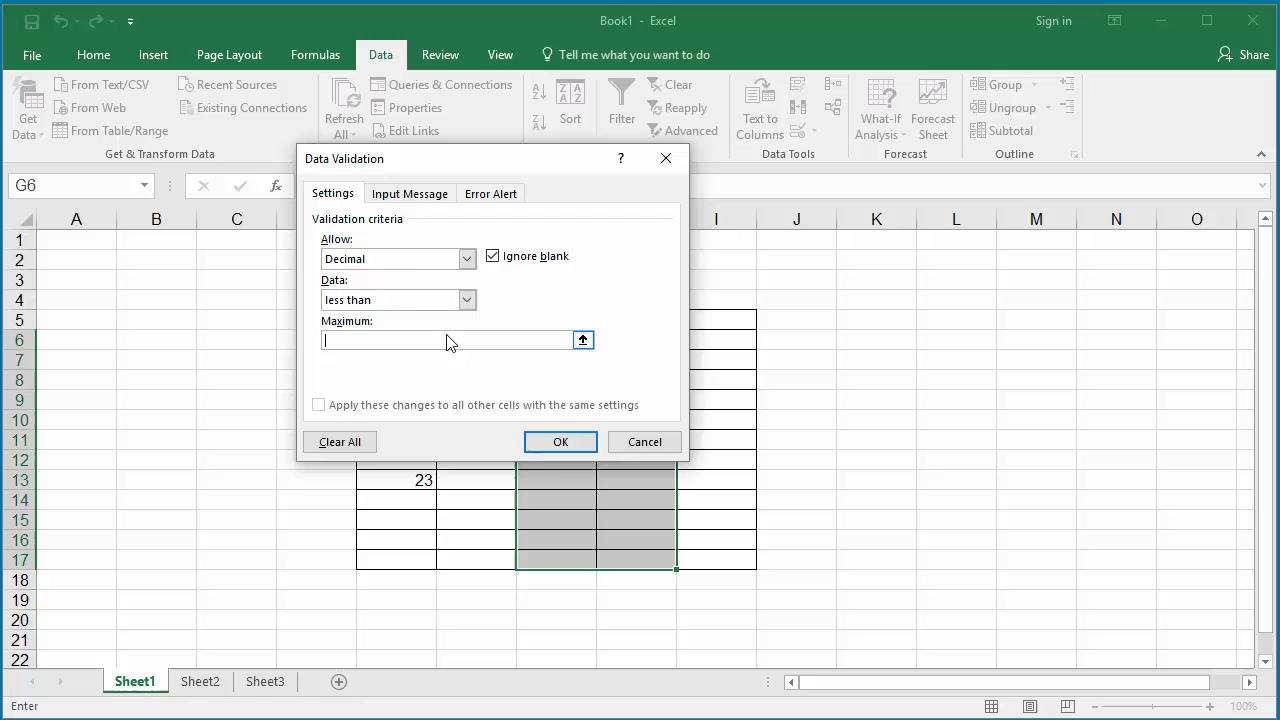
text(5)
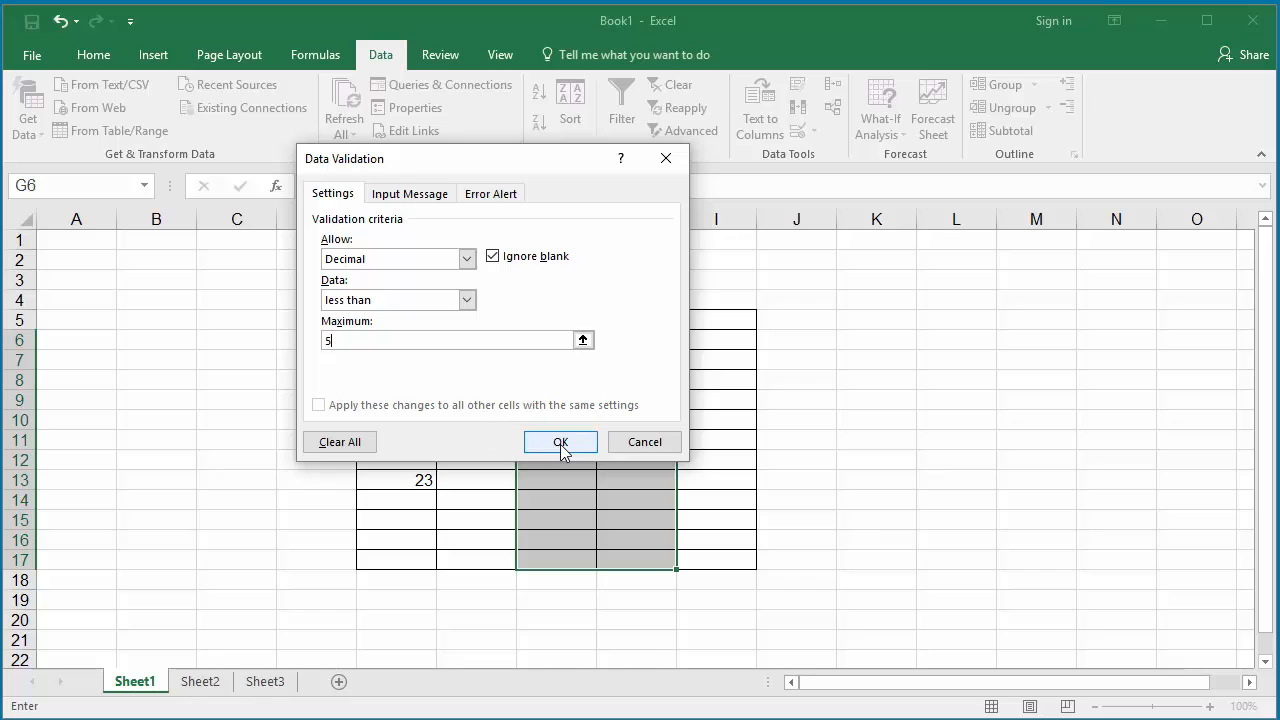
click(560, 442)
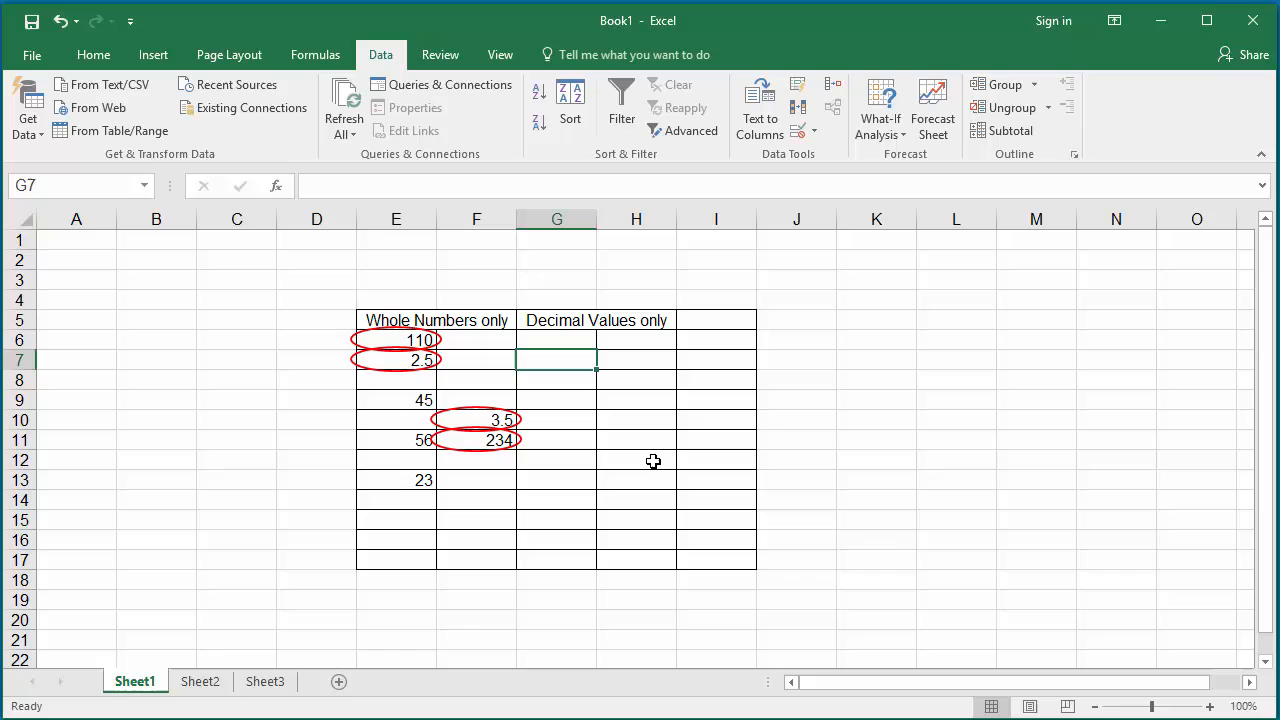
text(5.5)
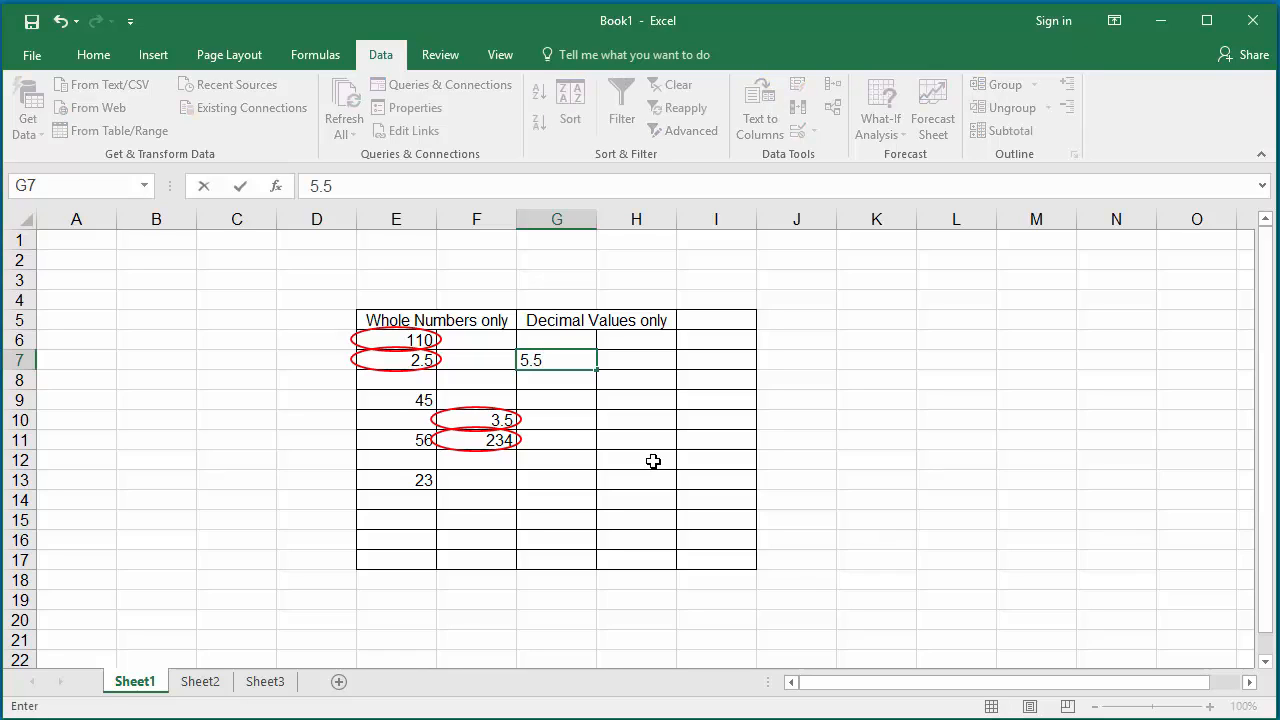
key(Enter)
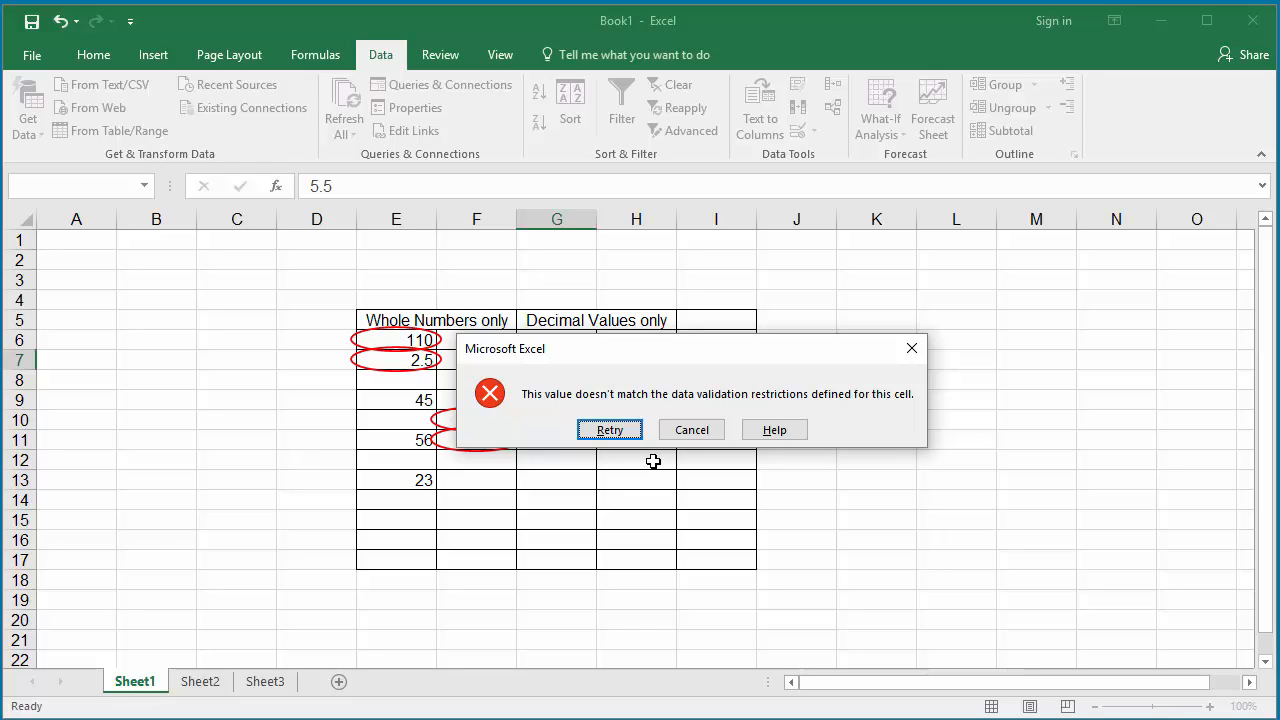
mouse_move(657, 468)
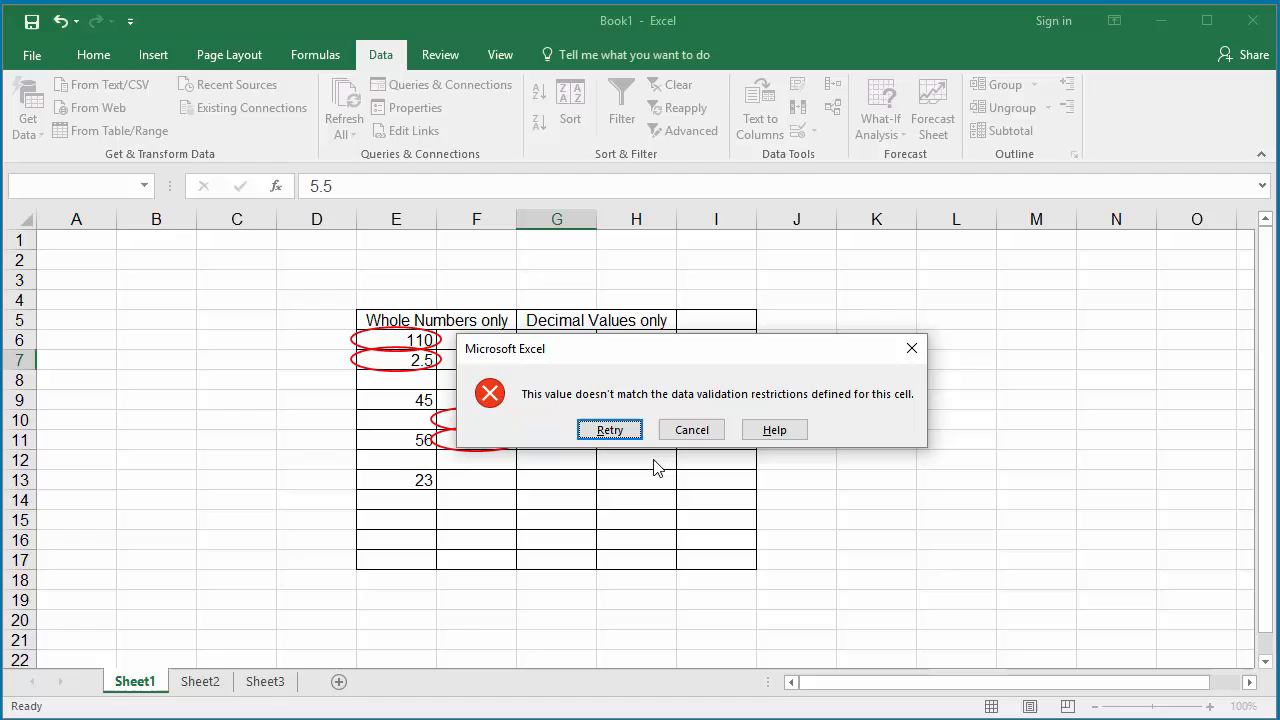
click(691, 429)
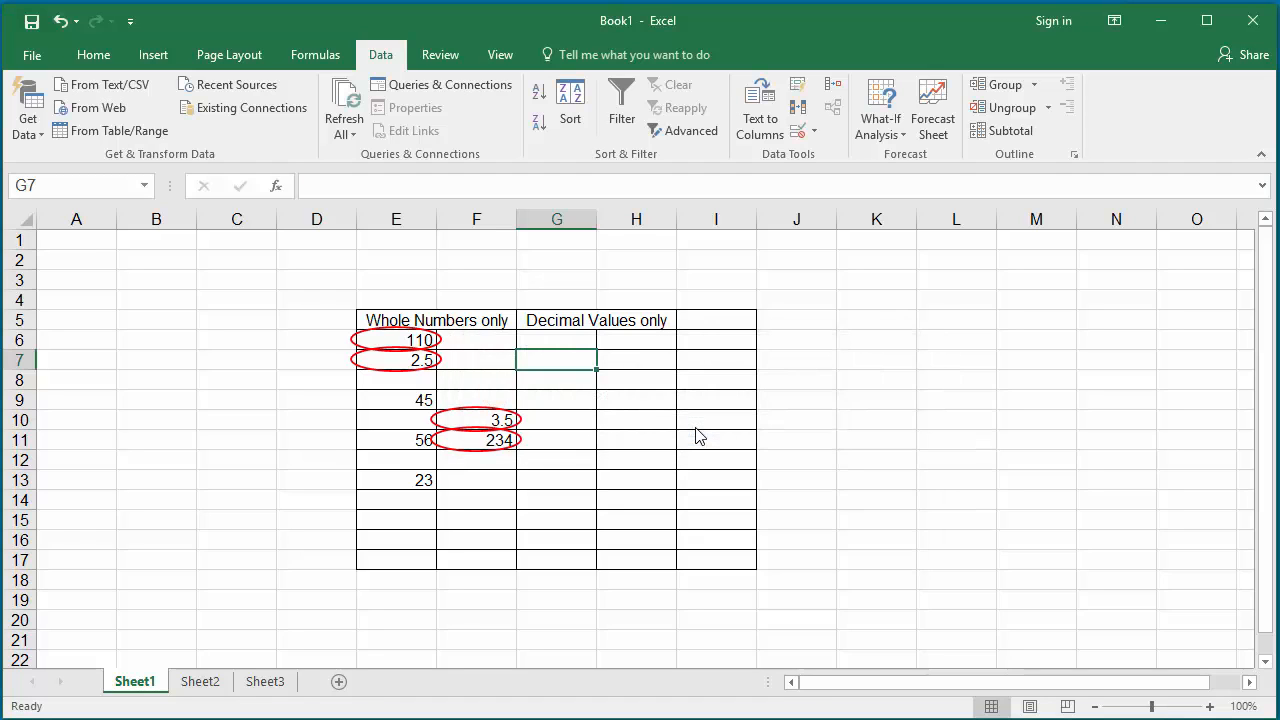
mouse_move(577, 372)
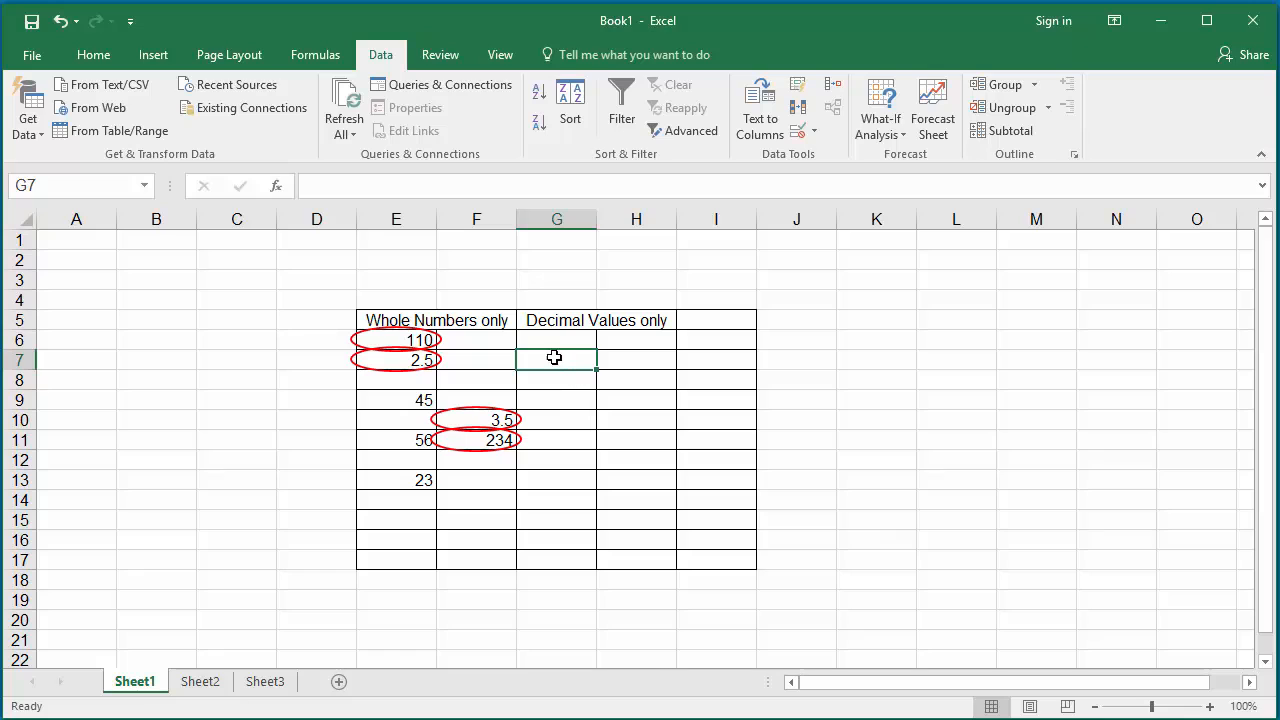
Enter 1.5, 2.5, 2 and 3 in G6:G9, and cancel the rejected 10.
click(556, 340)
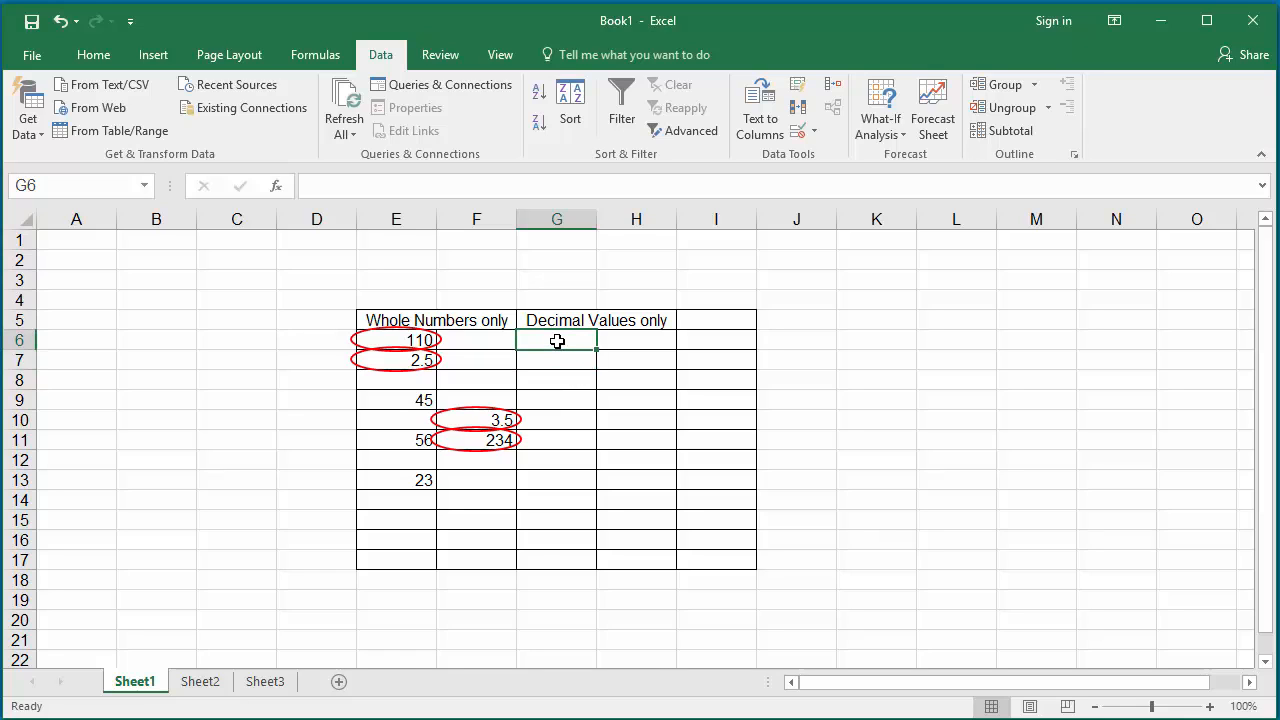
text(1.5)
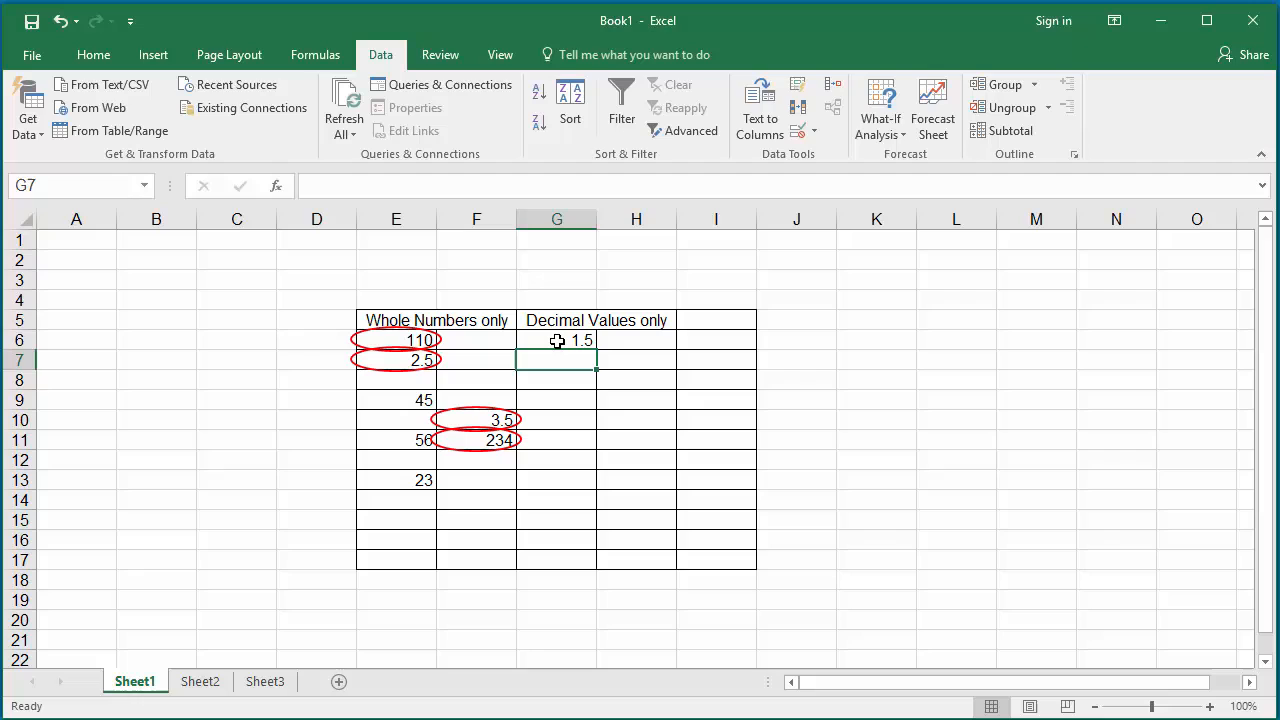
text(2.5)
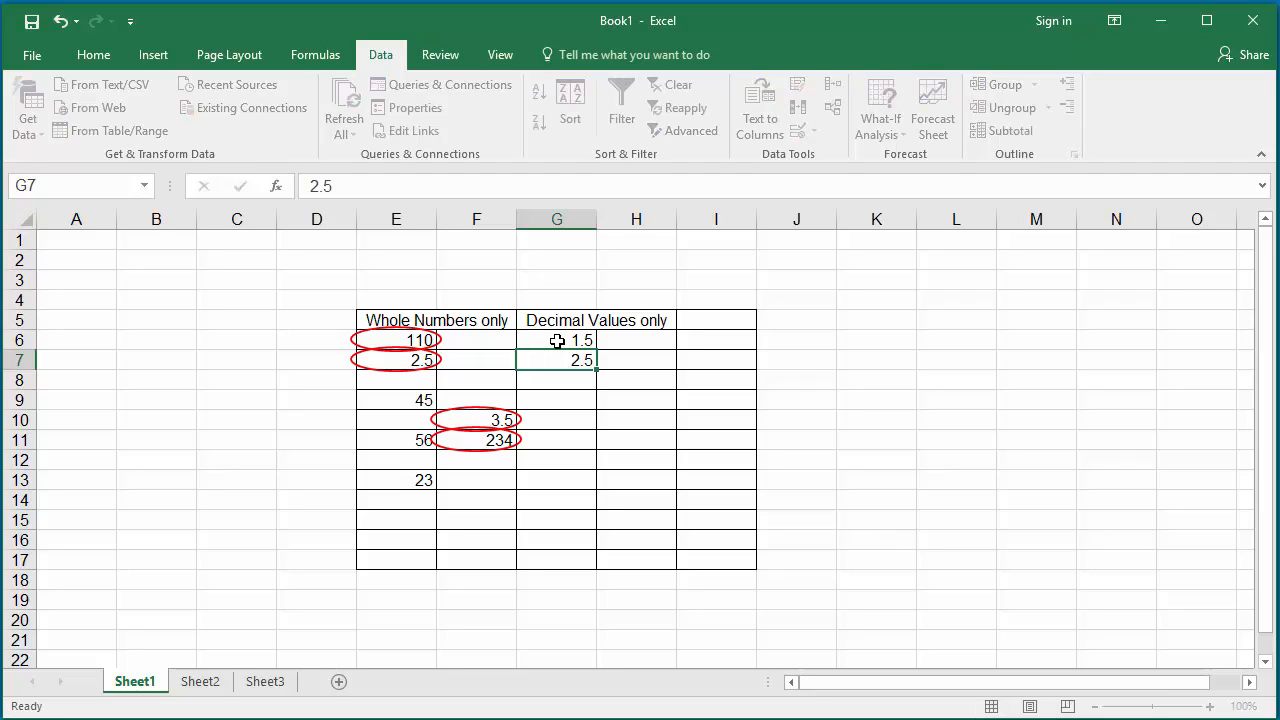
click(557, 379)
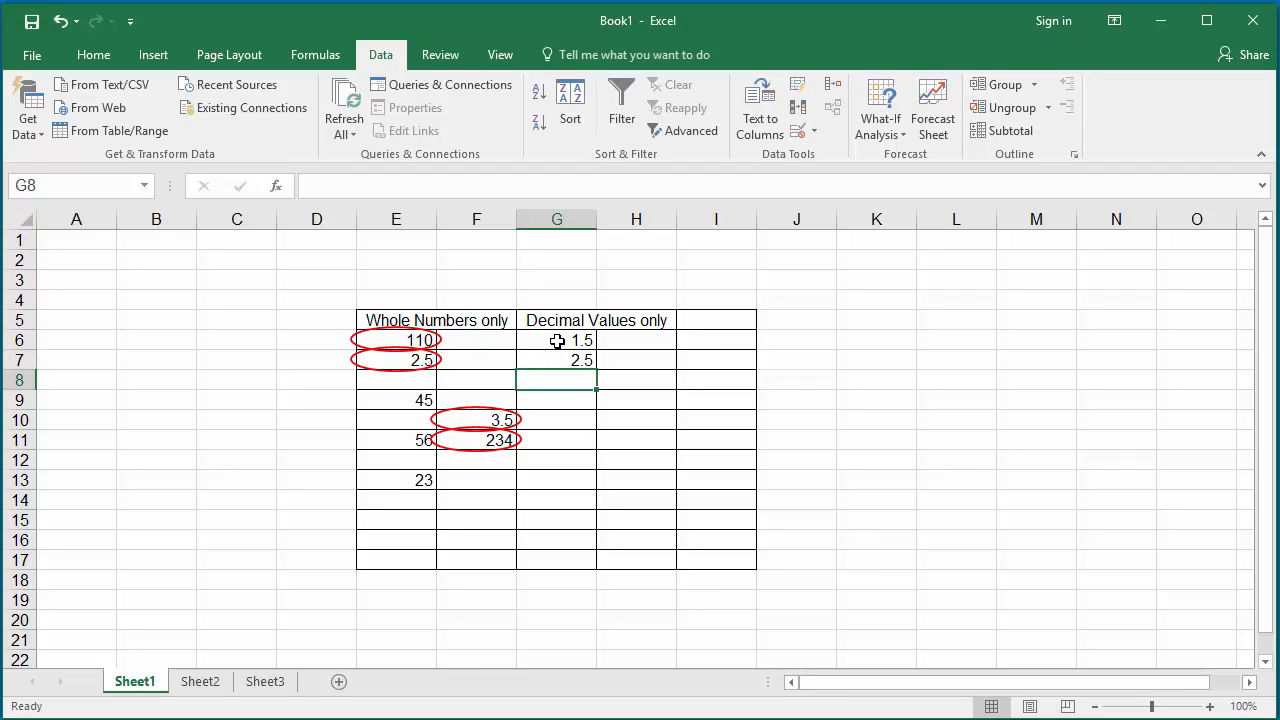
text(2)
click(557, 420)
text(10)
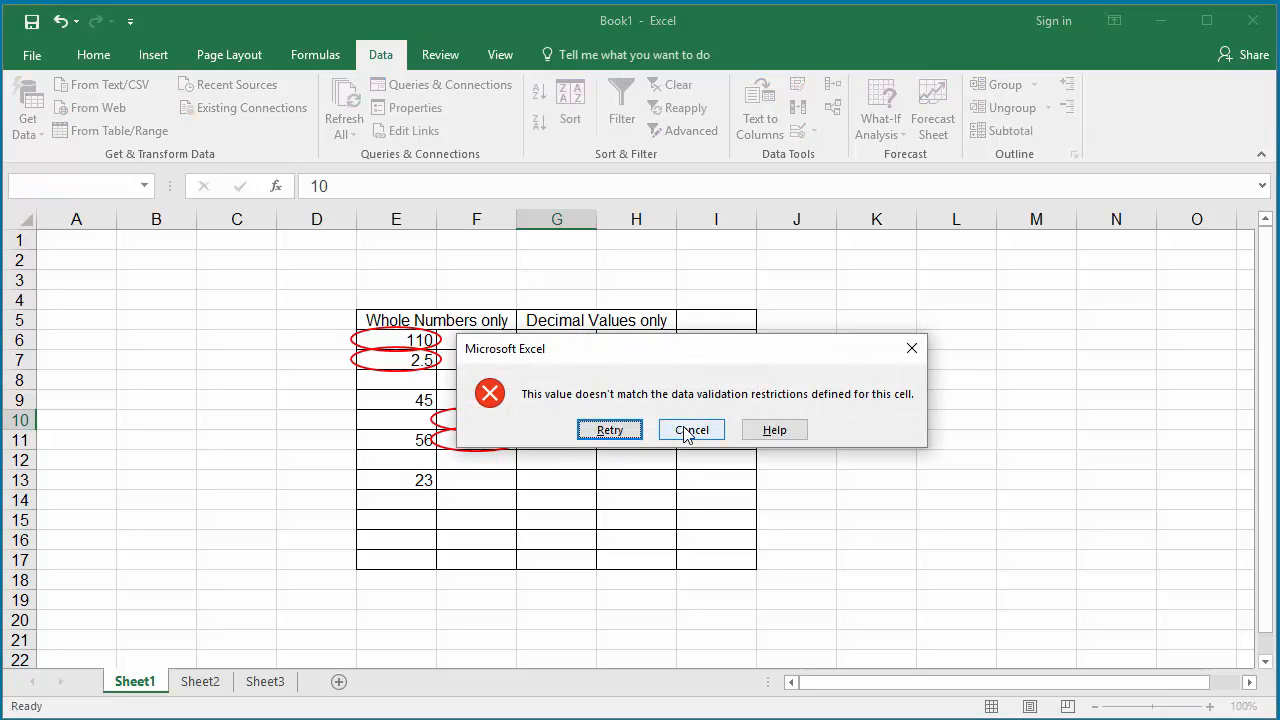
click(691, 429)
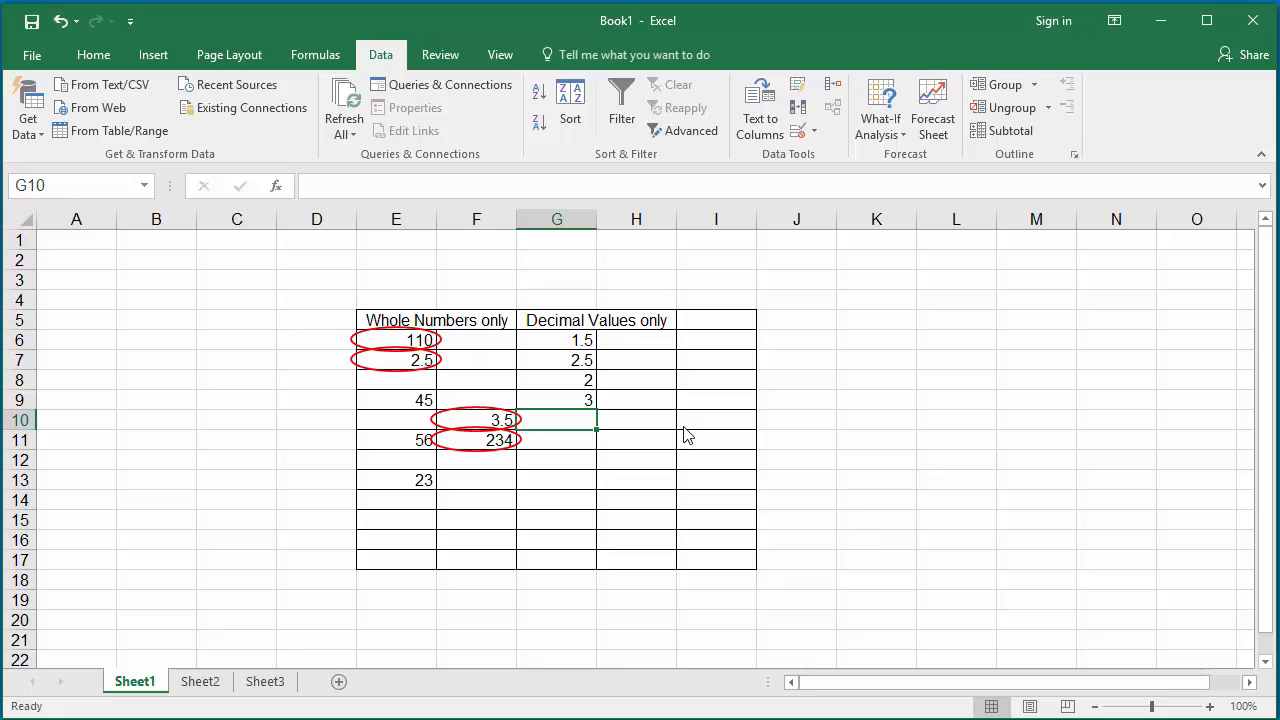